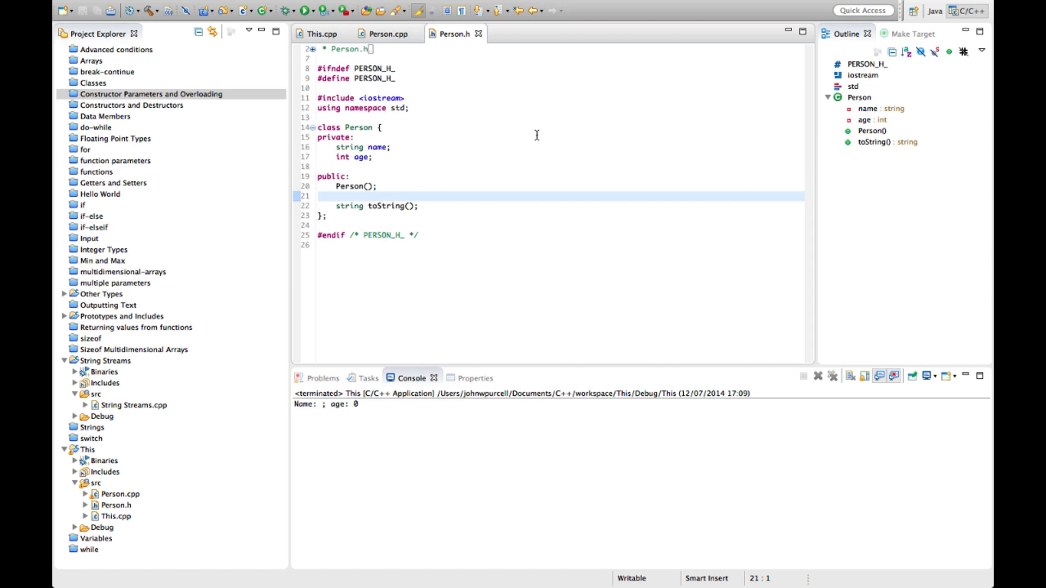
- Review the Person class declaration in Person.h and the main function in This.cpp
left_click(318, 195)
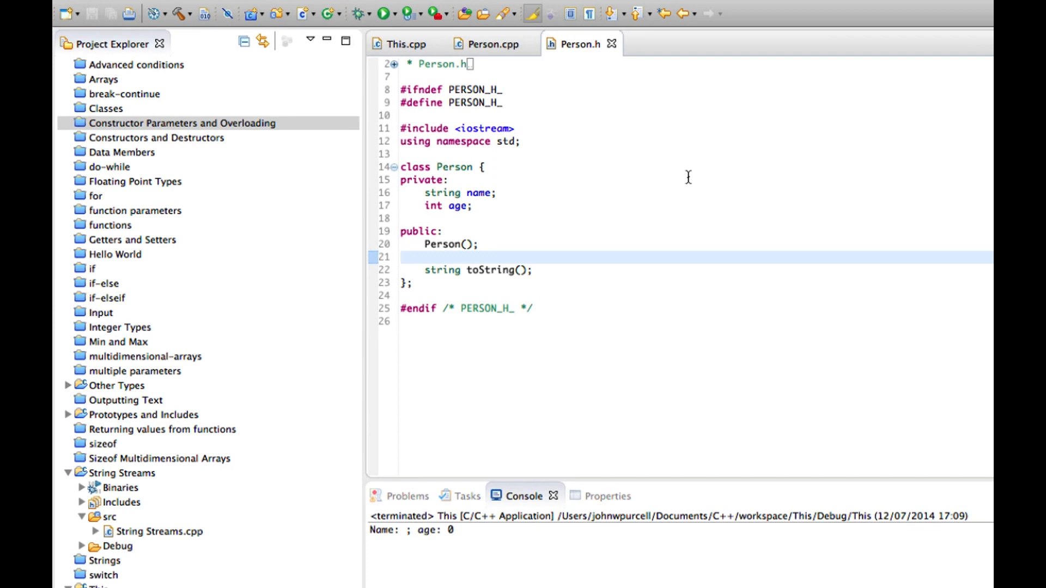
mouse_move(562, 249)
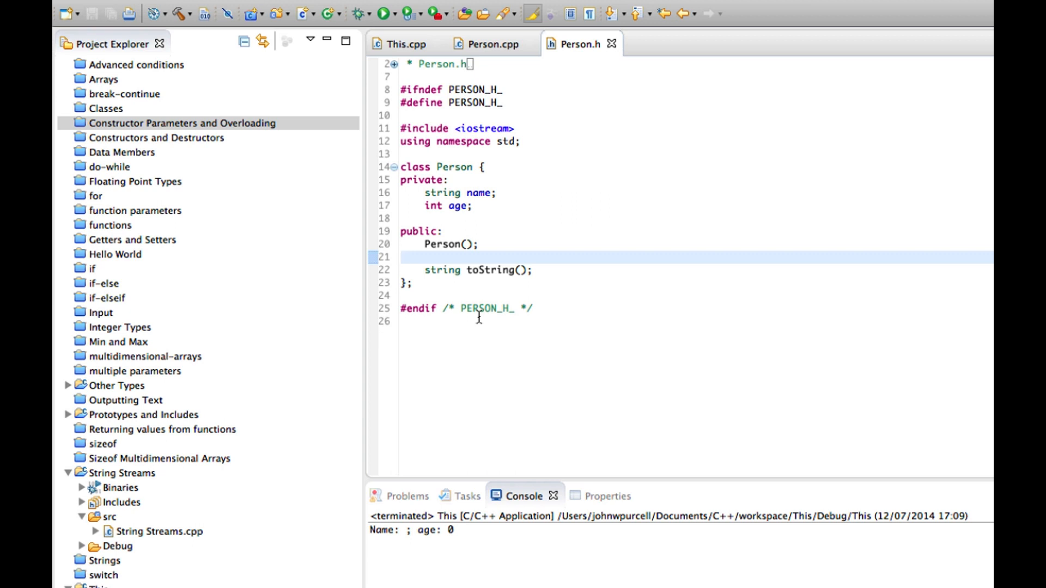
left_click(401, 258)
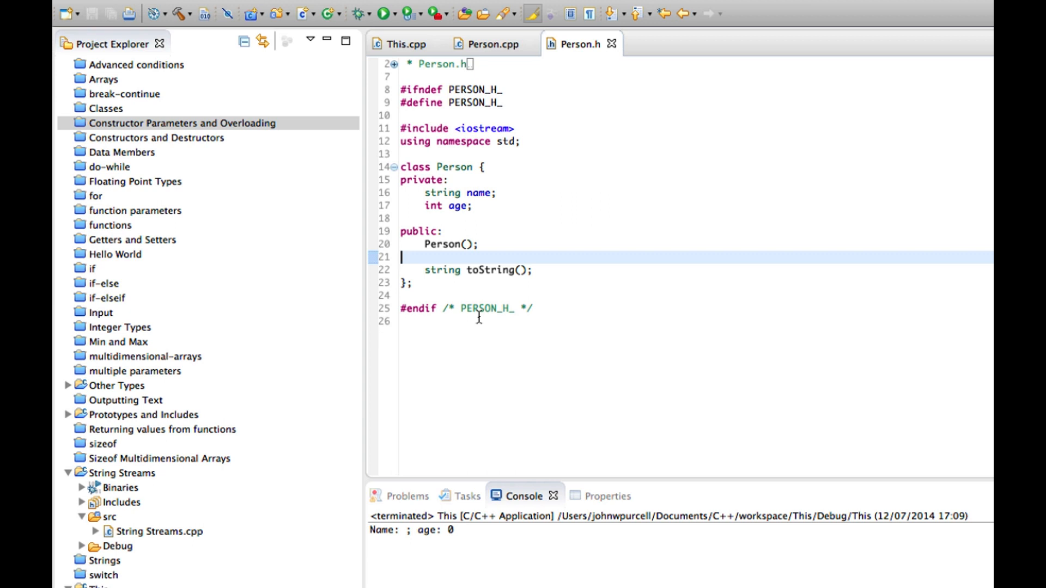
mouse_move(400, 44)
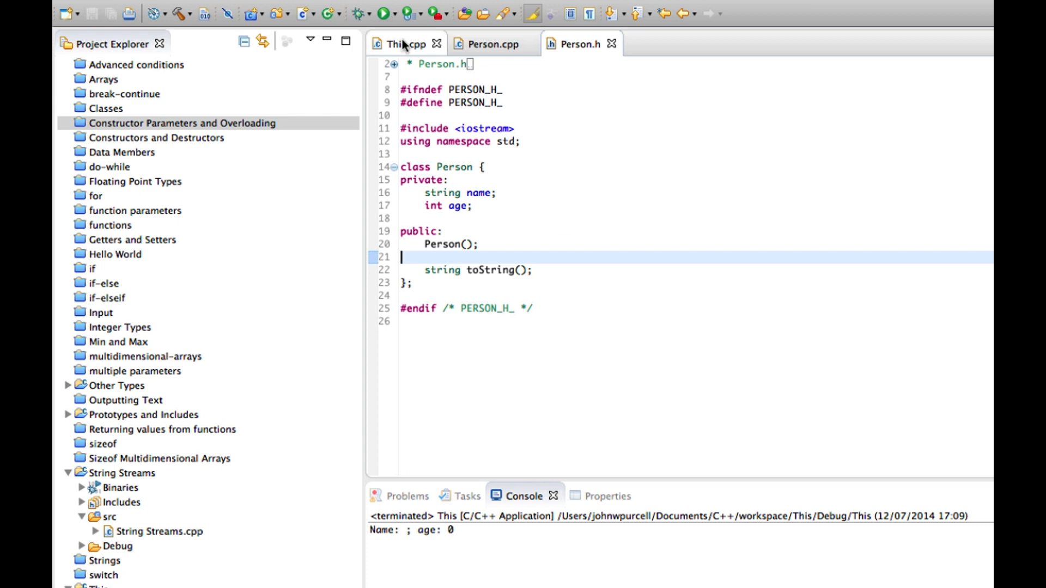
left_click(403, 44)
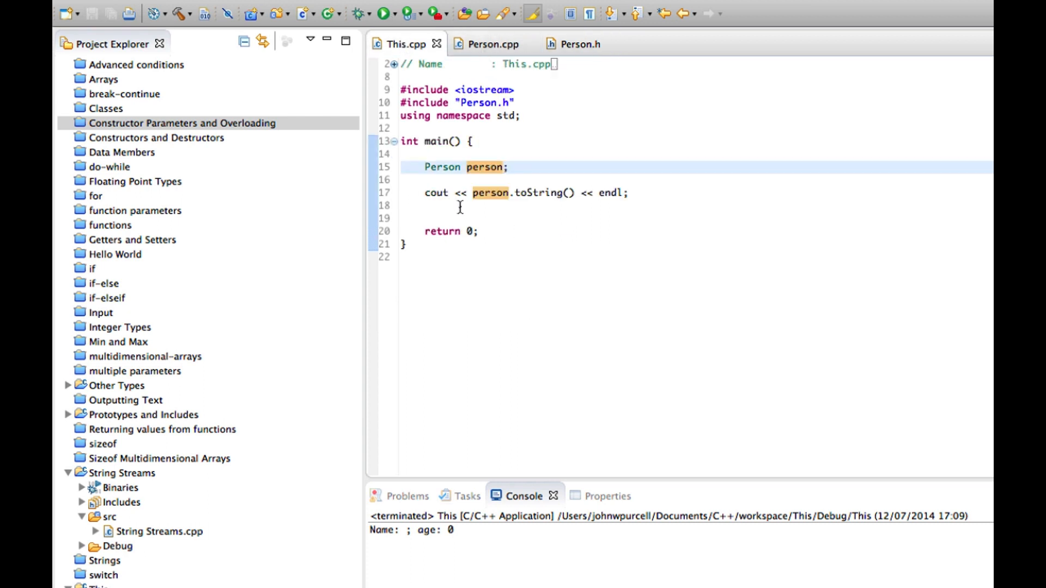
left_click(451, 216)
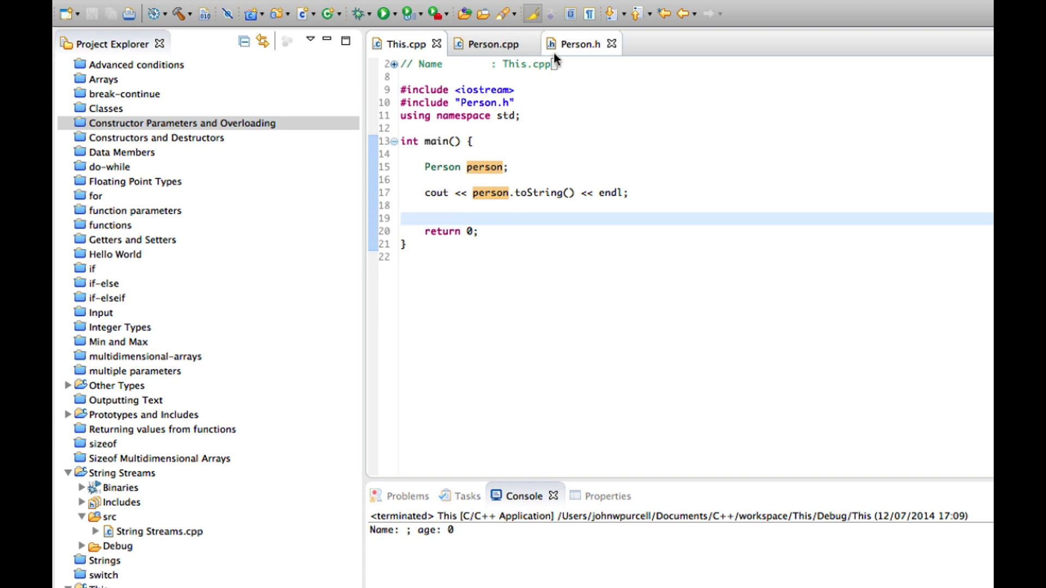
- Review the age and constructor declarations in Person.h, then the constructor and toString in Person.cpp
left_click(579, 43)
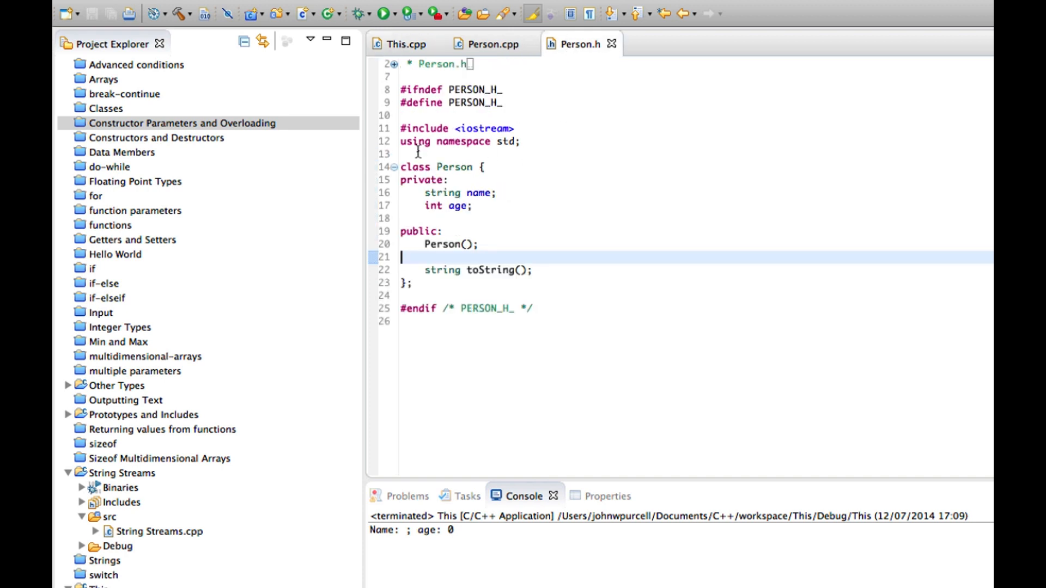
double_click(453, 193)
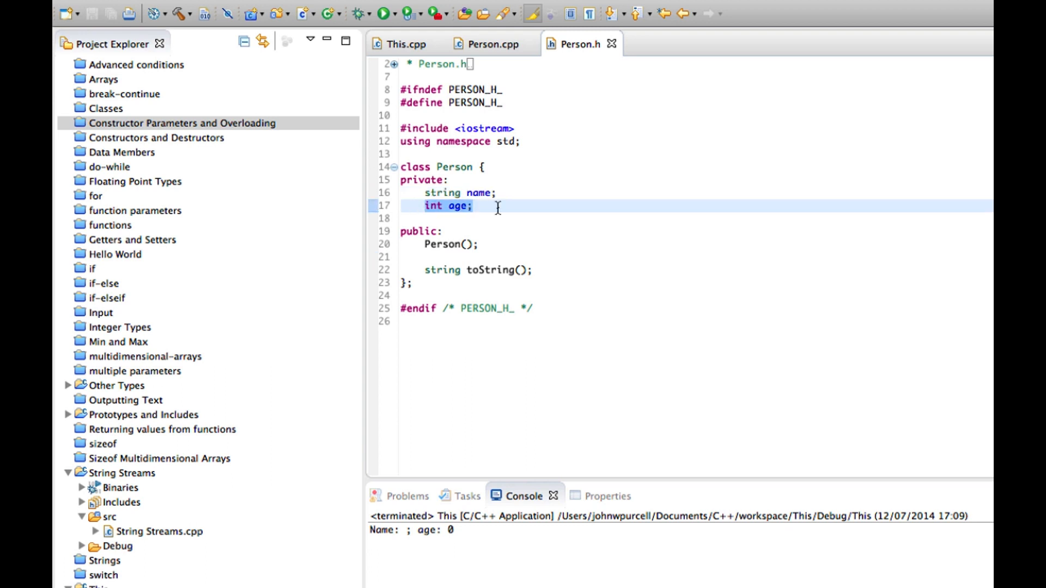
left_click(474, 244)
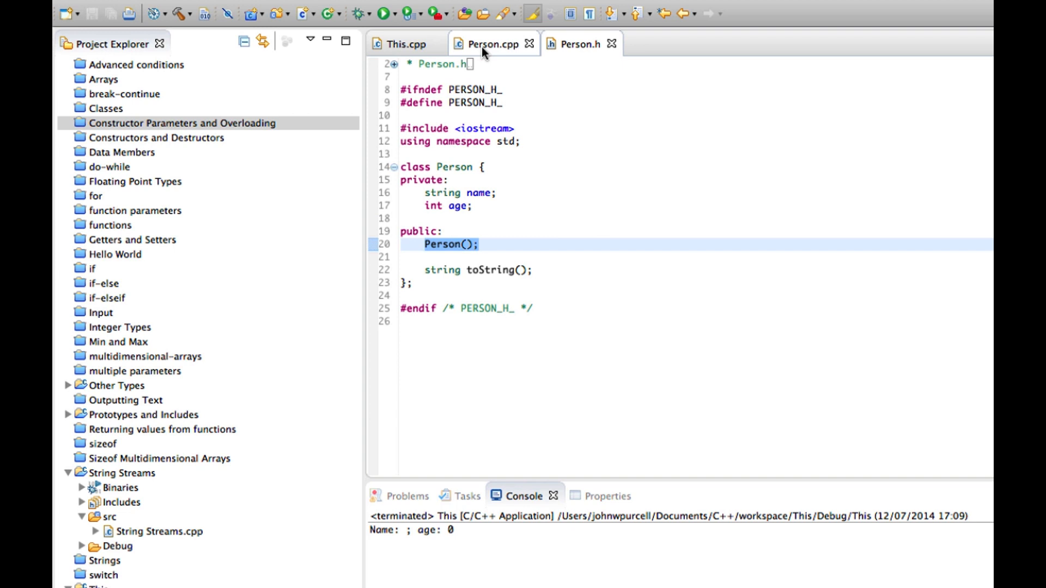
left_click(493, 43)
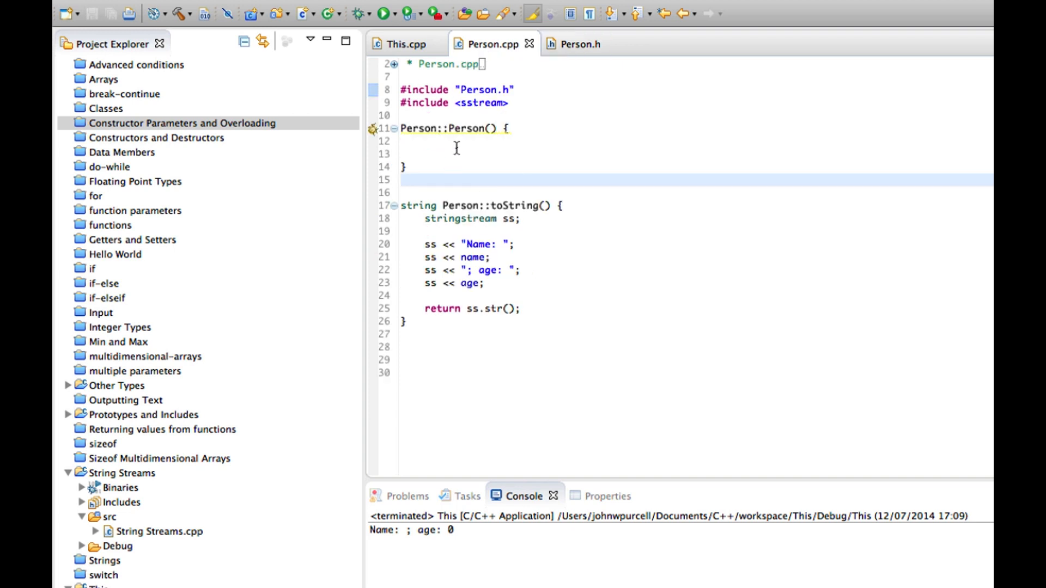
left_click(581, 43)
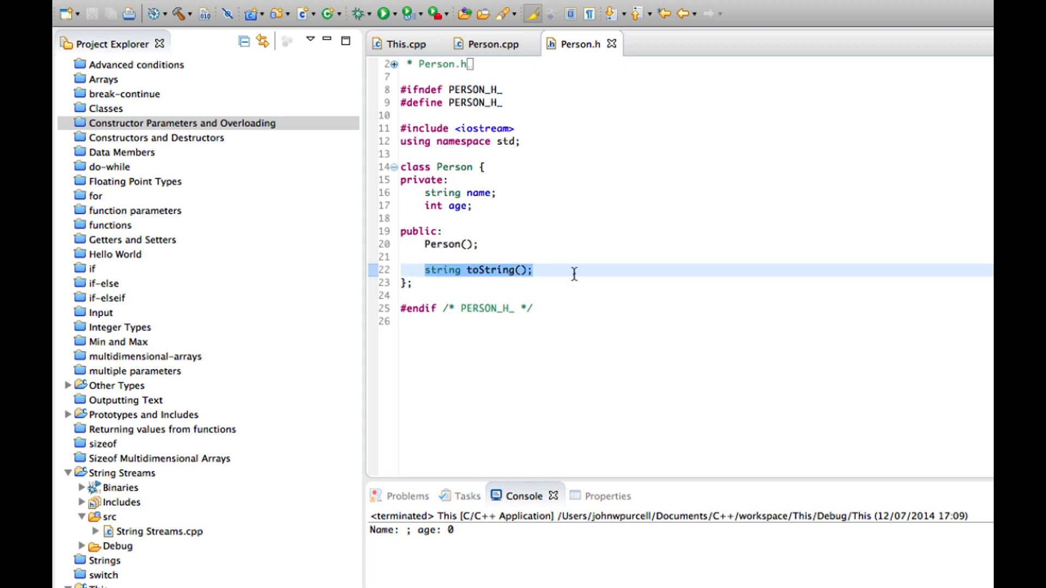
left_click(492, 44)
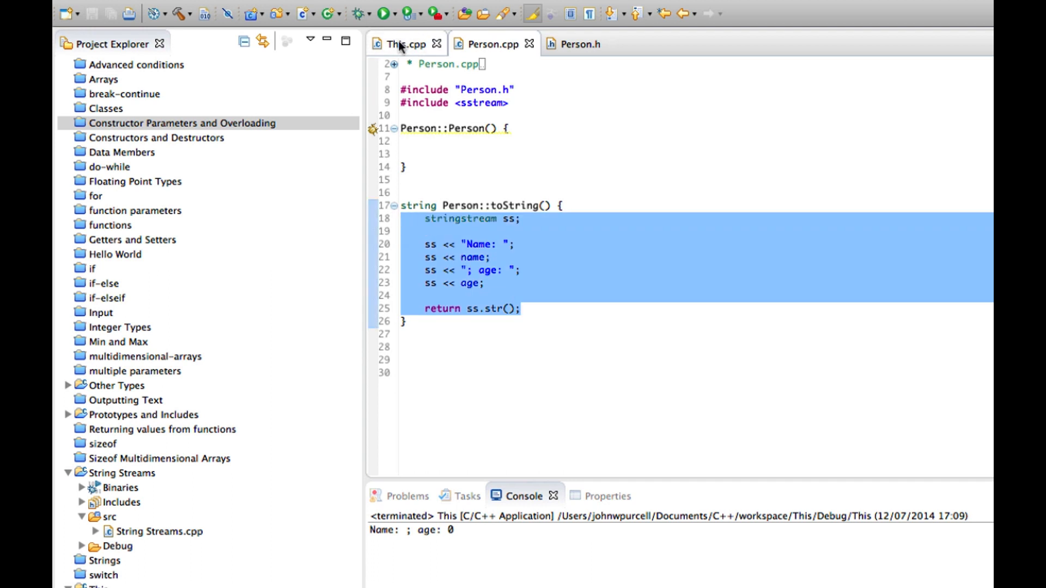
- Make the default Person constructor set age = 0 and name = "", save, and return to This.cpp
left_click(427, 140)
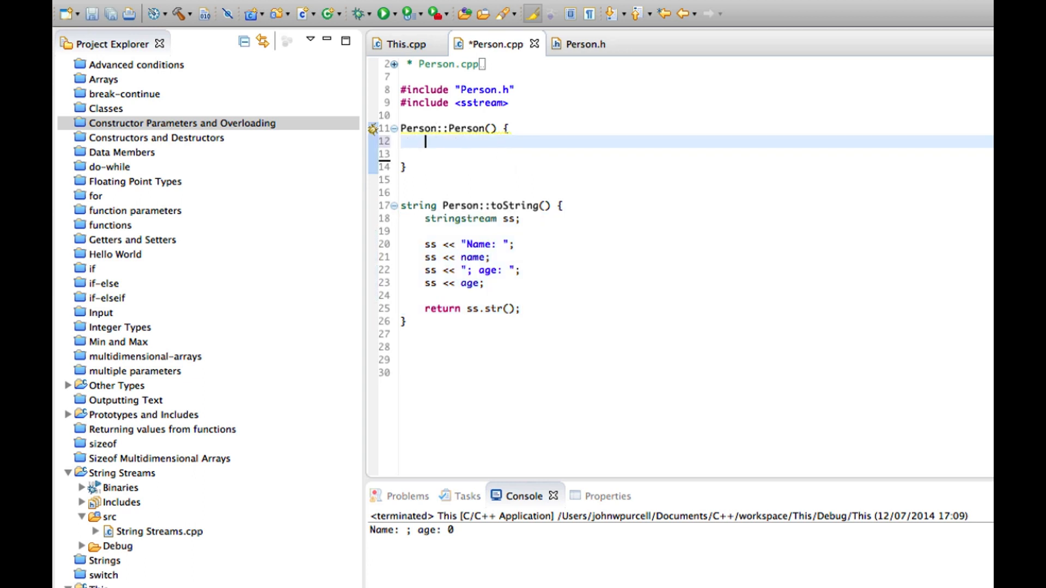
mouse_move(570, 79)
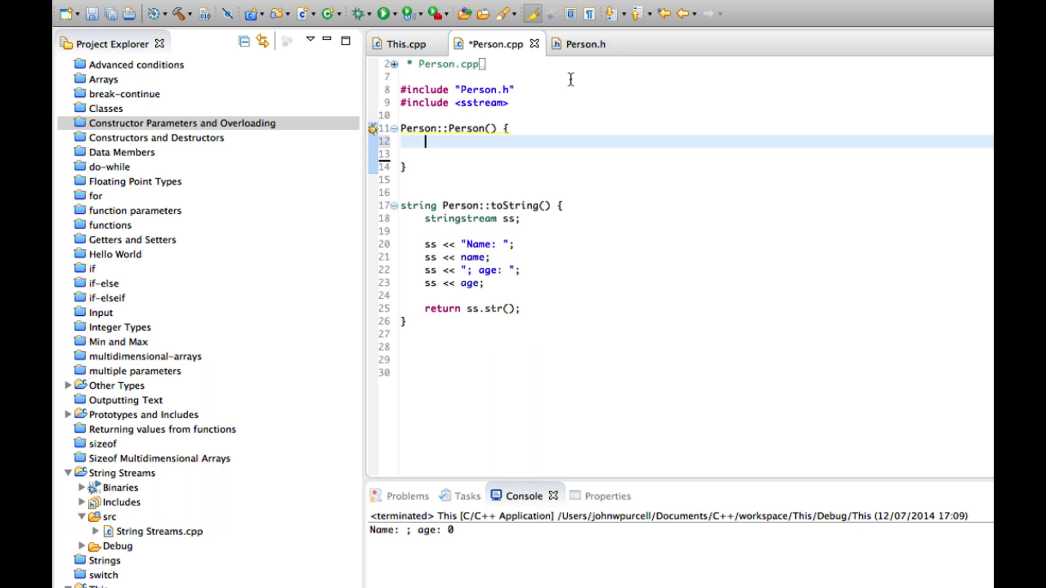
left_click(585, 44)
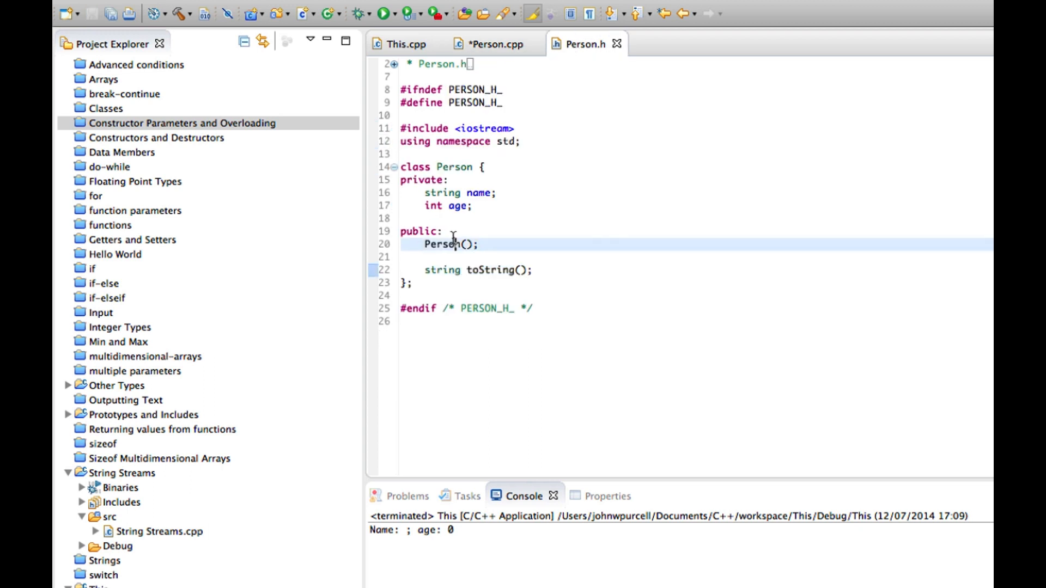
left_click(497, 43)
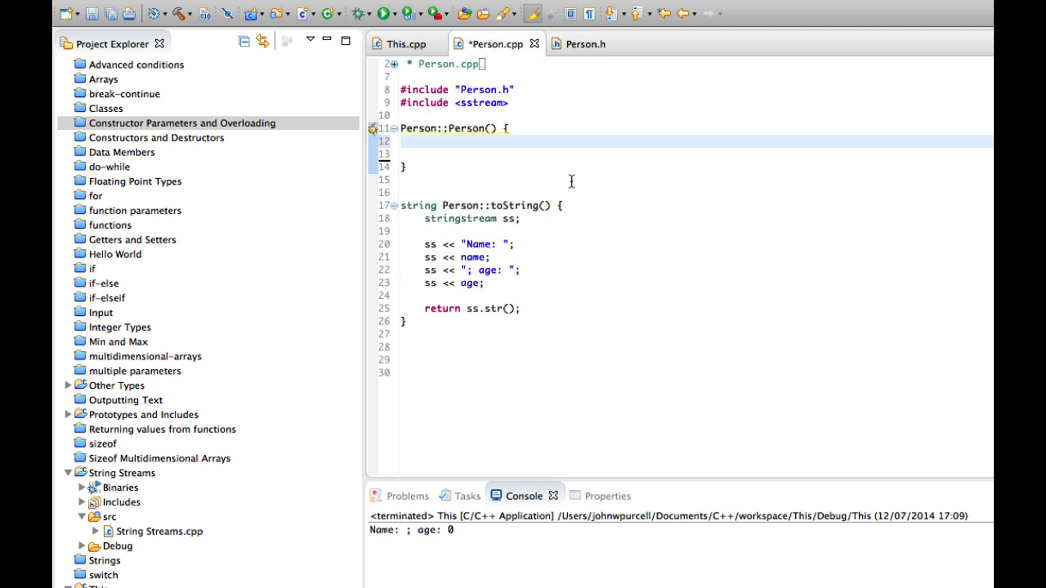
type("age")
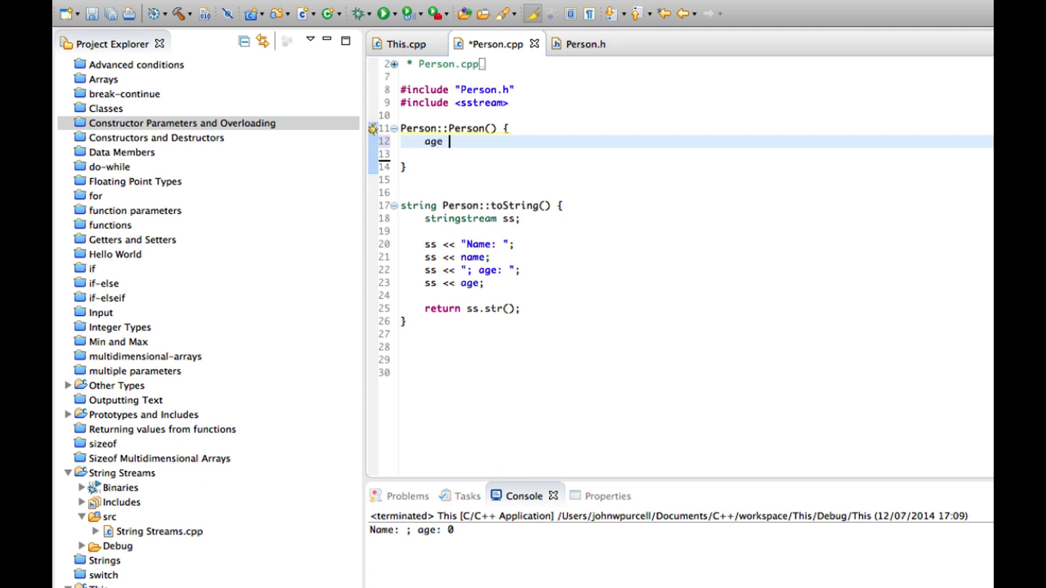
type("= 0;")
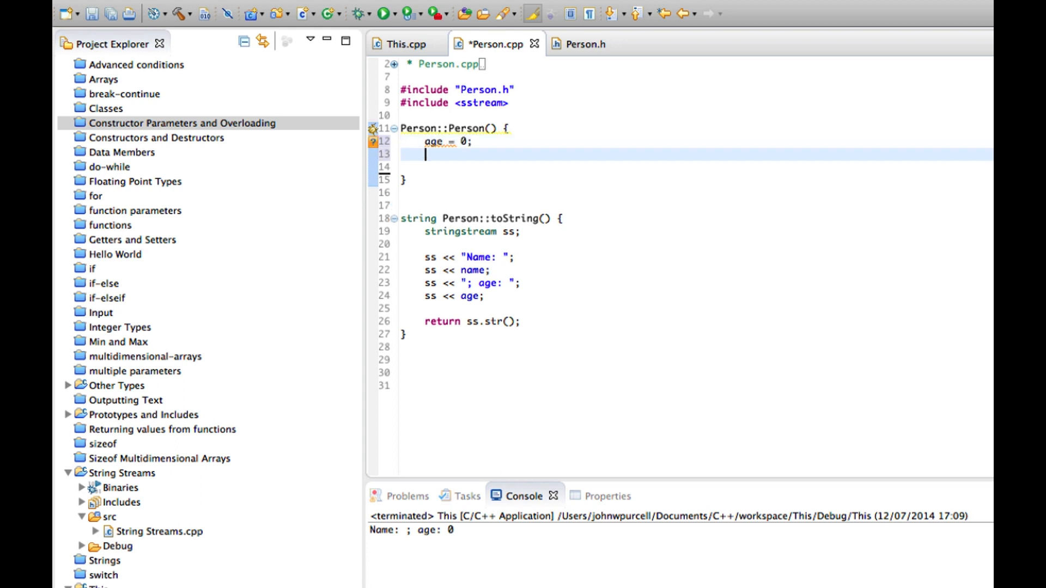
type("name = \"\";")
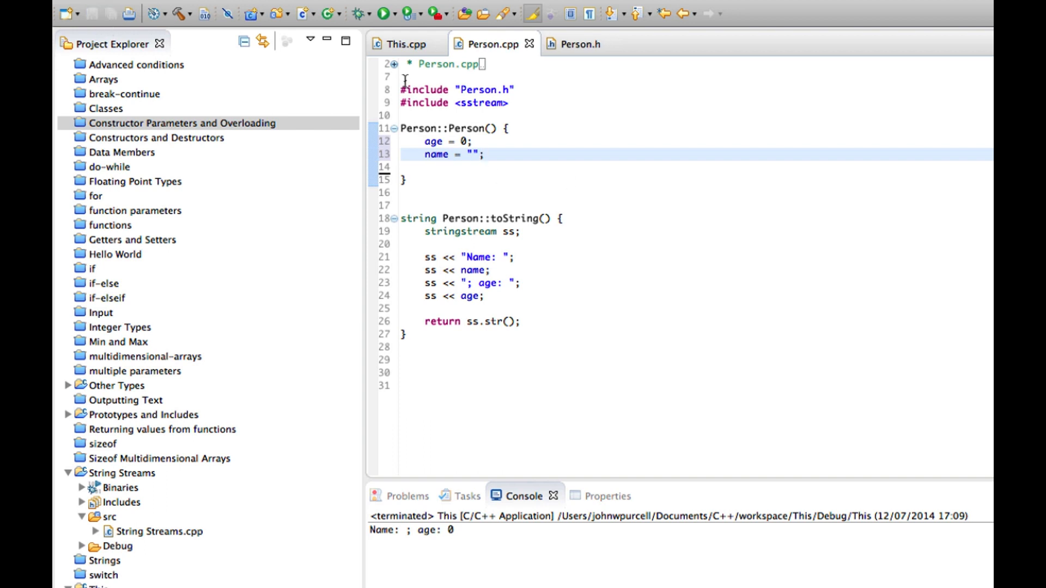
left_click(400, 43)
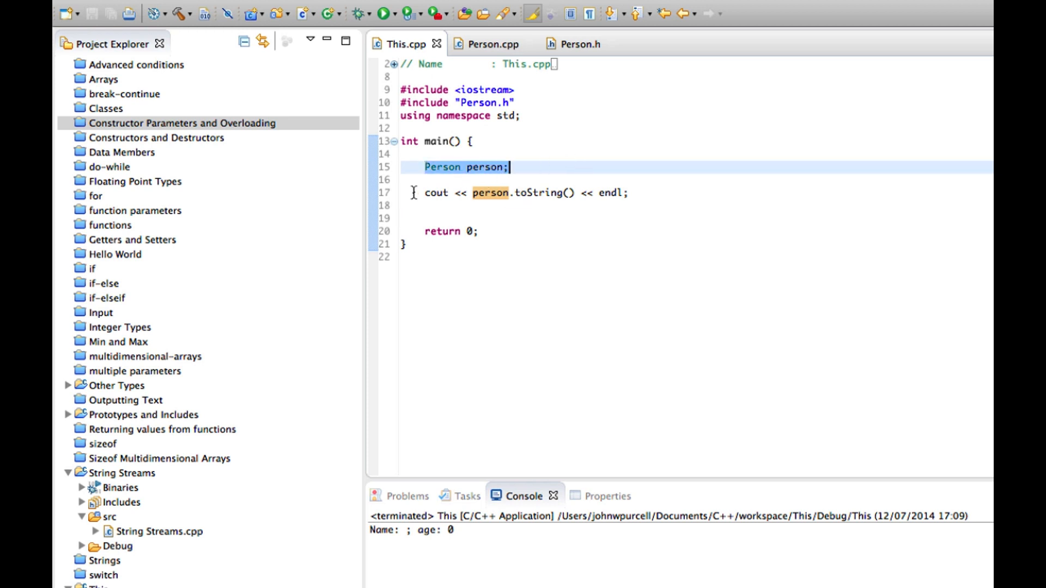
- Rerun the program and confirm the console still prints Name: ; age: 0
left_click(546, 194)
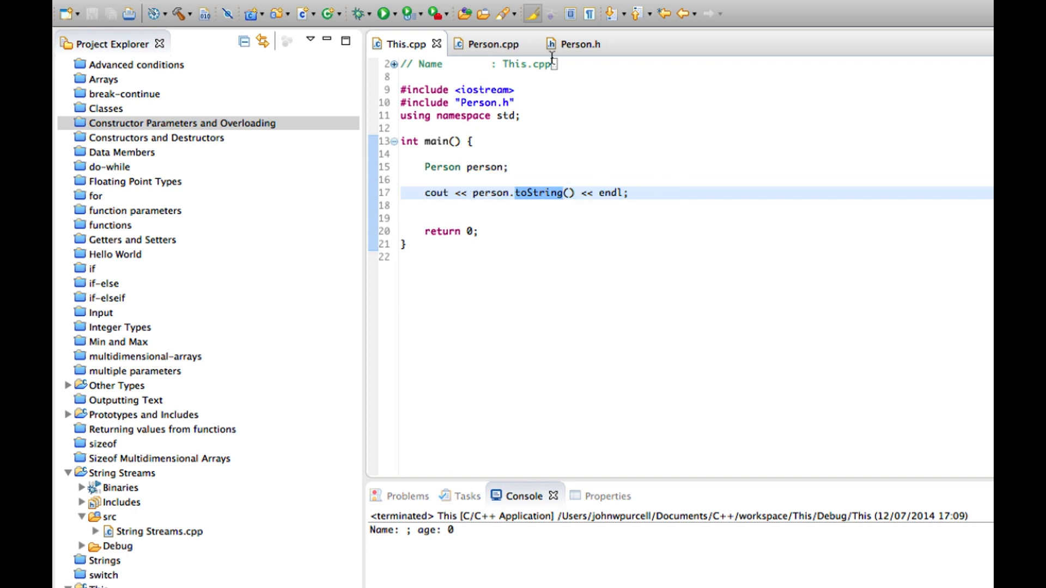
mouse_move(647, 201)
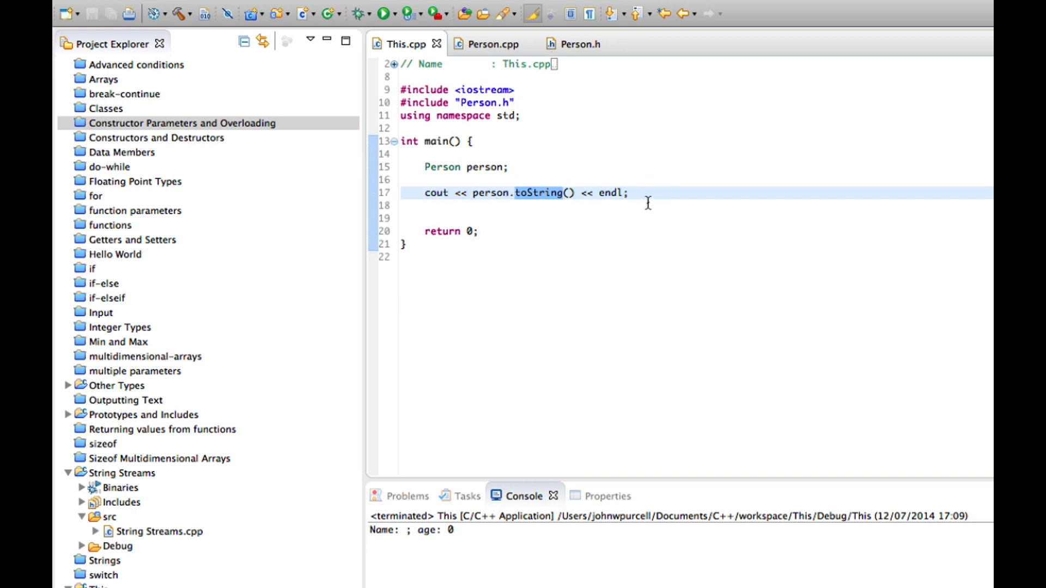
mouse_move(534, 193)
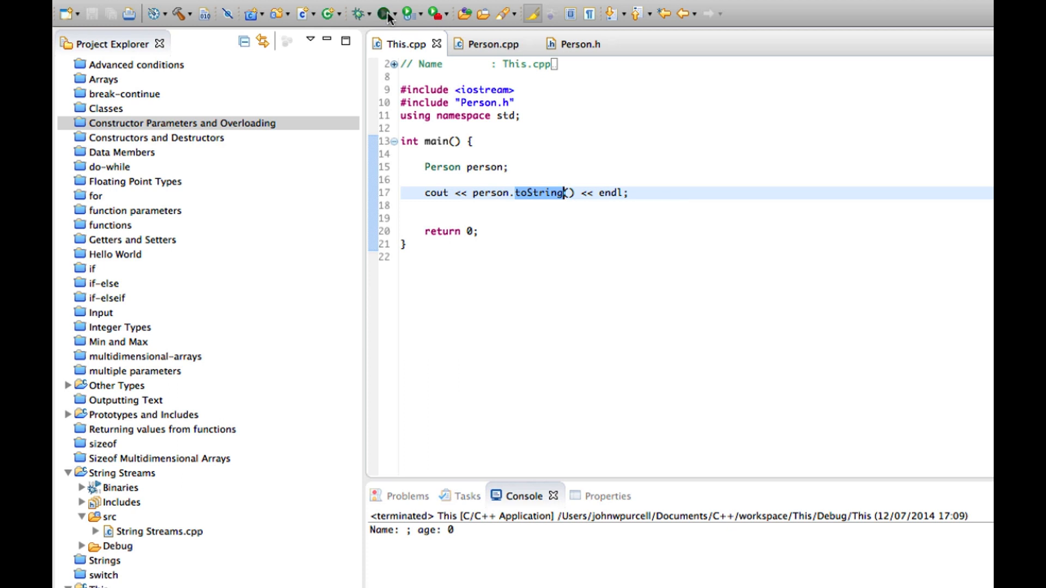
left_click(384, 13)
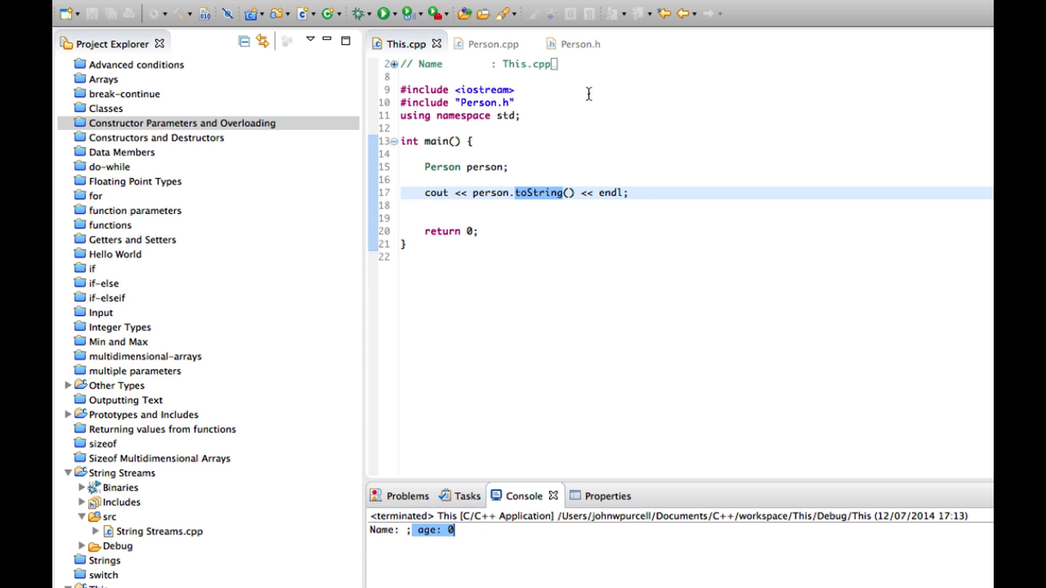
double_click(488, 166)
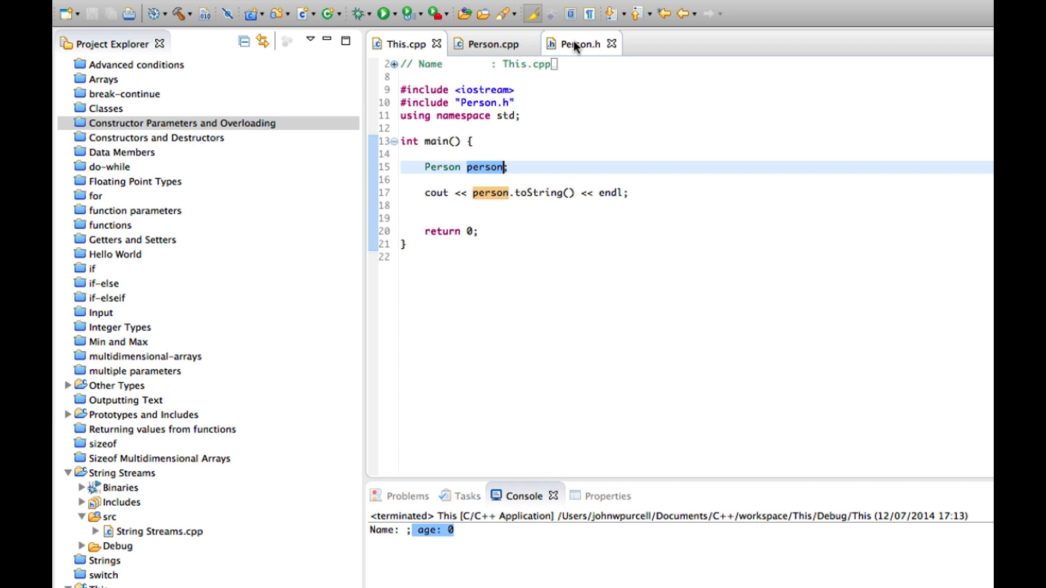
- Declare a second constructor Person(string name, int age); in Person.h and save
left_click(579, 44)
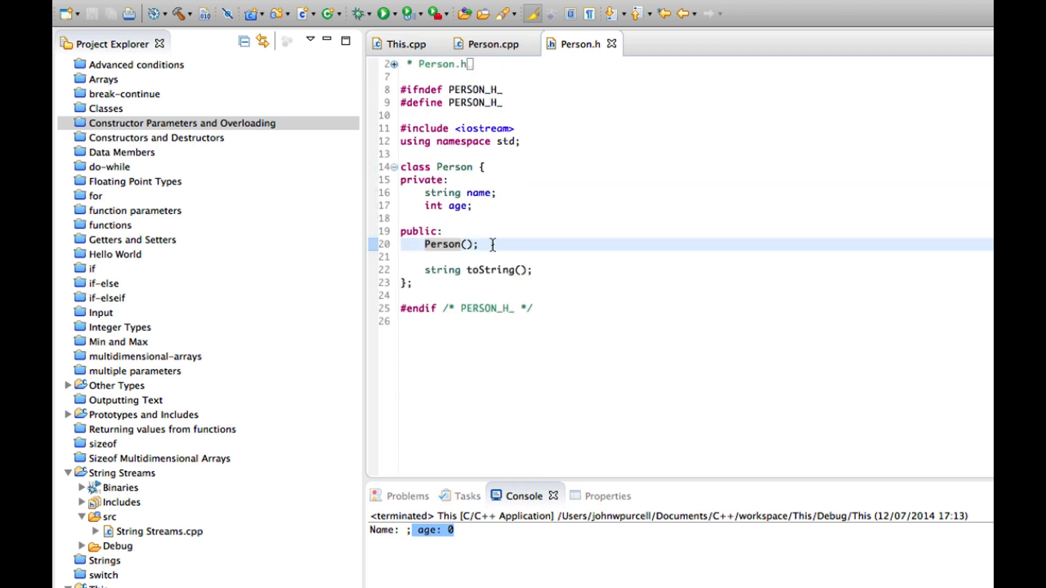
type("Person()")
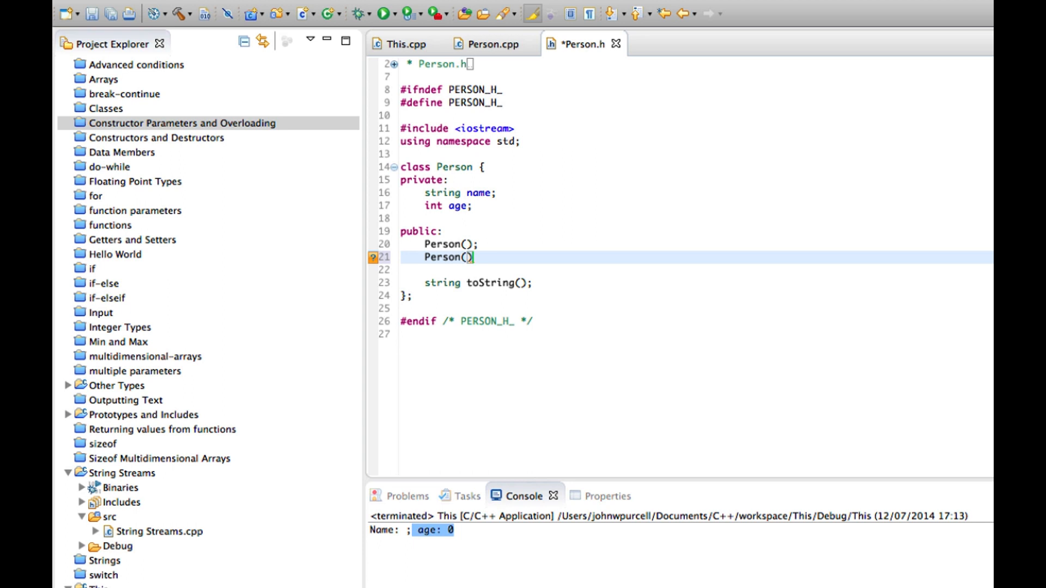
type("string name,")
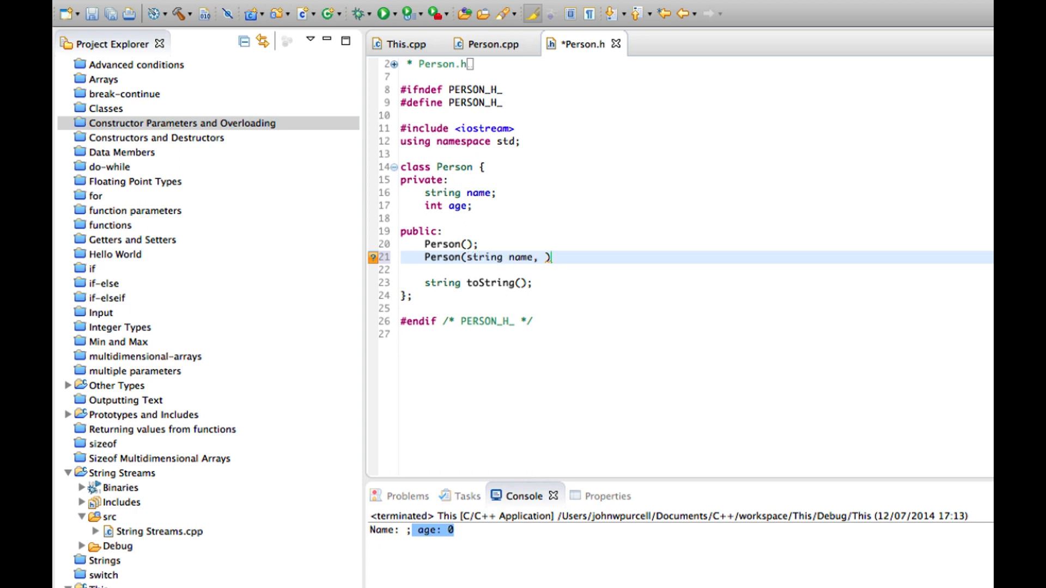
key("Backspace")
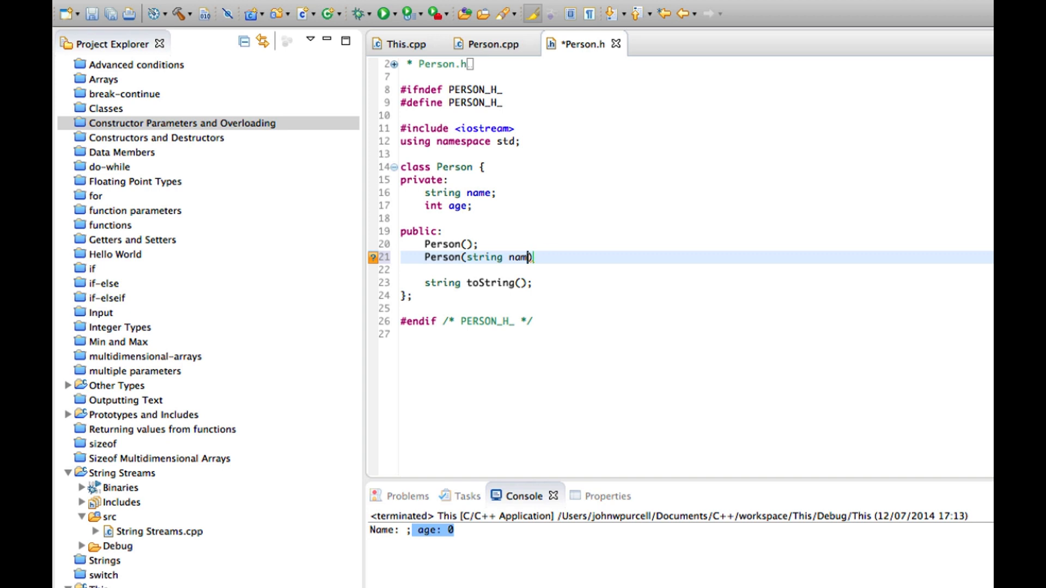
type("a")
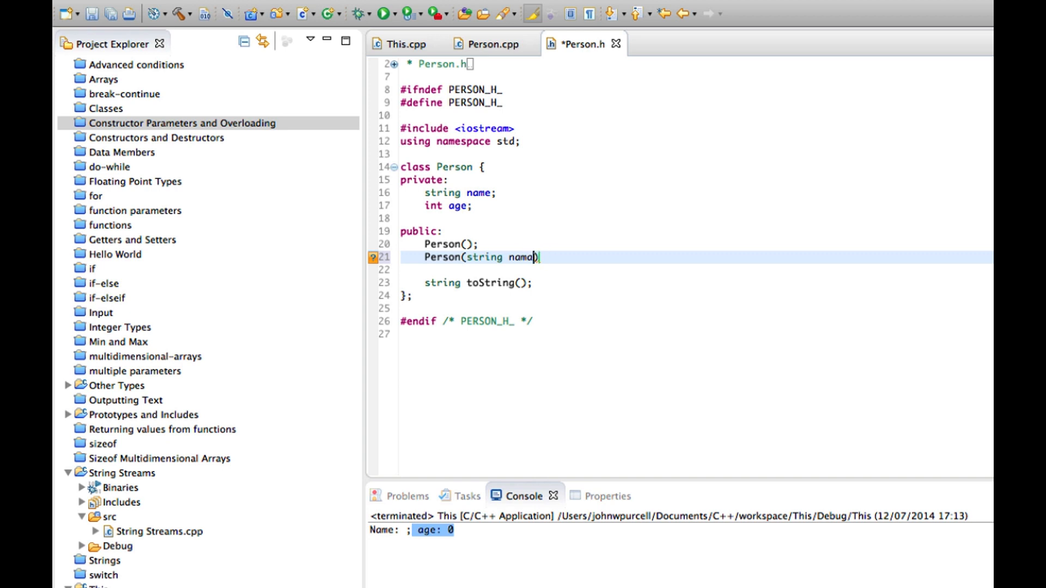
type(", int age")
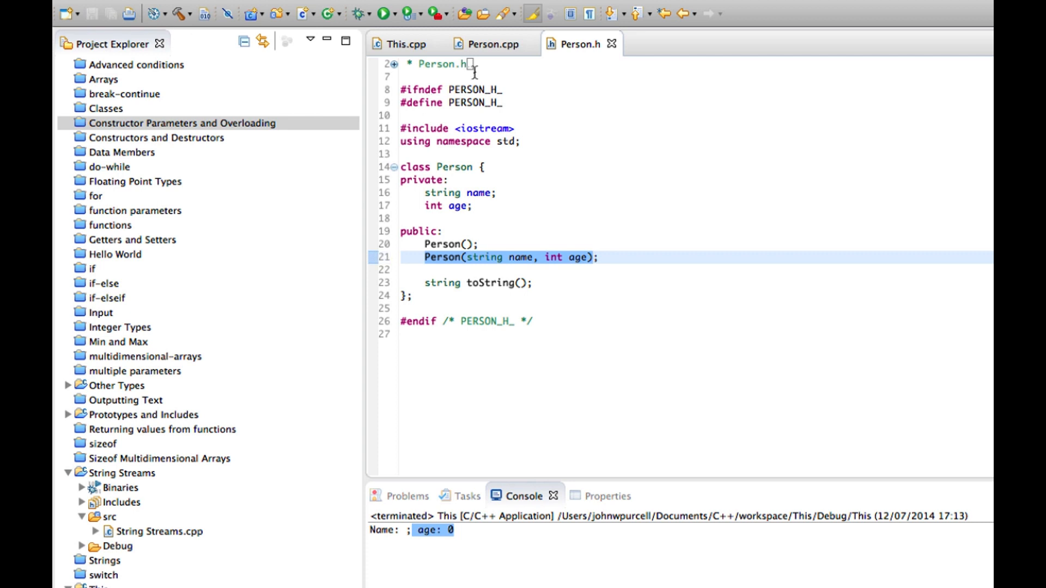
- Add an empty Person::Person(string name, int age) { } definition in Person.cpp, checking the header's members
left_click(491, 43)
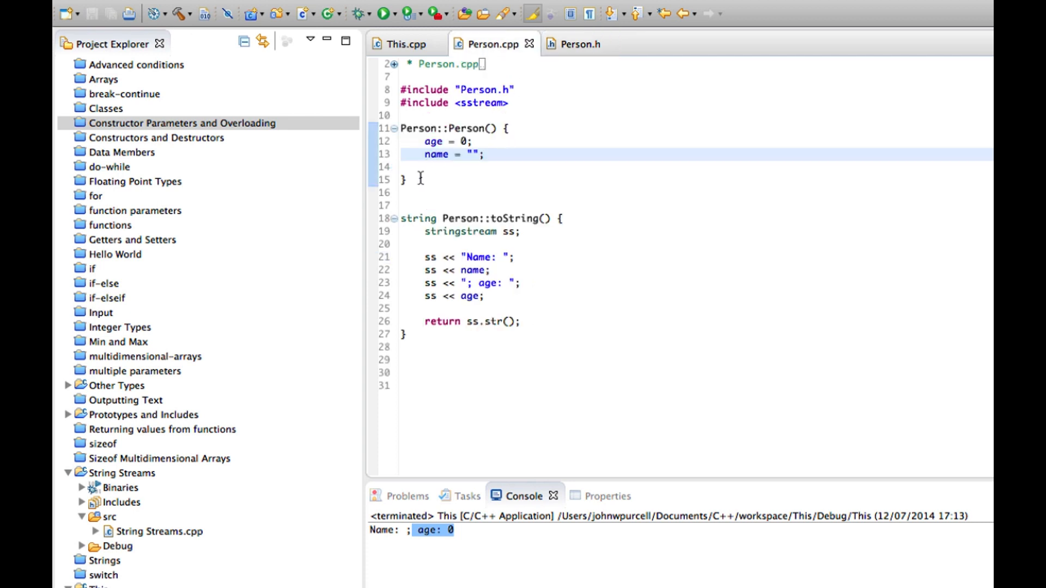
type("Person::Person(string name, int age) {")
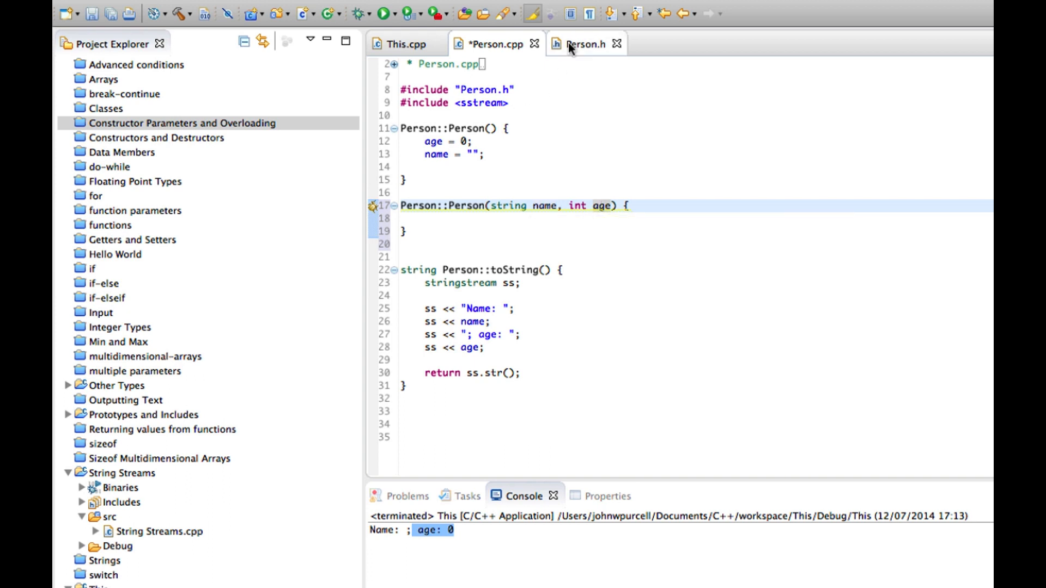
left_click(584, 44)
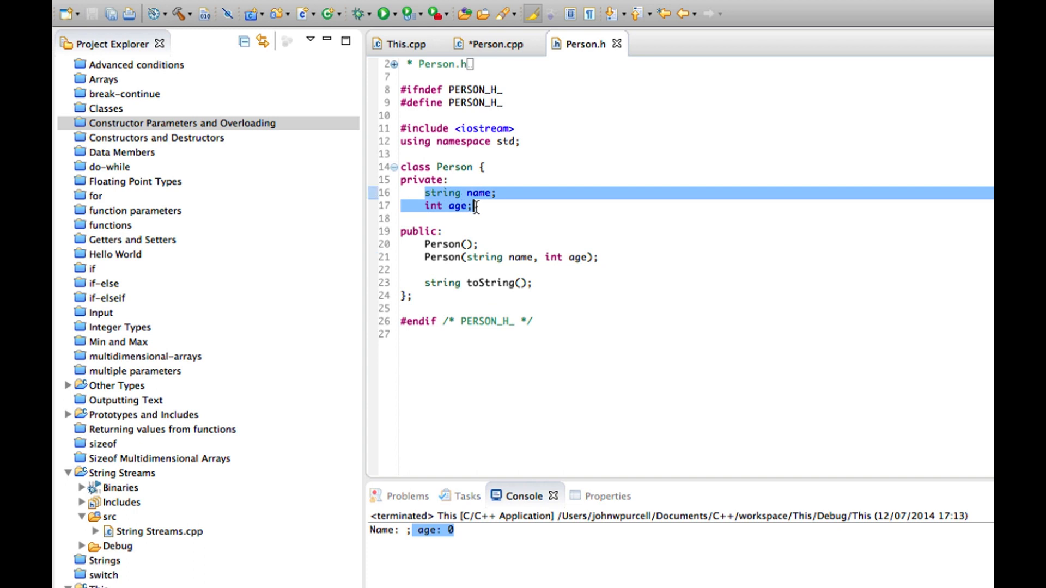
mouse_move(504, 28)
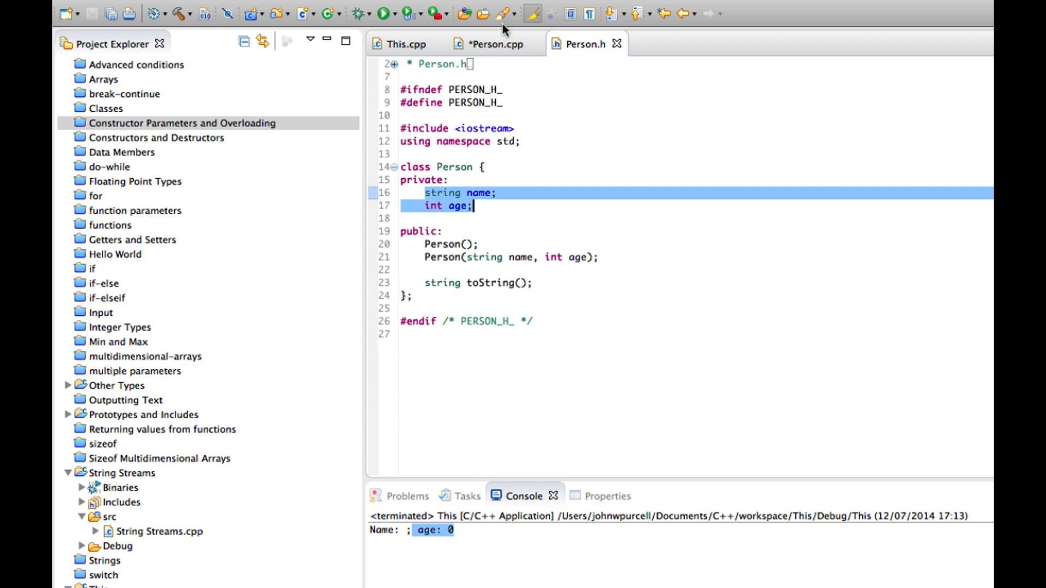
left_click(493, 44)
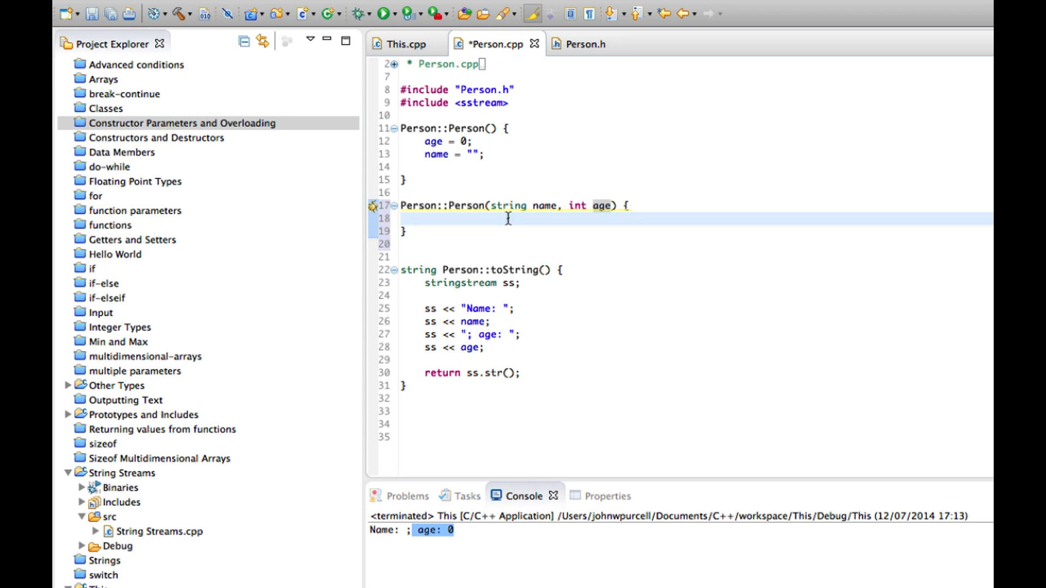
left_click(583, 44)
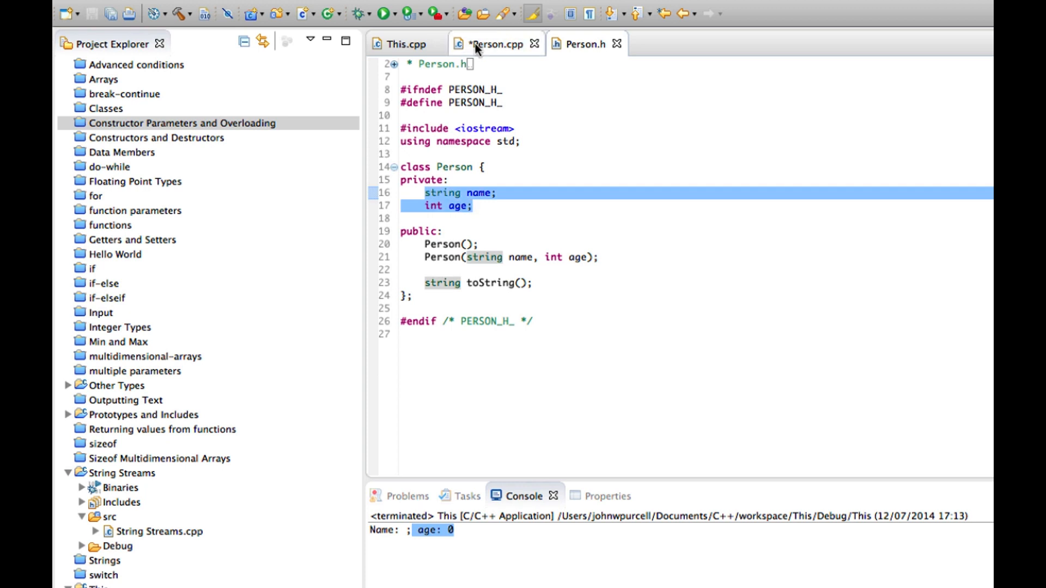
left_click(496, 43)
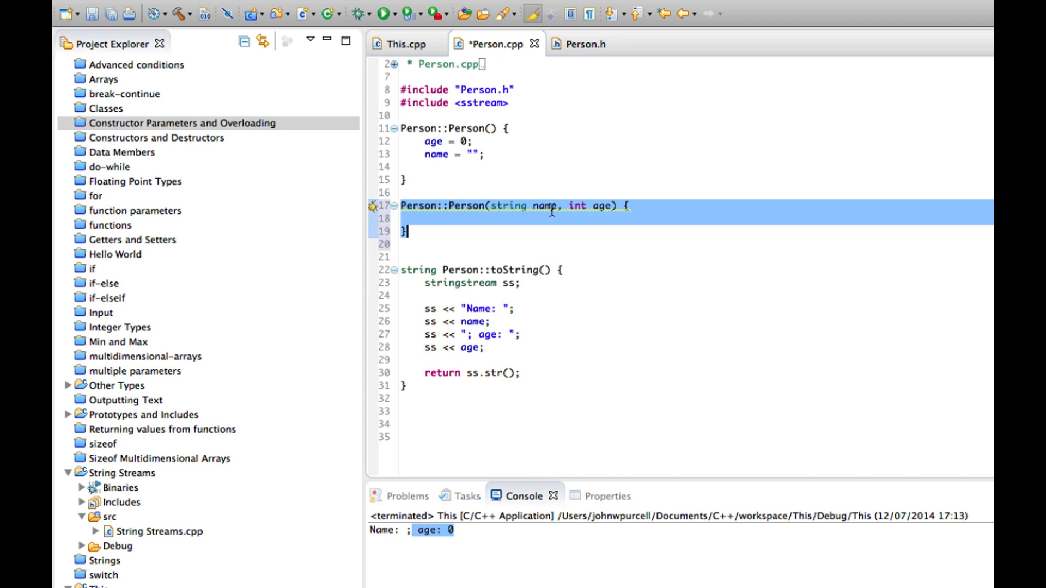
mouse_move(562, 185)
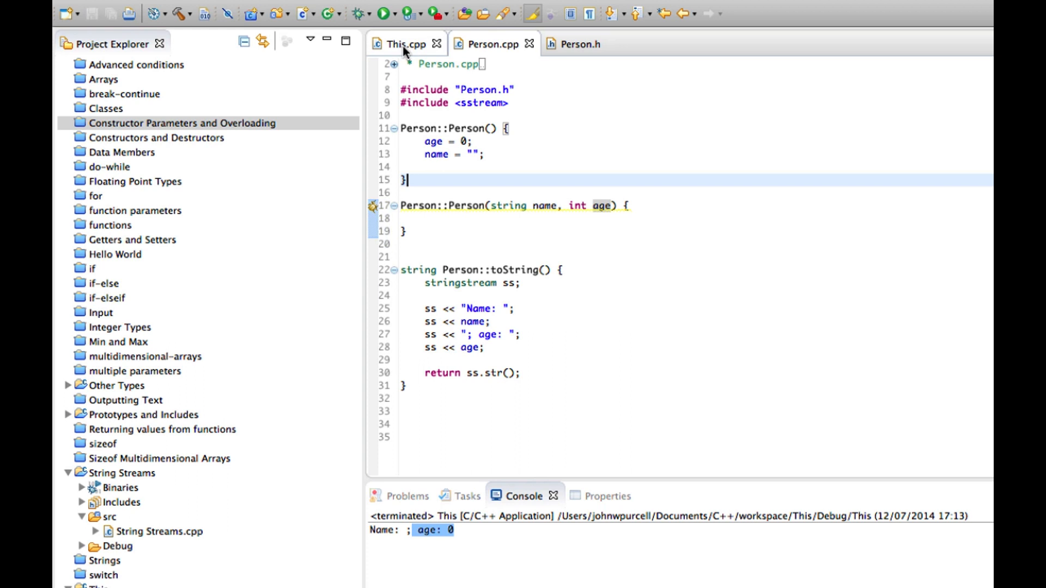
- In main, declare person1 and person2("Bob", 42) and add a cout line printing person2
left_click(402, 43)
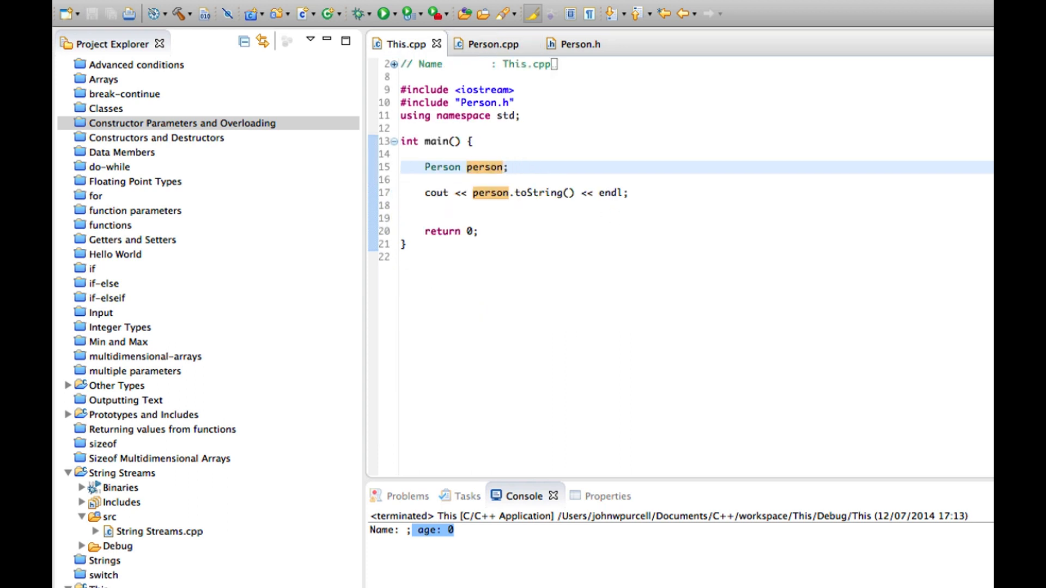
type("Person per")
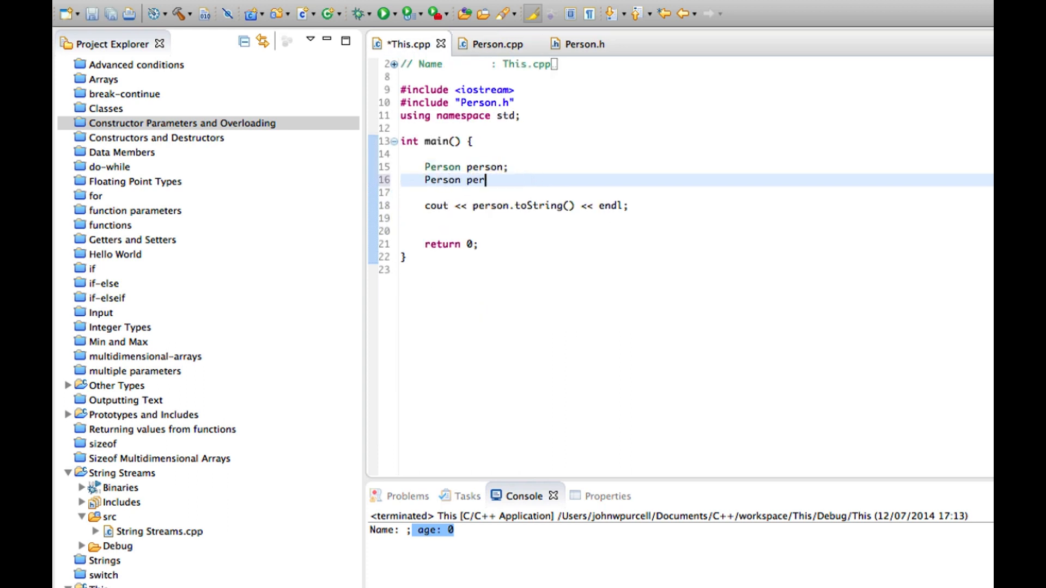
type("son1")
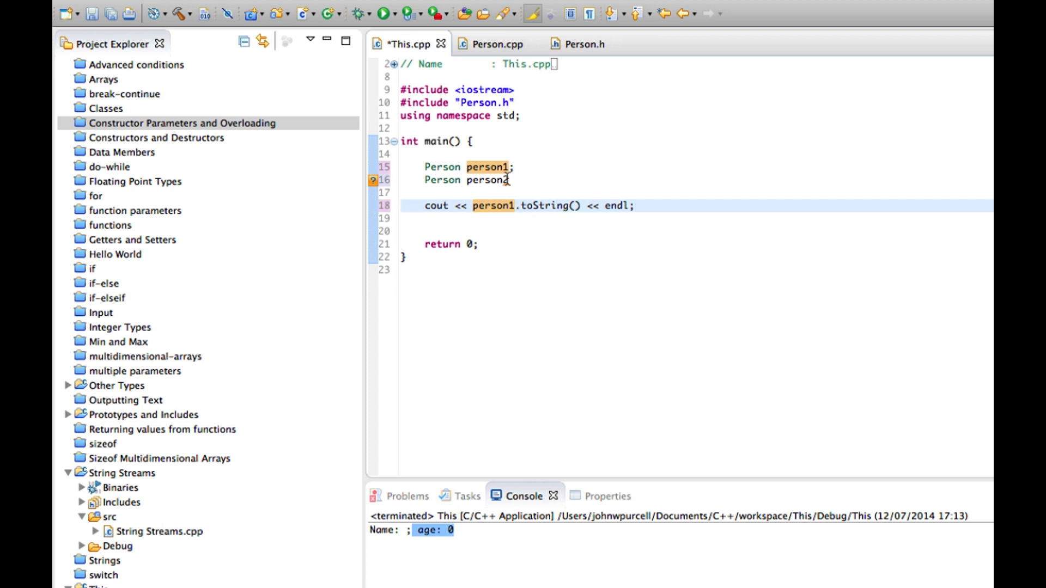
type("(\"\")")
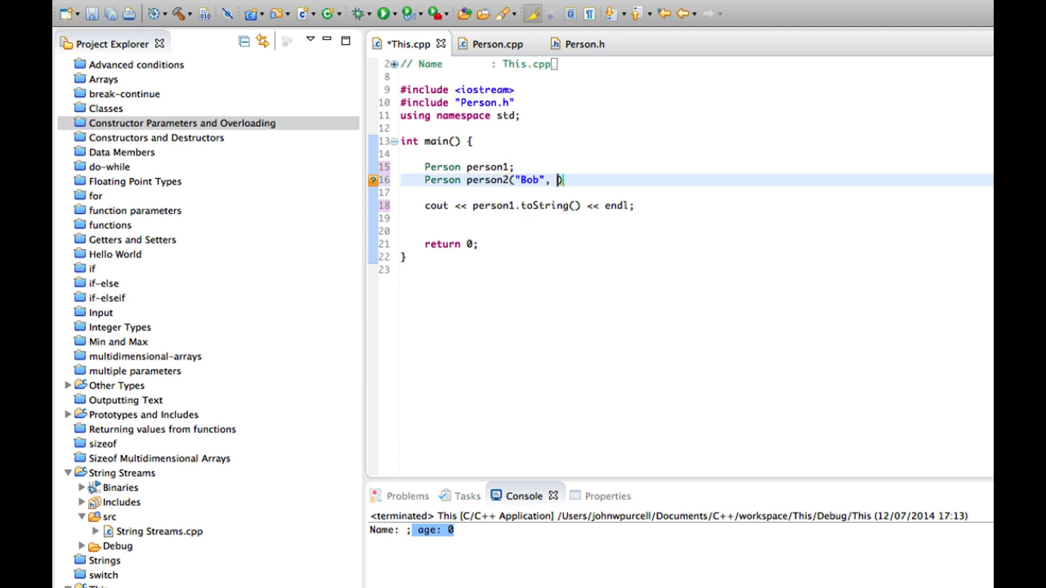
type("42)")
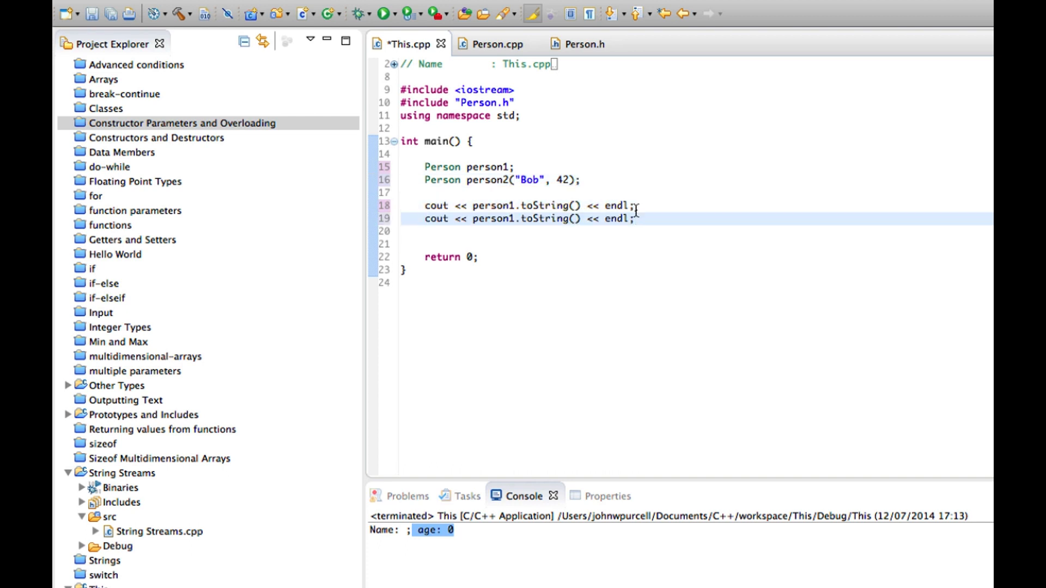
type("person2")
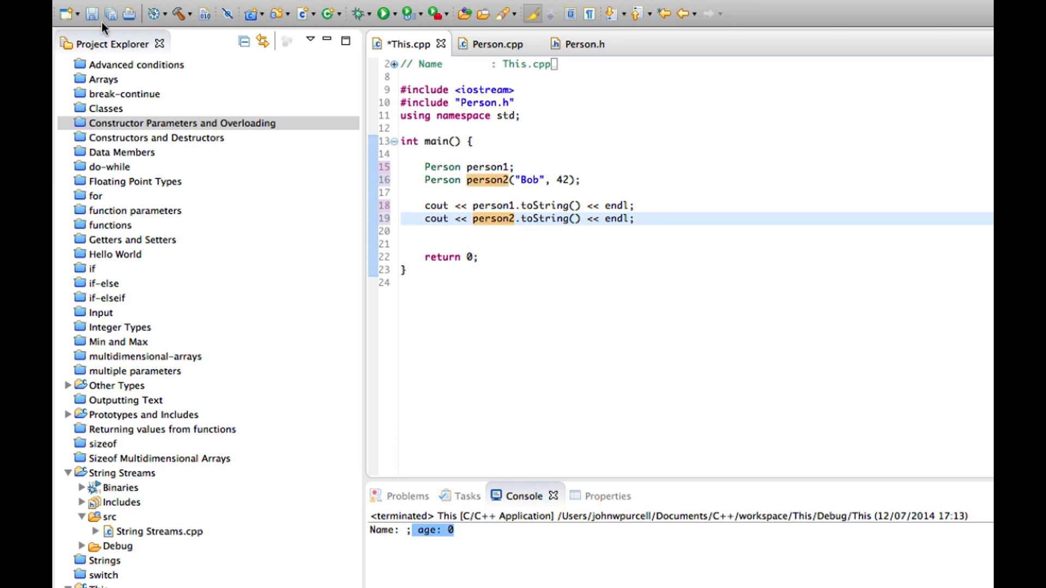
- Save This.cpp and run; the console shows two Name/age lines
left_click(385, 13)
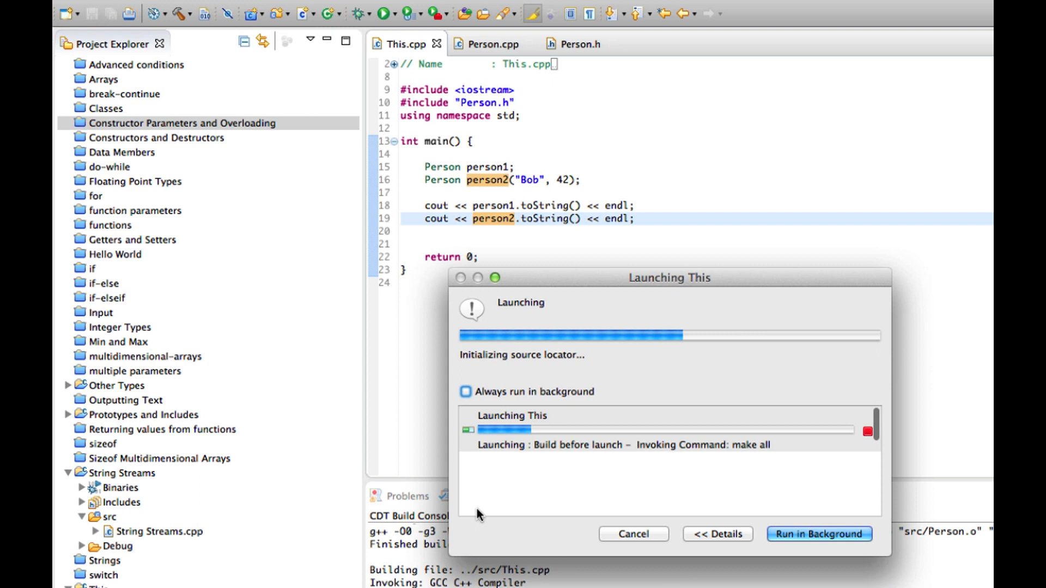
left_click(820, 534)
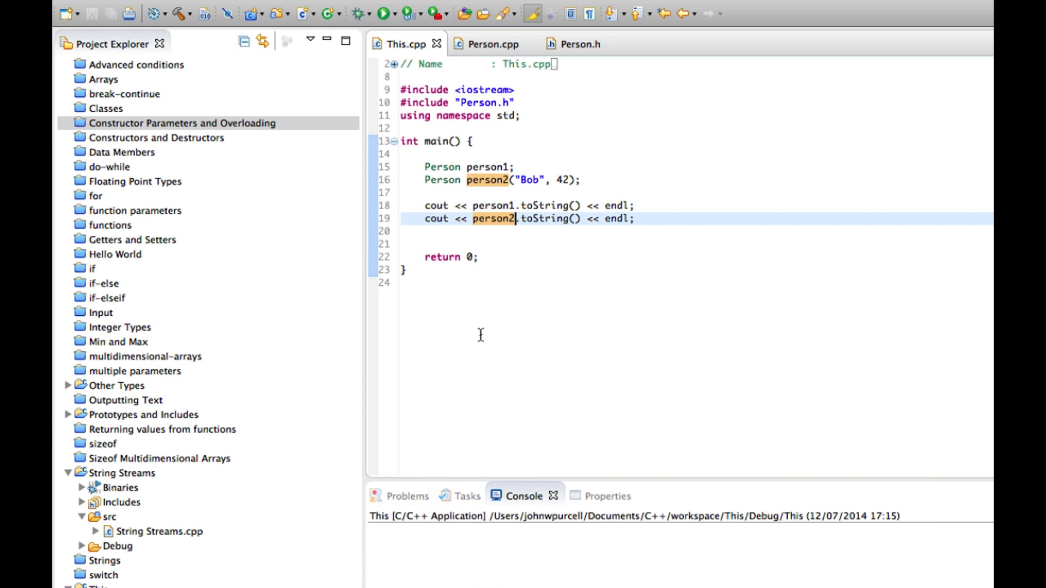
mouse_move(346, 29)
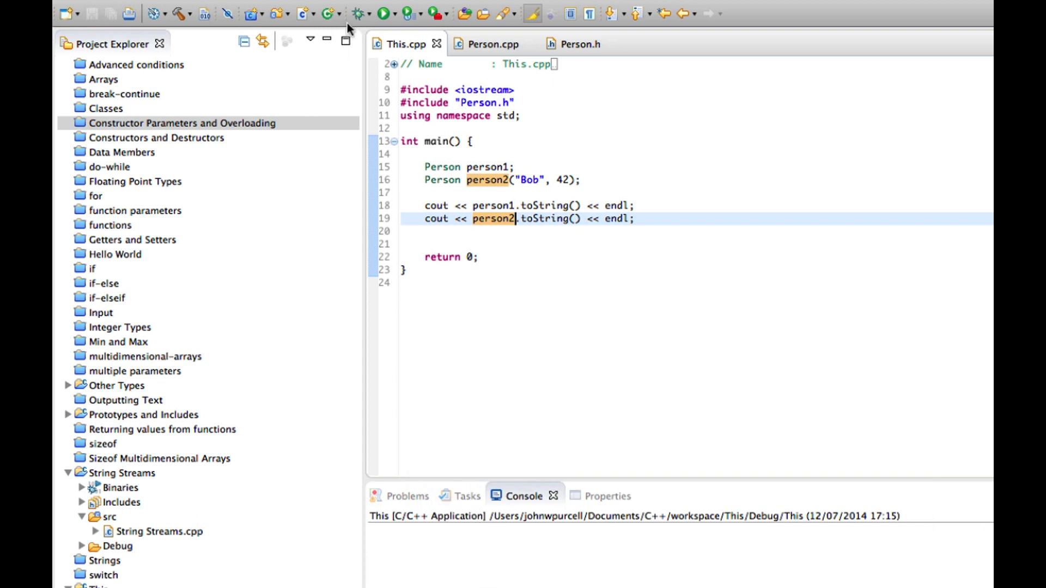
left_click(383, 13)
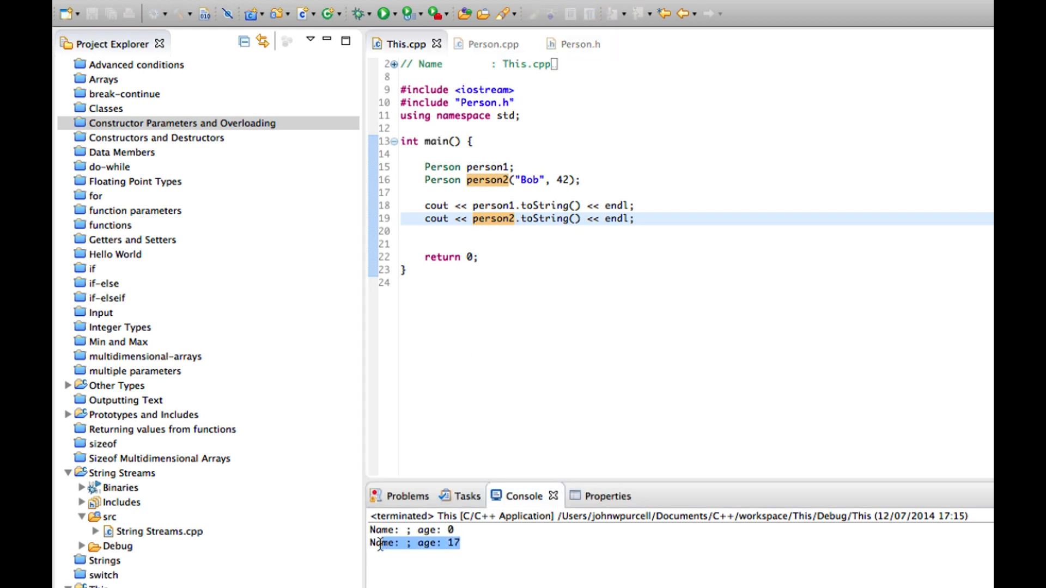
mouse_move(550, 180)
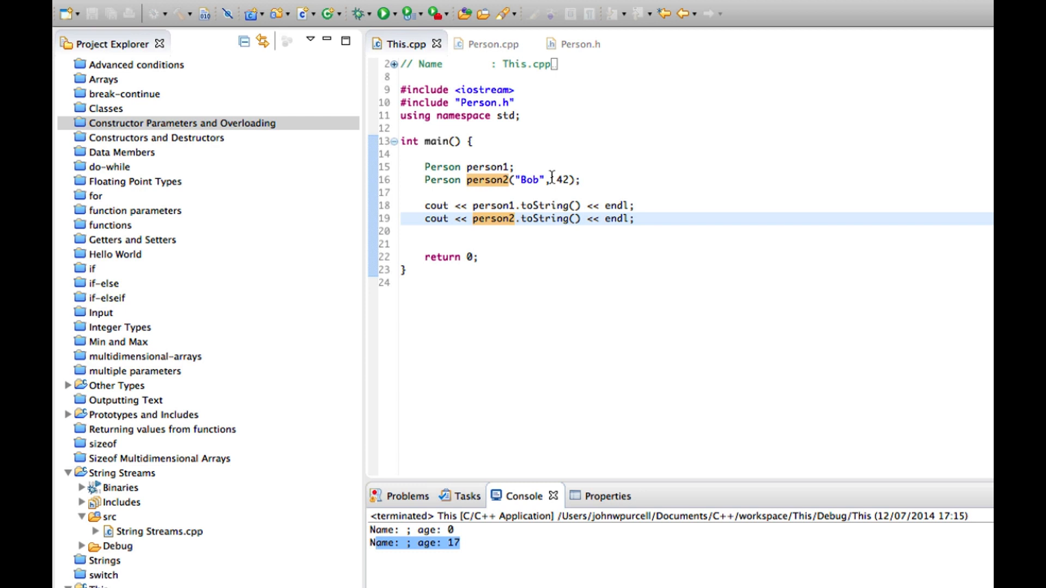
mouse_move(546, 178)
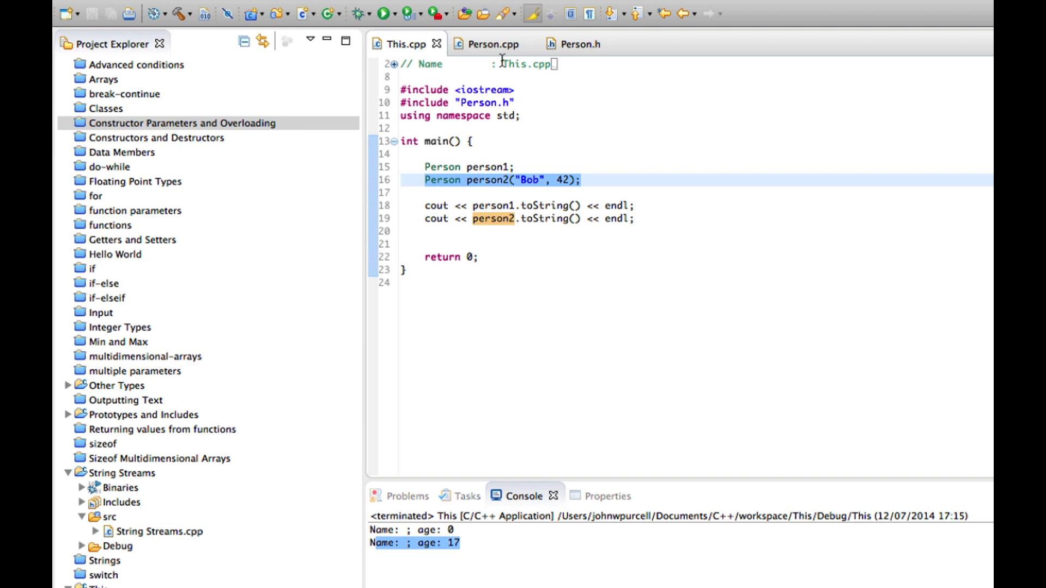
- Assign this->name = name; inside the two-argument Person constructor in Person.cpp
left_click(493, 44)
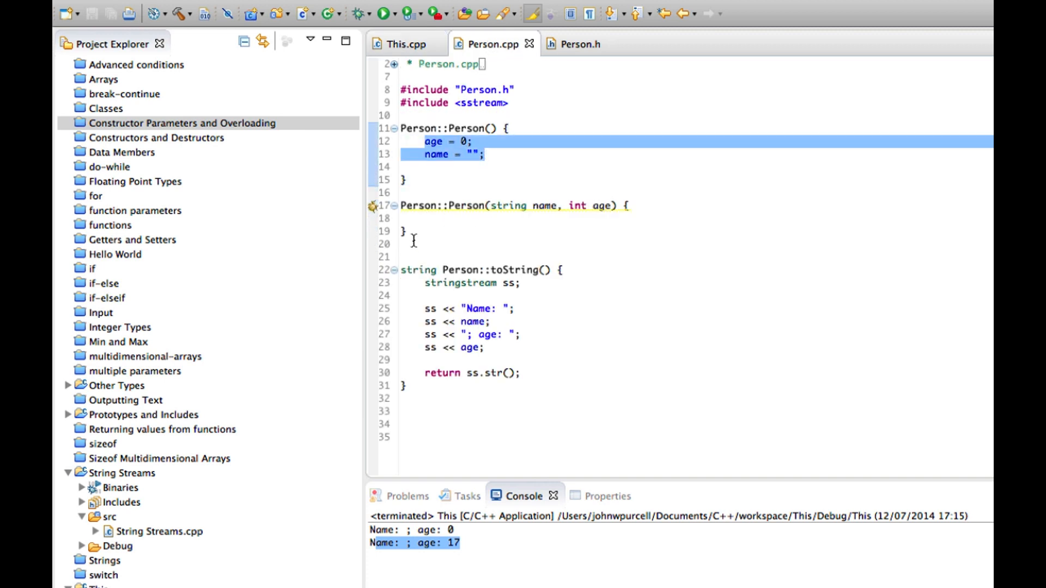
left_click(468, 218)
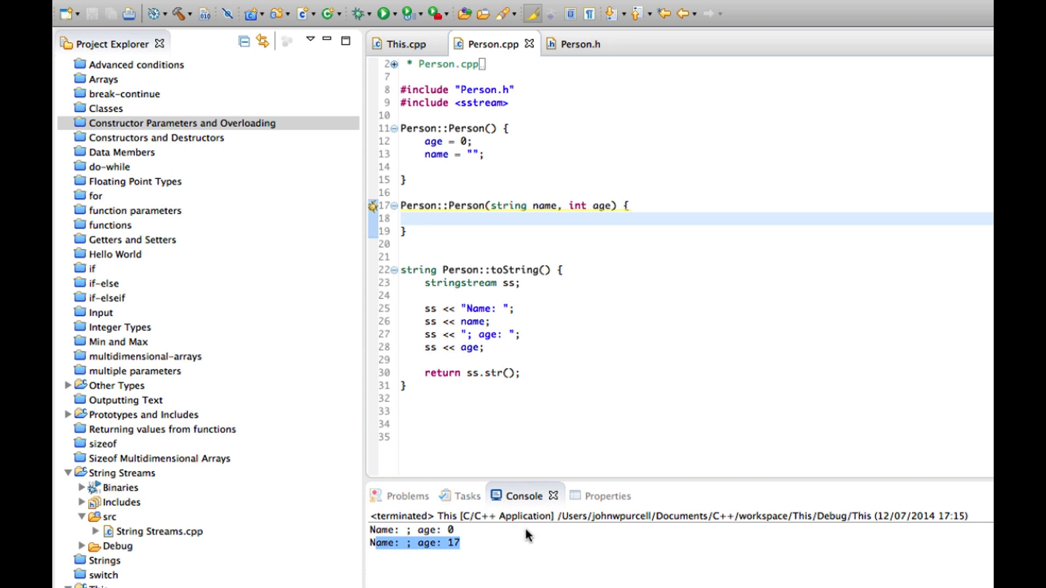
left_click(427, 218)
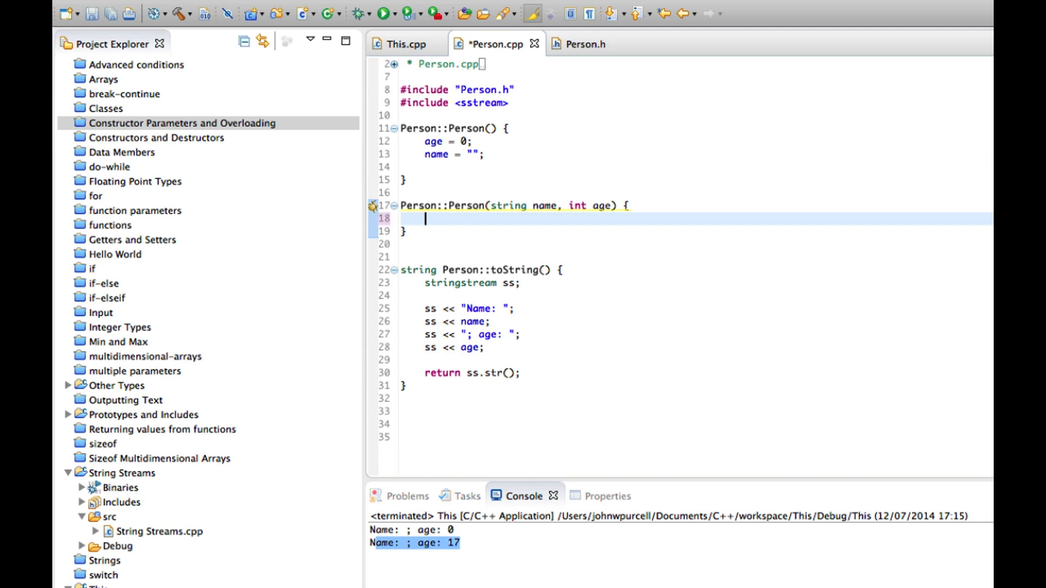
mouse_move(541, 206)
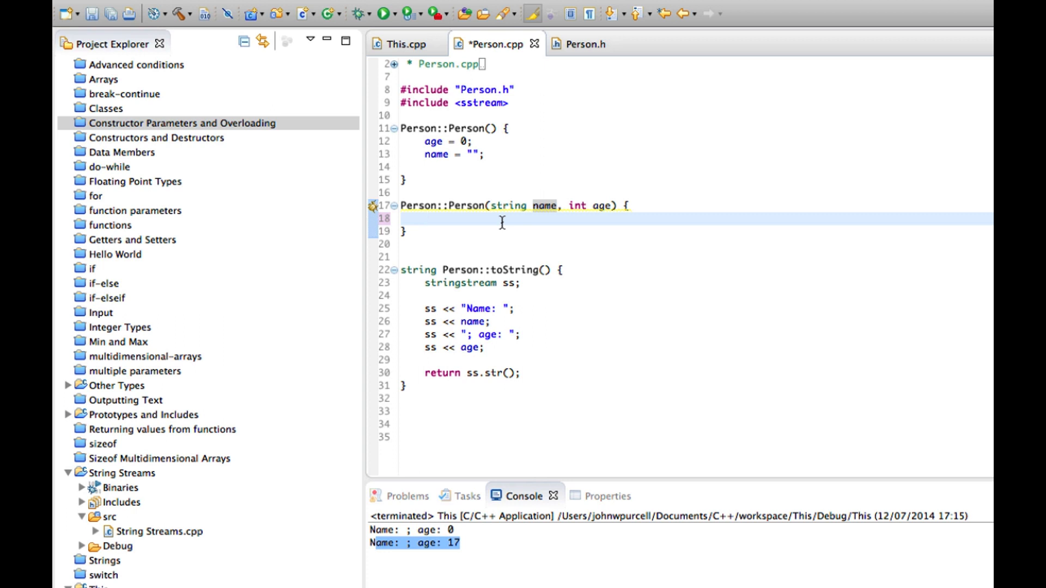
type("this-")
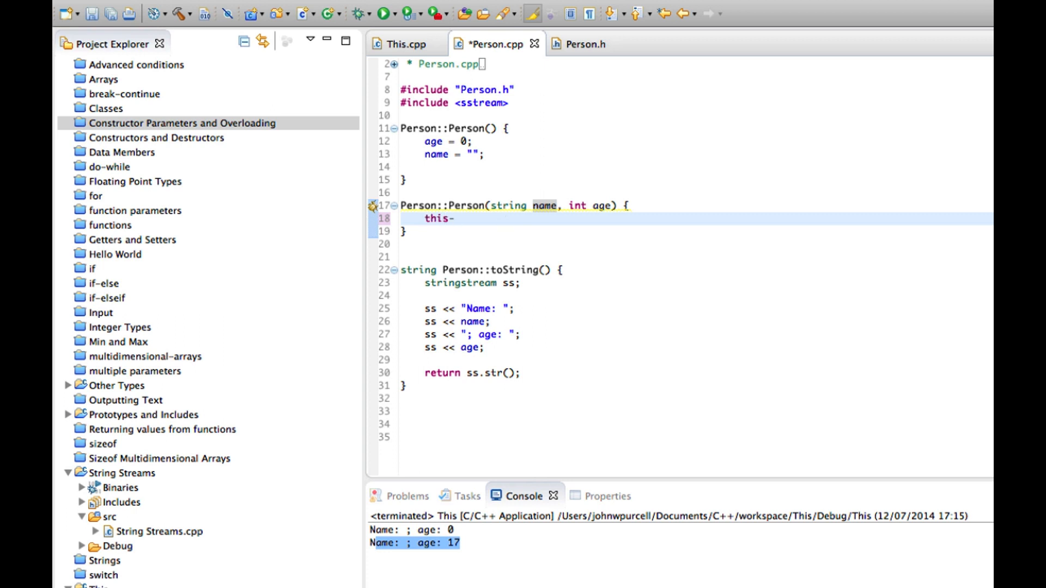
type(">")
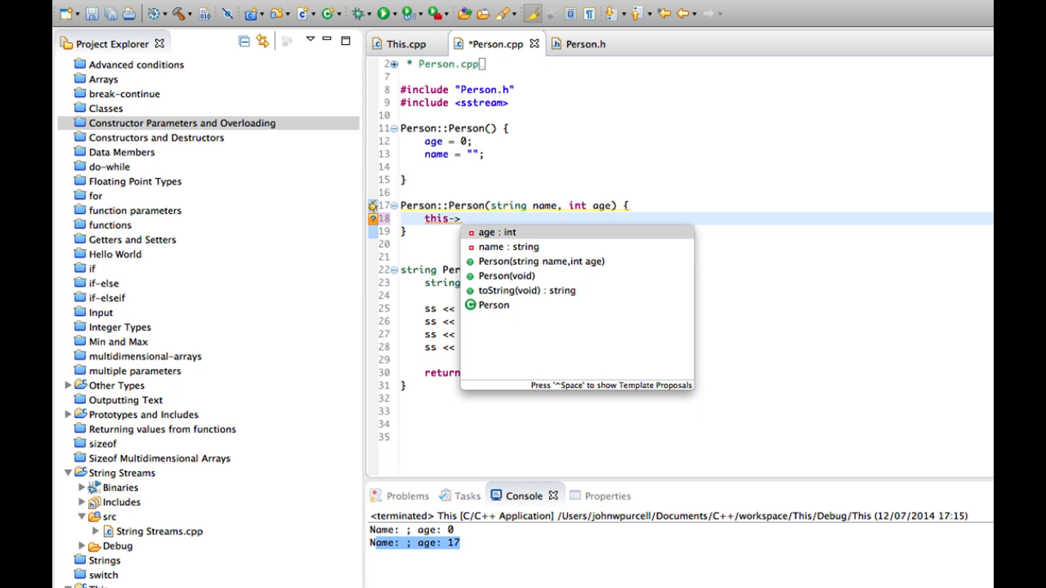
mouse_move(460, 219)
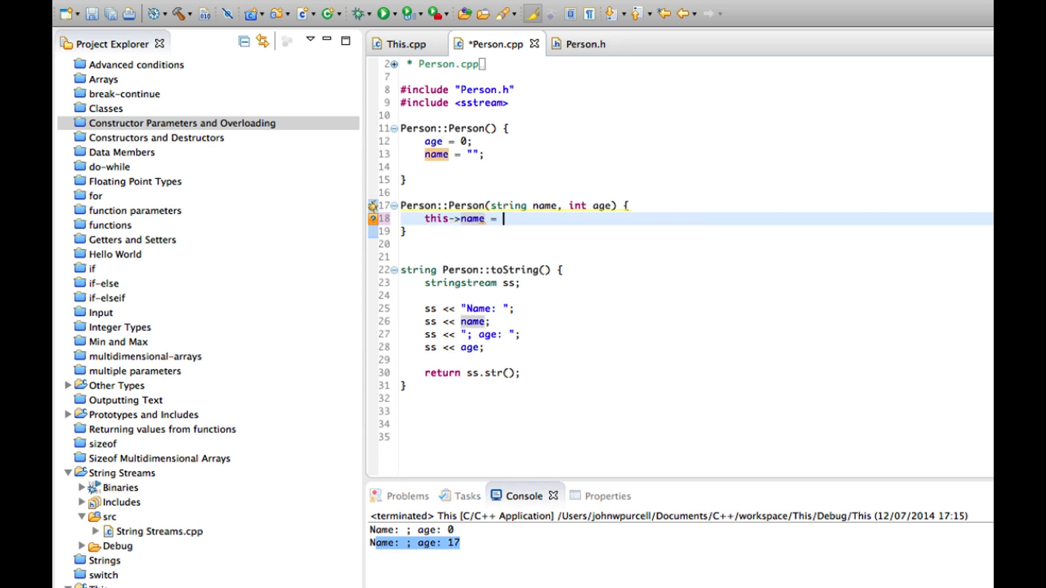
type("name;")
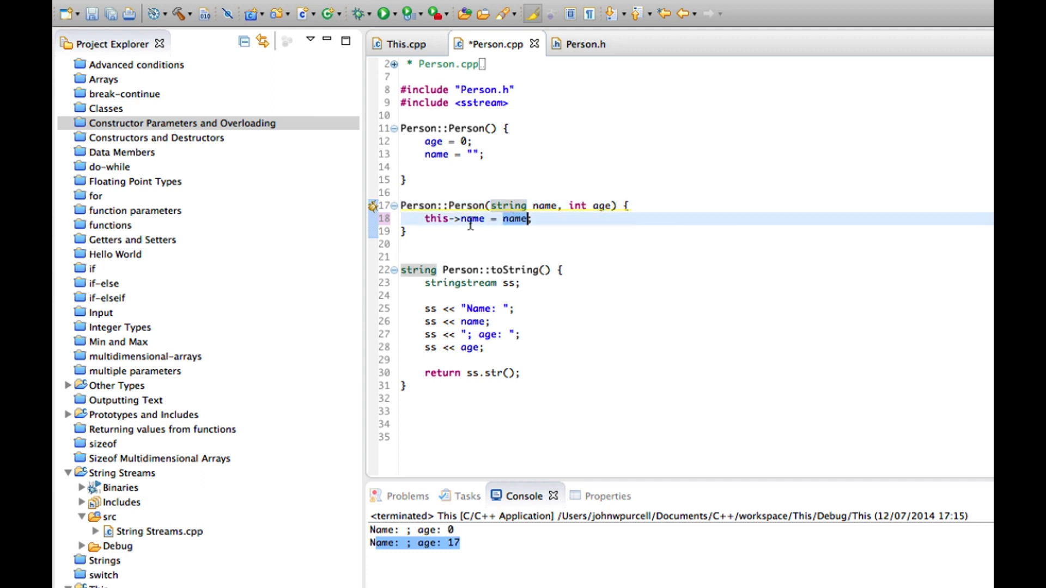
mouse_move(520, 237)
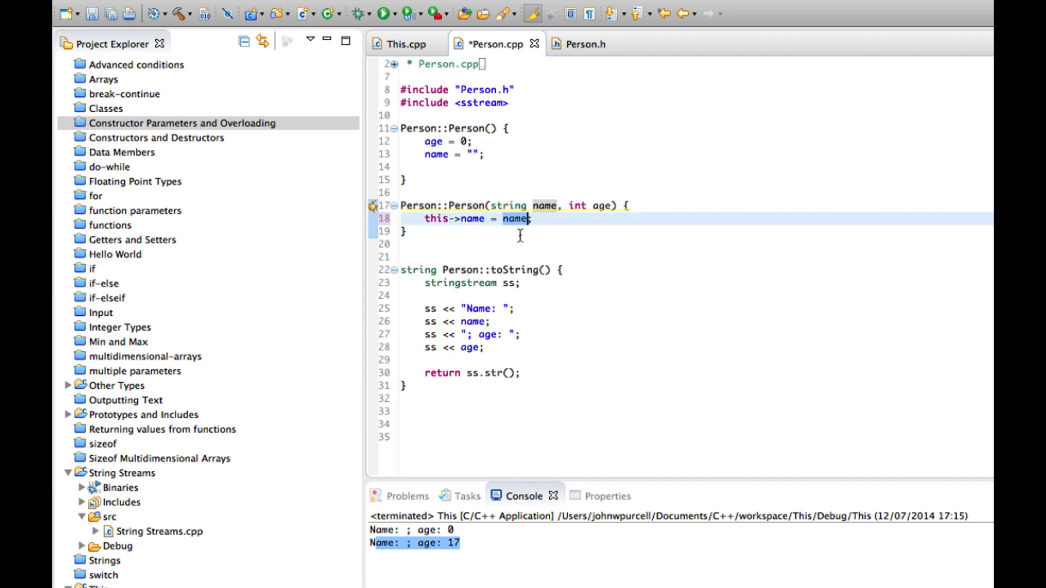
mouse_move(497, 206)
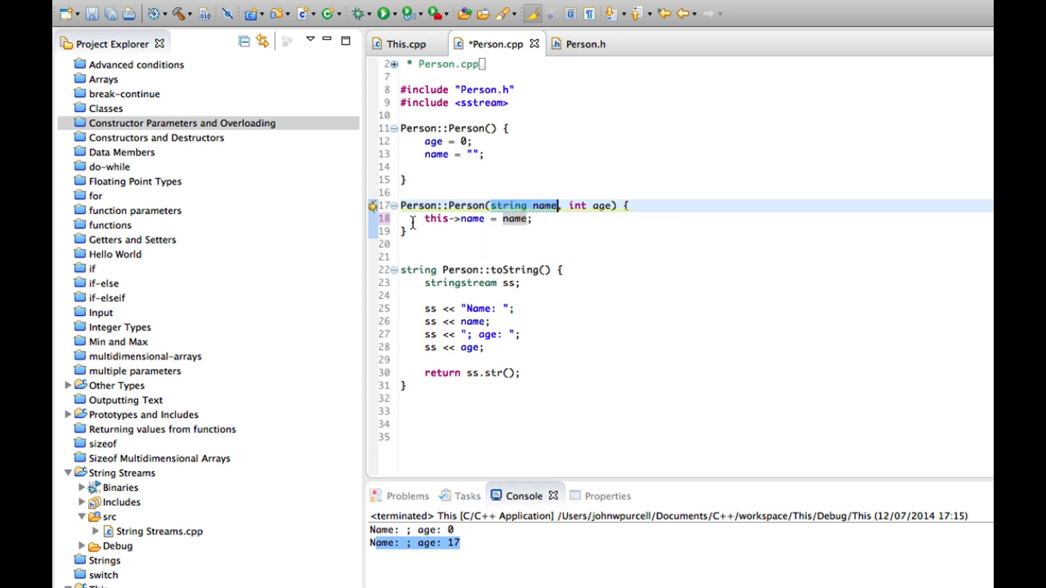
left_click(513, 219)
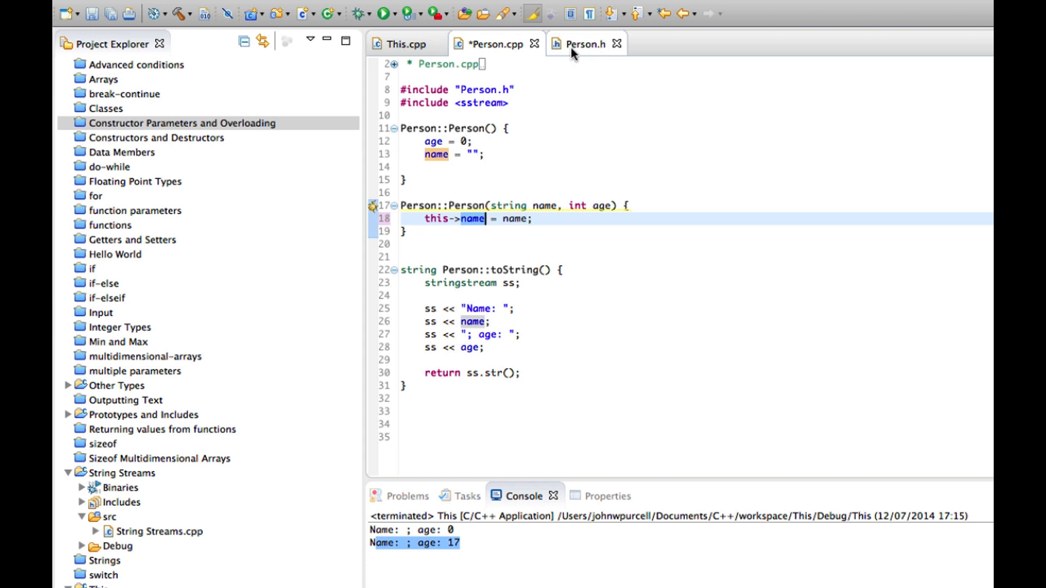
left_click(583, 43)
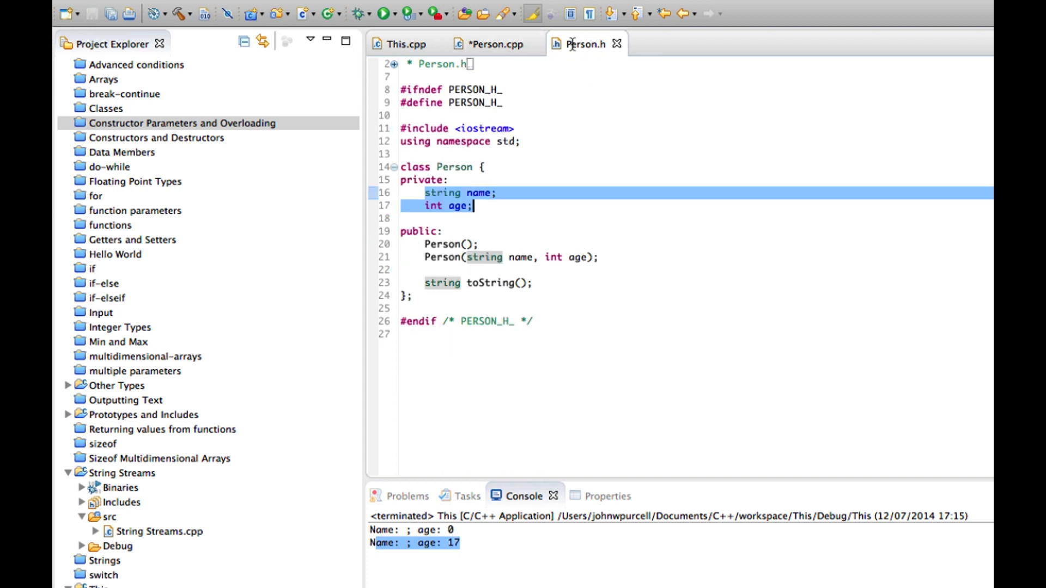
left_click(497, 193)
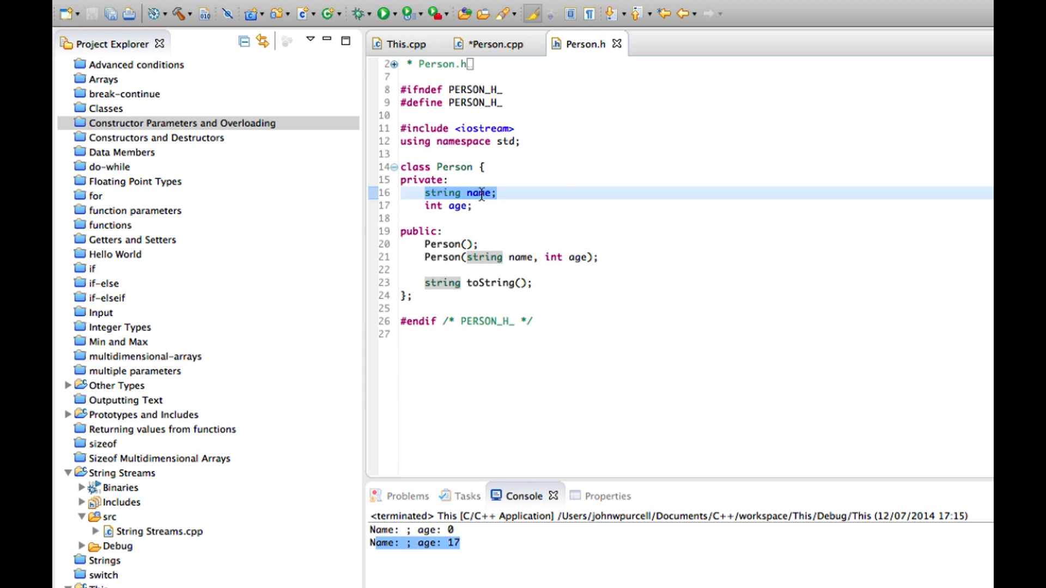
left_click(493, 44)
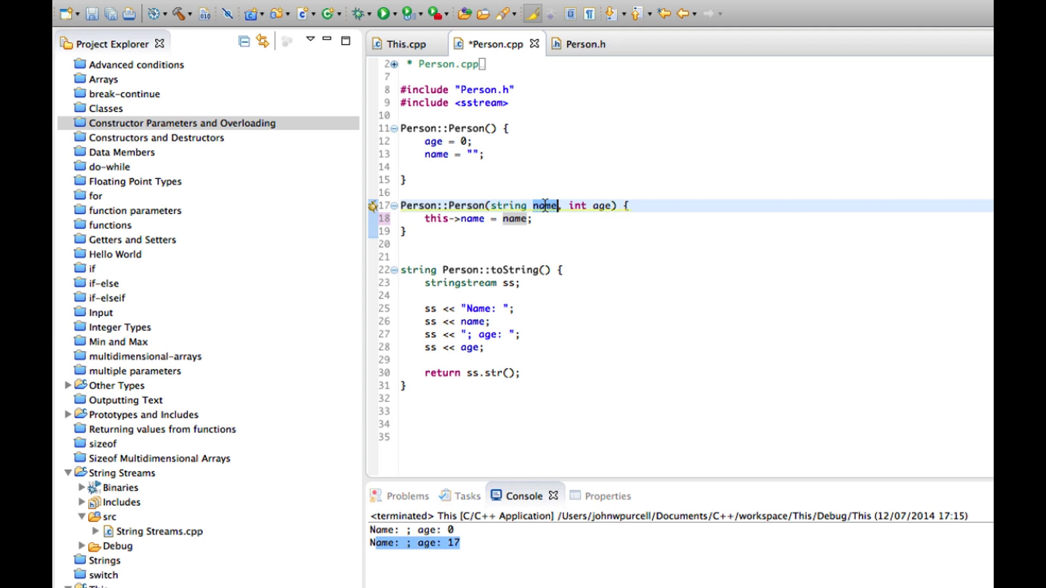
mouse_move(537, 220)
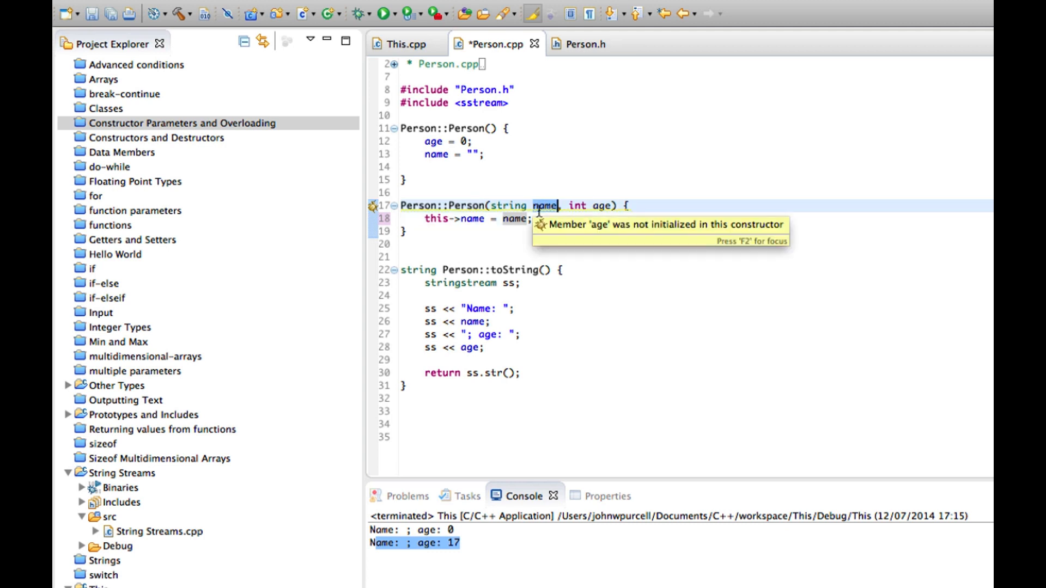
type("newNma")
type("name")
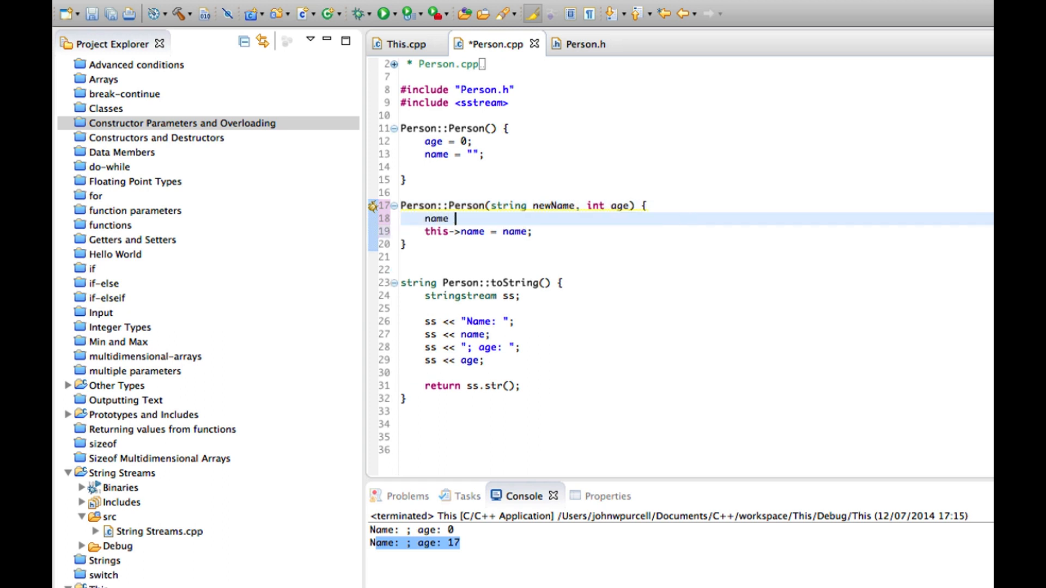
type("= newName")
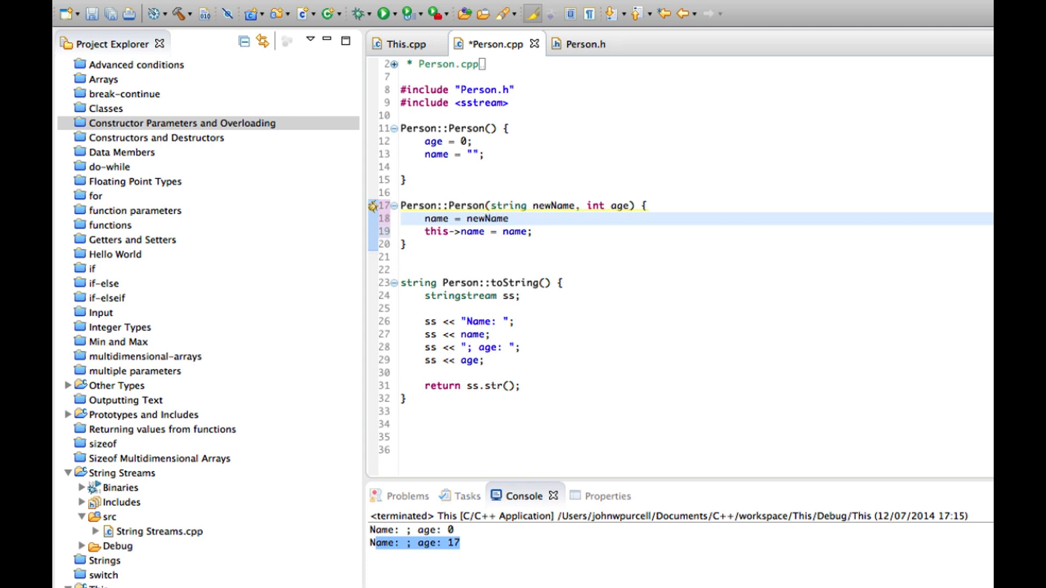
left_click(534, 231)
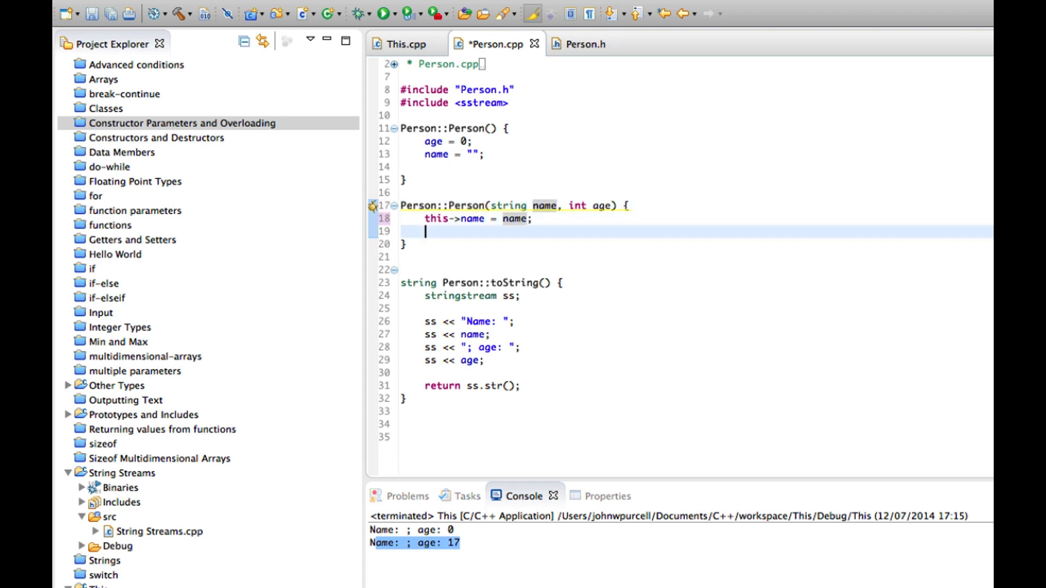
- Add this->age = age; below the name assignment in the two-argument constructor
type("this-")
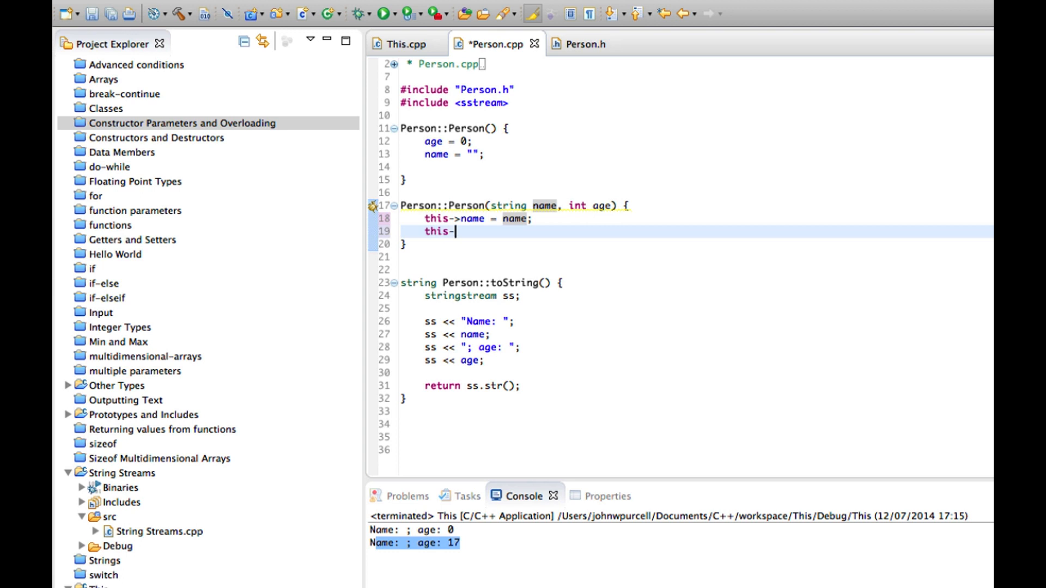
type(">age =")
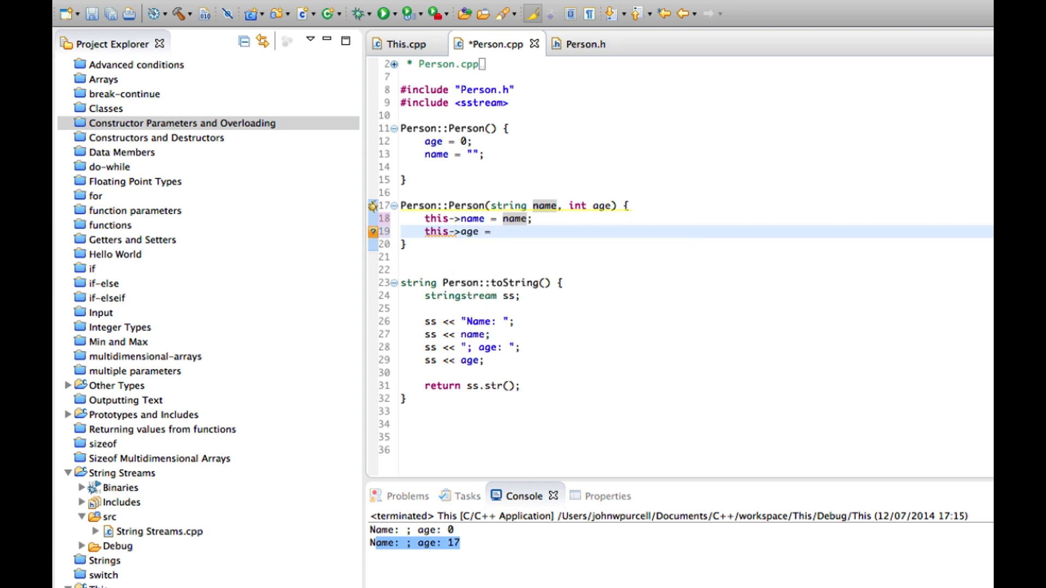
type("age;")
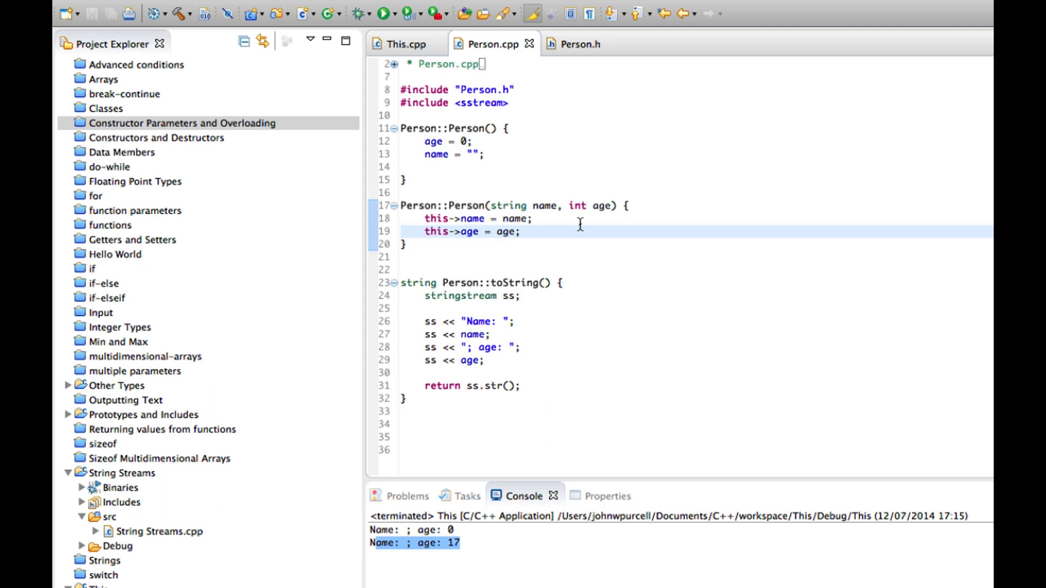
left_click(566, 206)
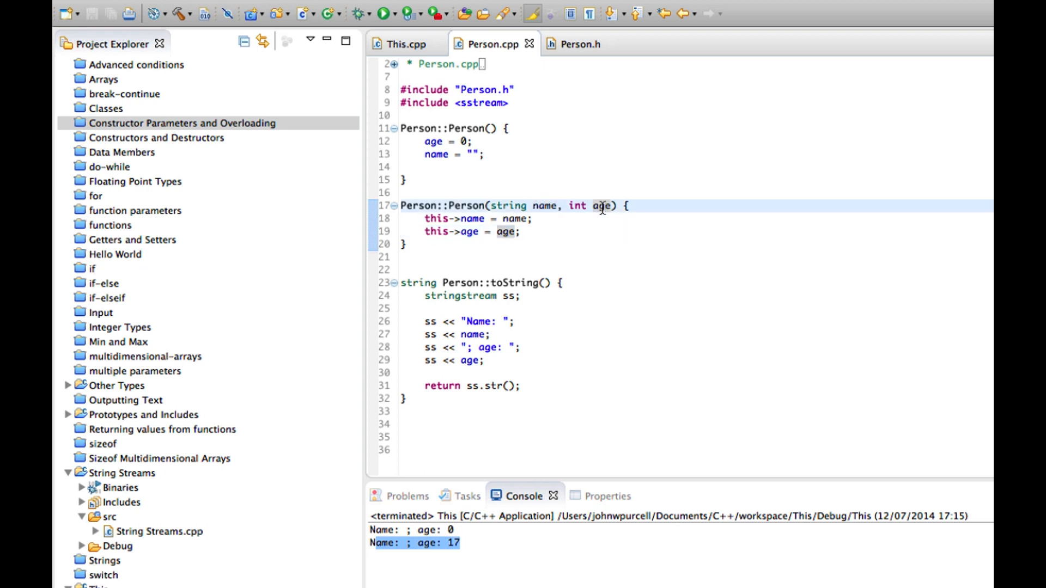
mouse_move(426, 43)
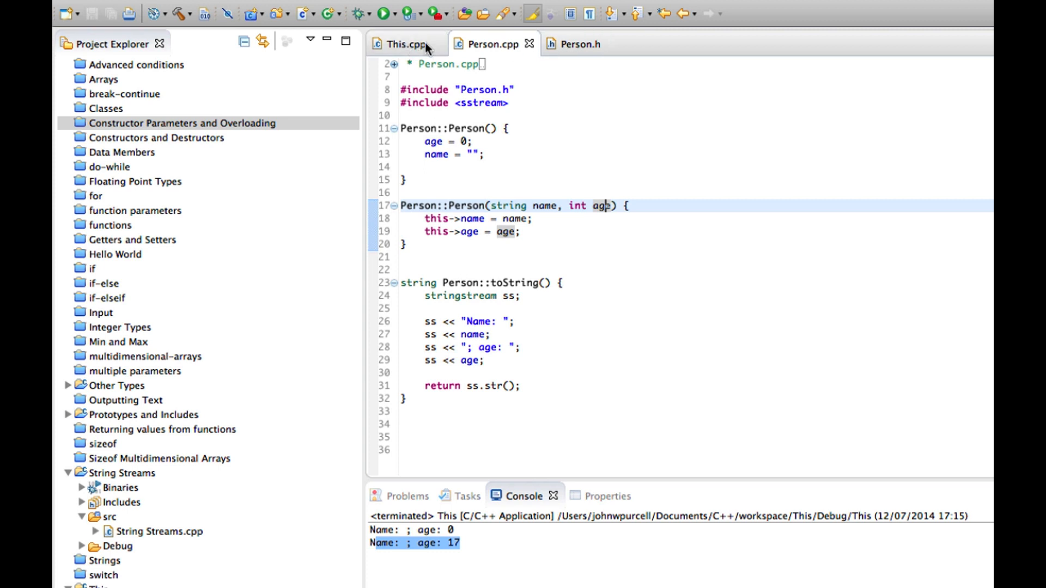
- Check the age declaration in Person.h, then save Person.cpp with the finished constructor
left_click(578, 44)
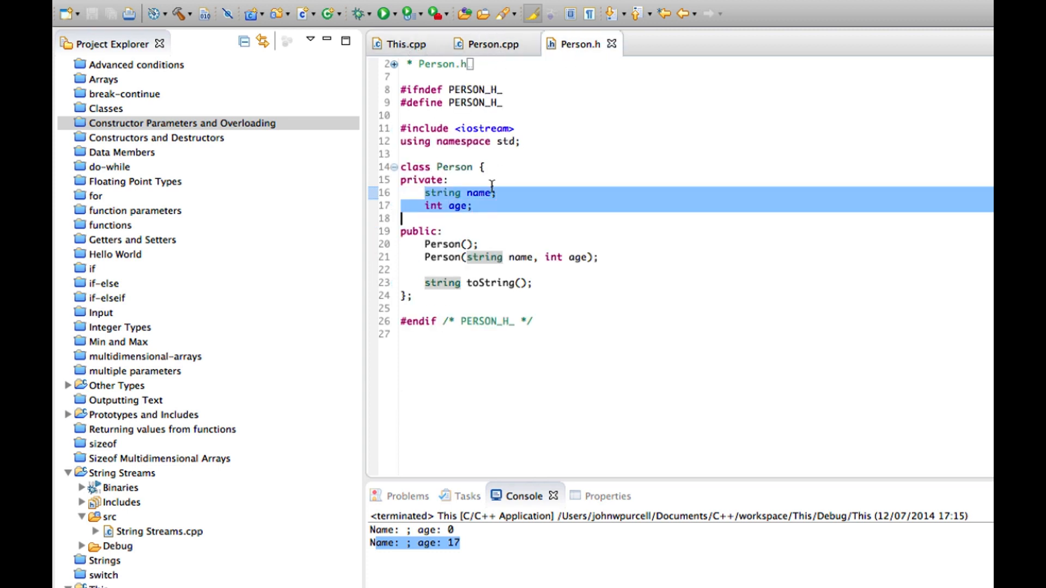
left_click(492, 43)
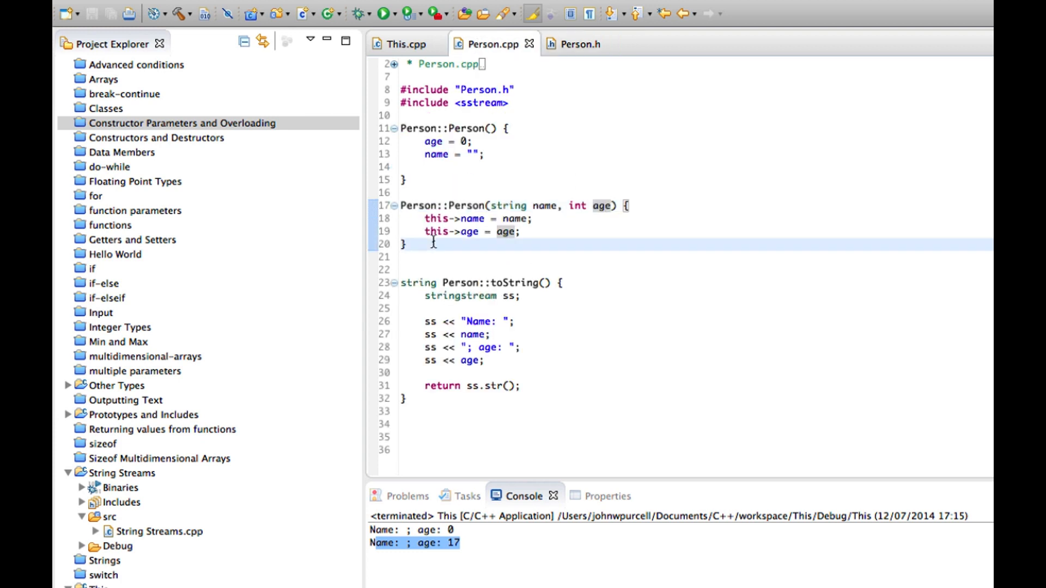
left_click(406, 244)
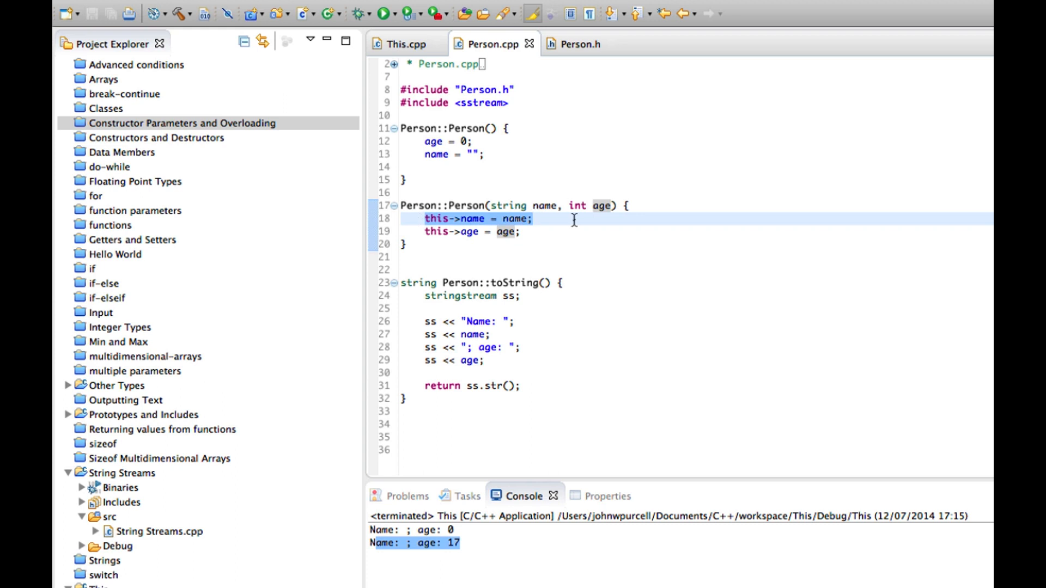
left_click(525, 231)
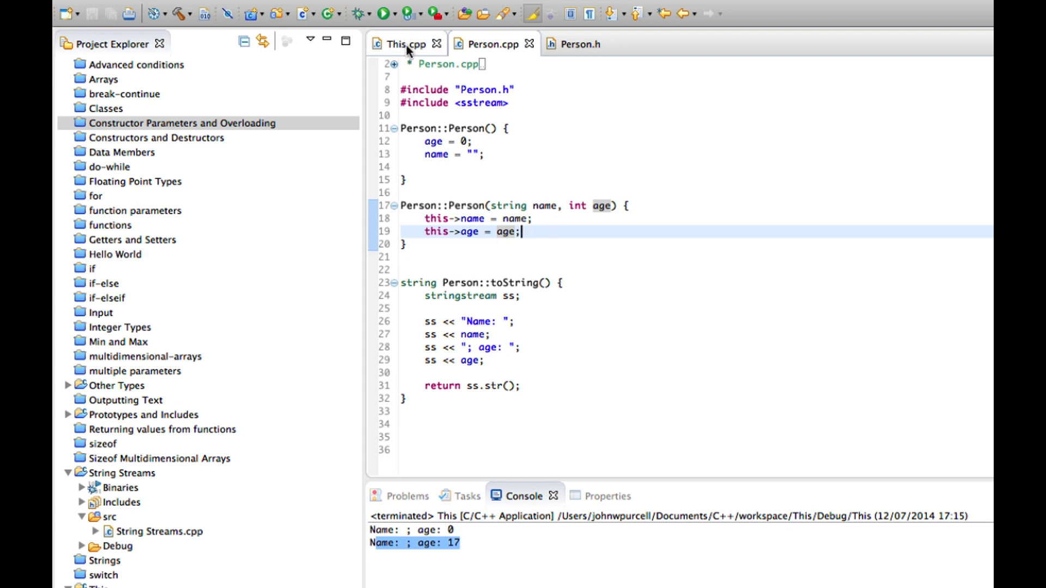
- Run the program from This.cpp and confirm the console prints Name: Bob; age: 42
left_click(400, 43)
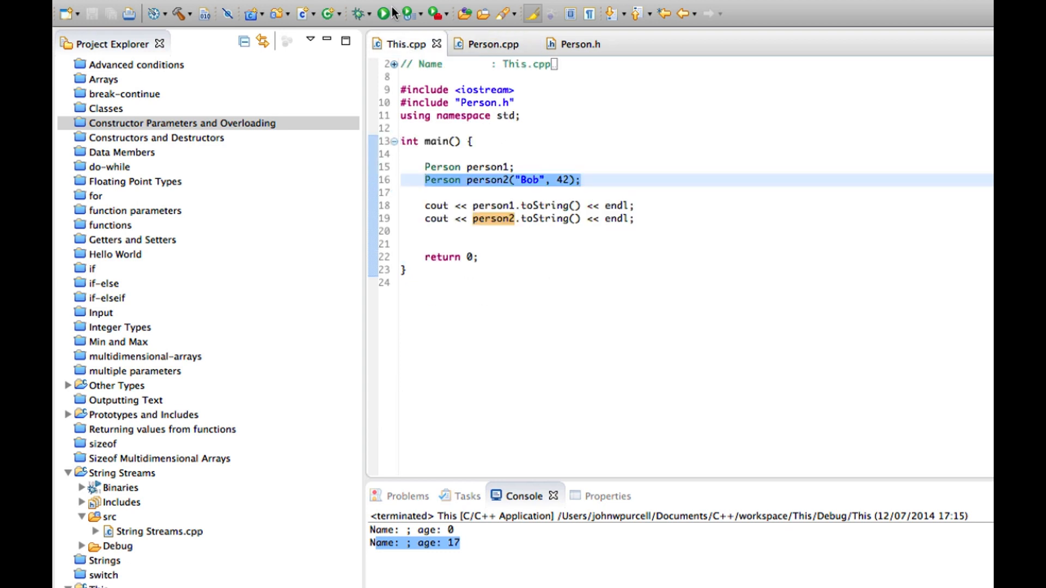
left_click(382, 13)
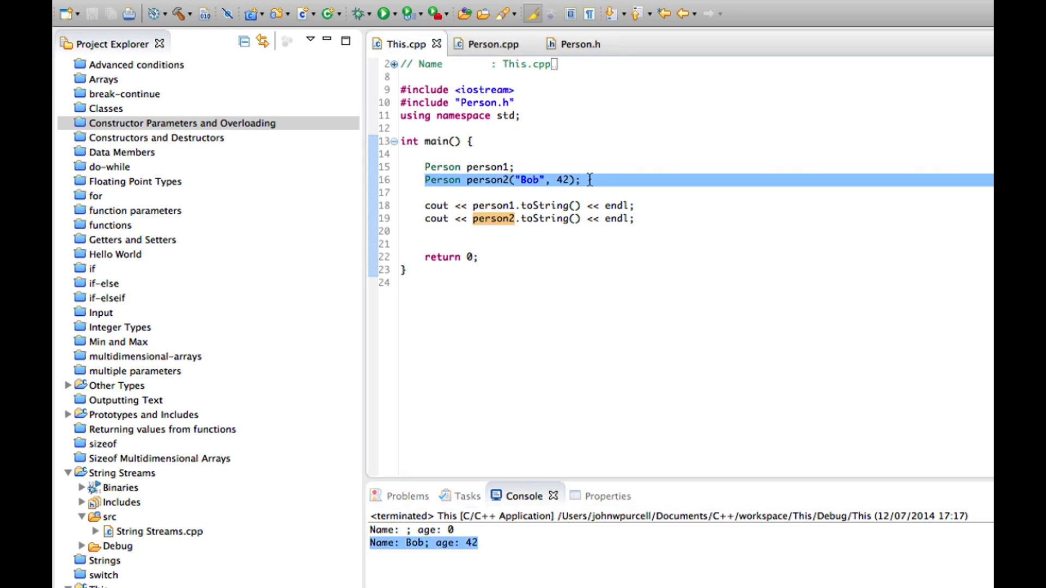
left_click(636, 218)
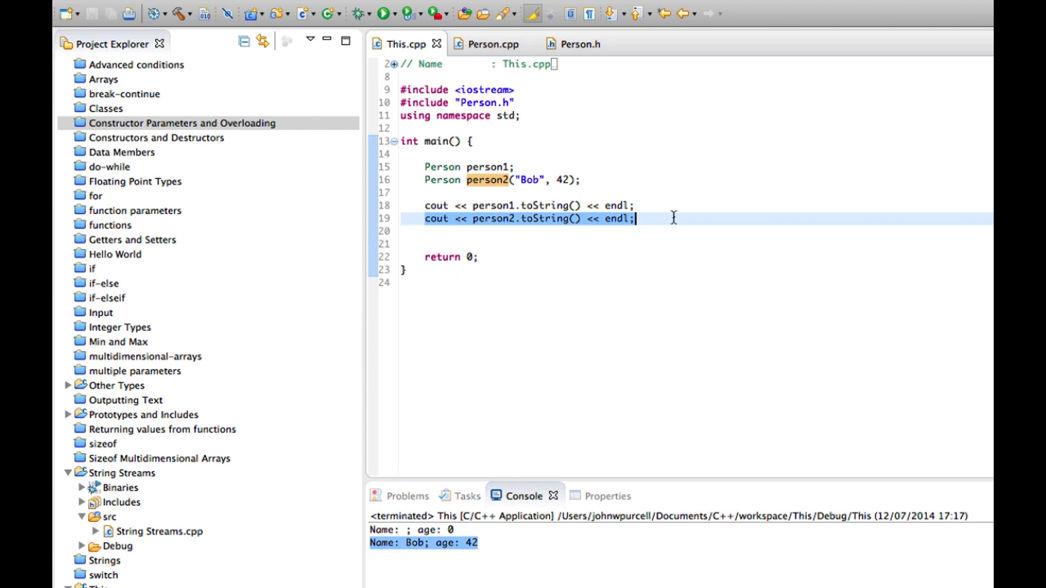
left_click(491, 44)
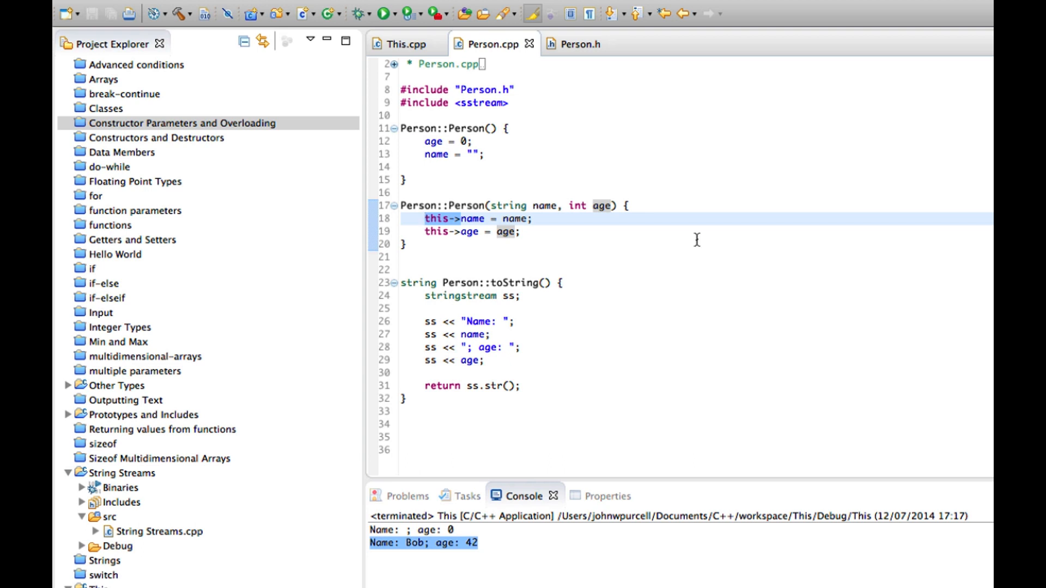
- Make the two-argument constructor print cout << this << endl; and run the program
left_click(426, 218)
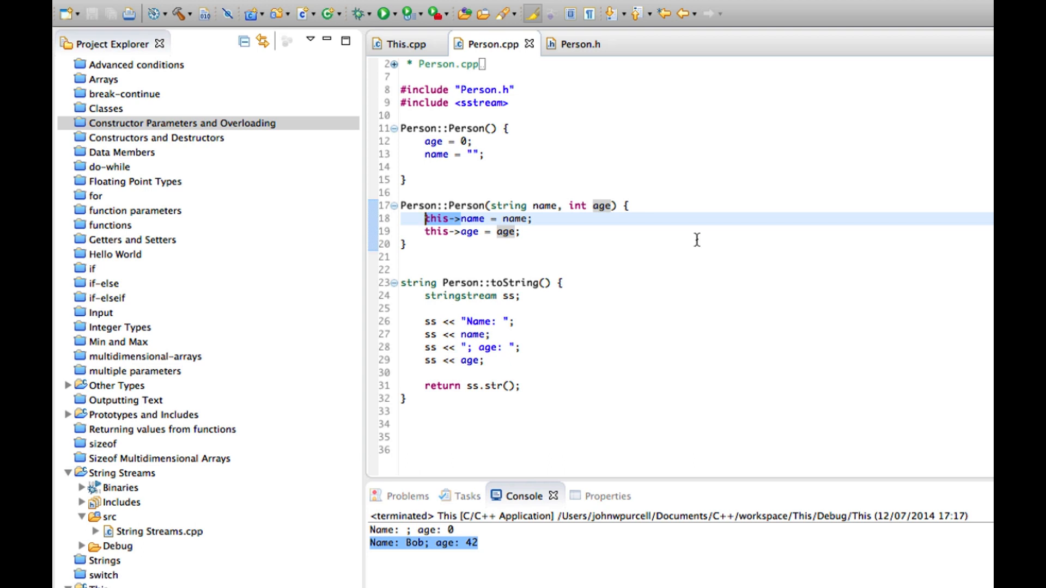
mouse_move(559, 243)
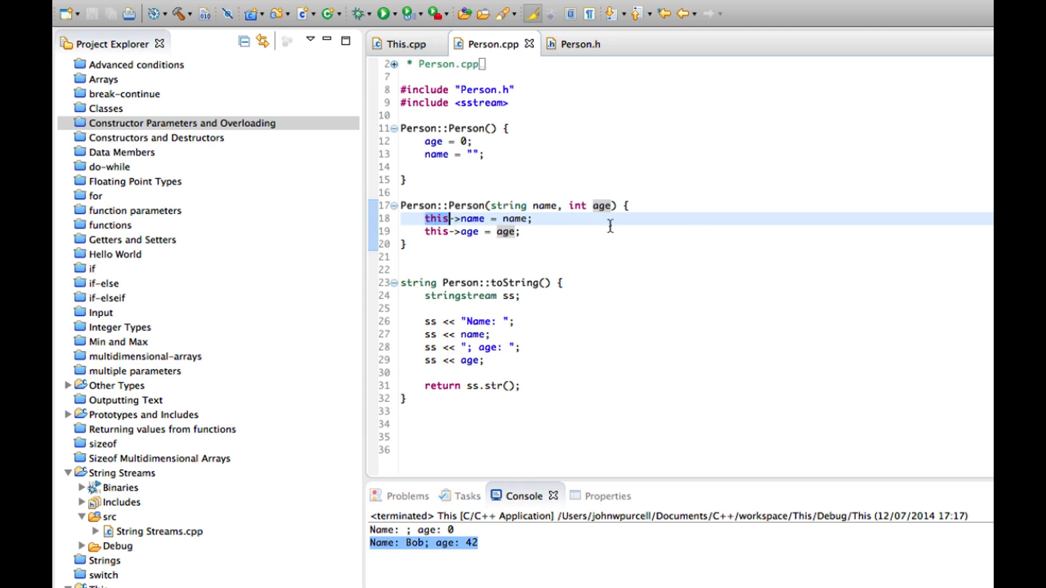
mouse_move(542, 235)
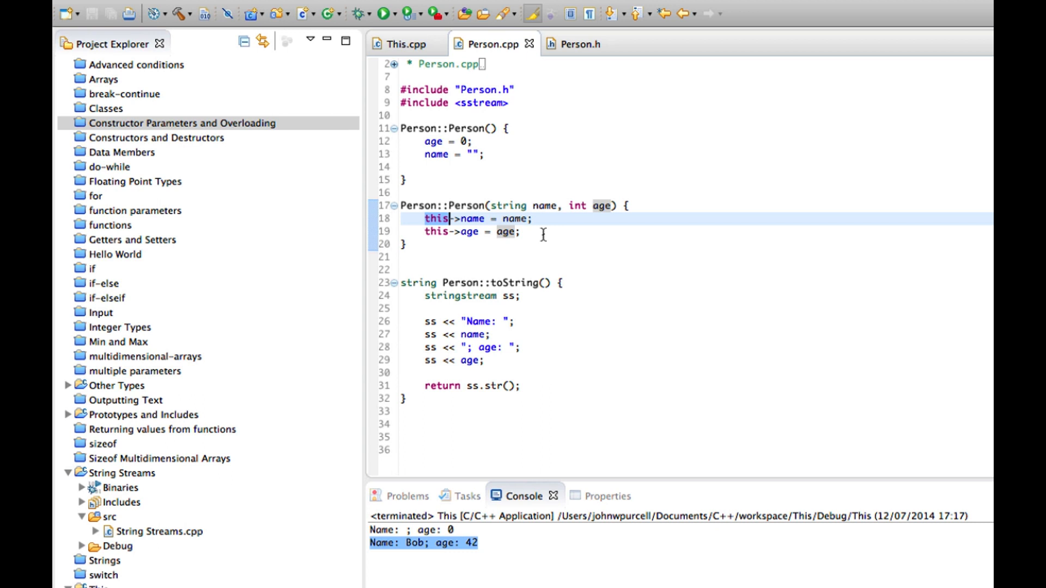
mouse_move(554, 205)
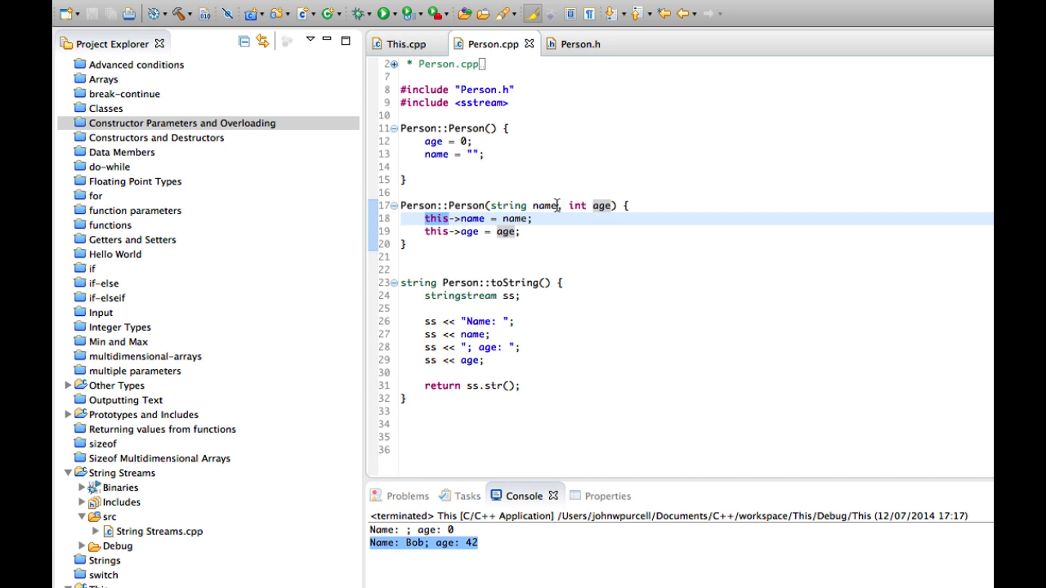
left_click(447, 231)
type("cout")
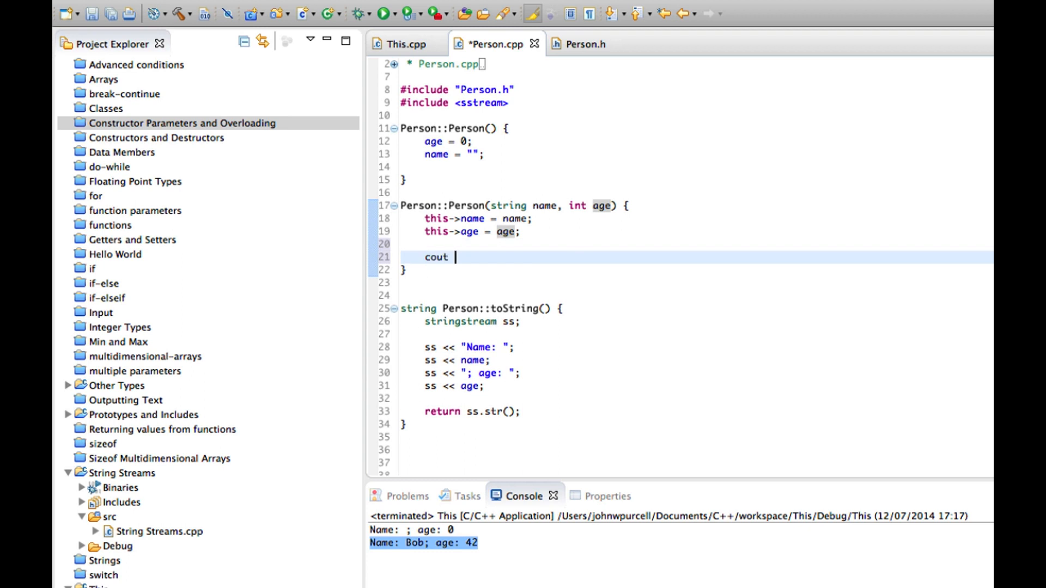
type("<< this")
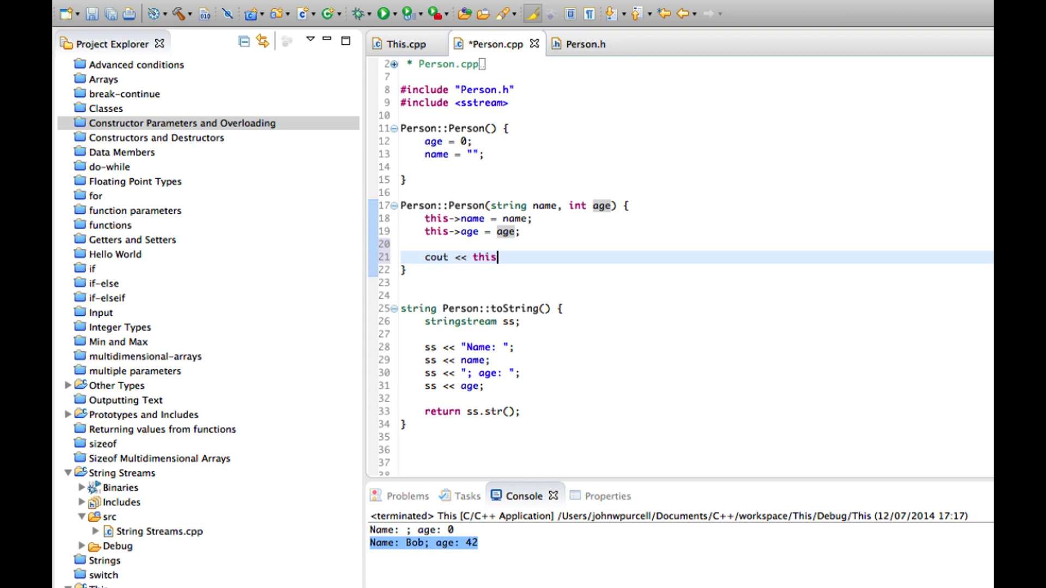
type("<< endl;")
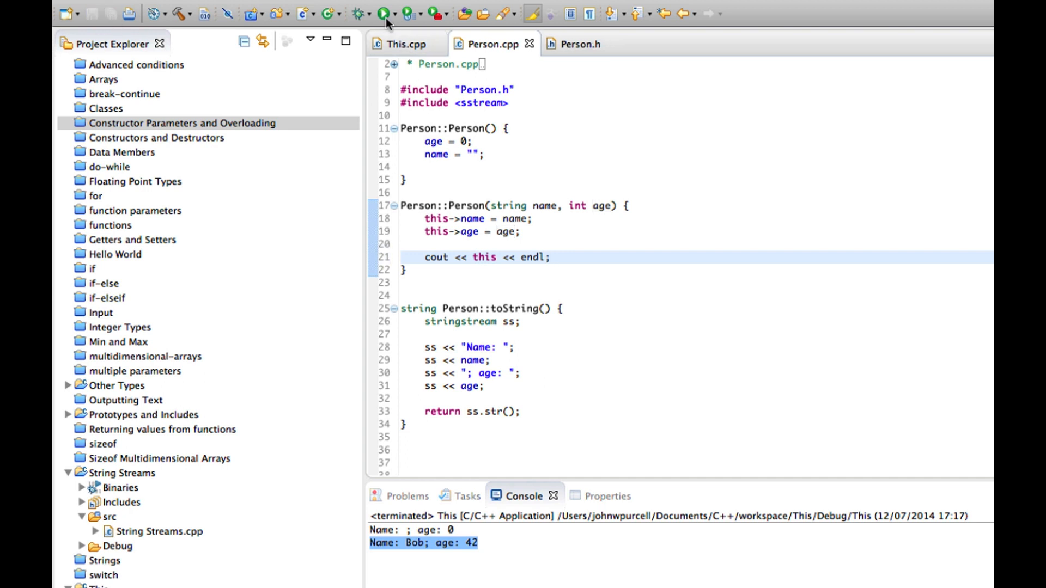
left_click(386, 13)
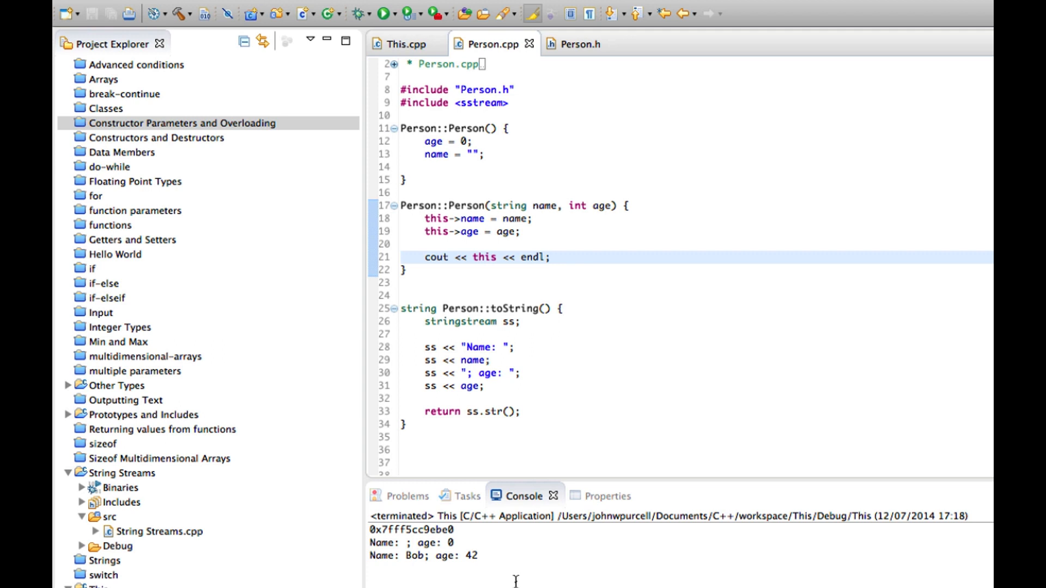
- Compare Bob's creation line in main with the printed address 0x7fff5cc9ebe0 in the console
left_click(400, 44)
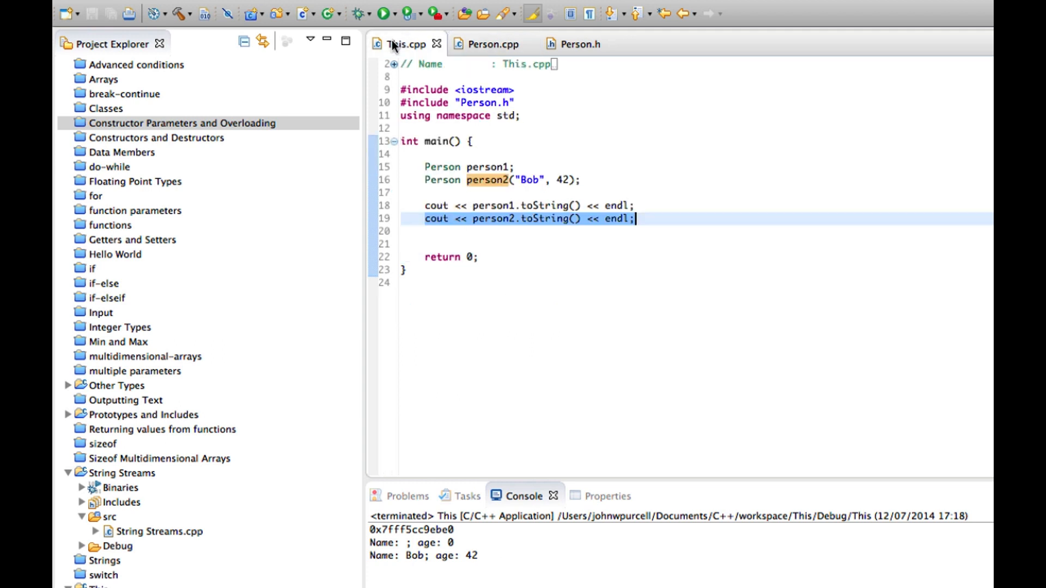
left_click(584, 180)
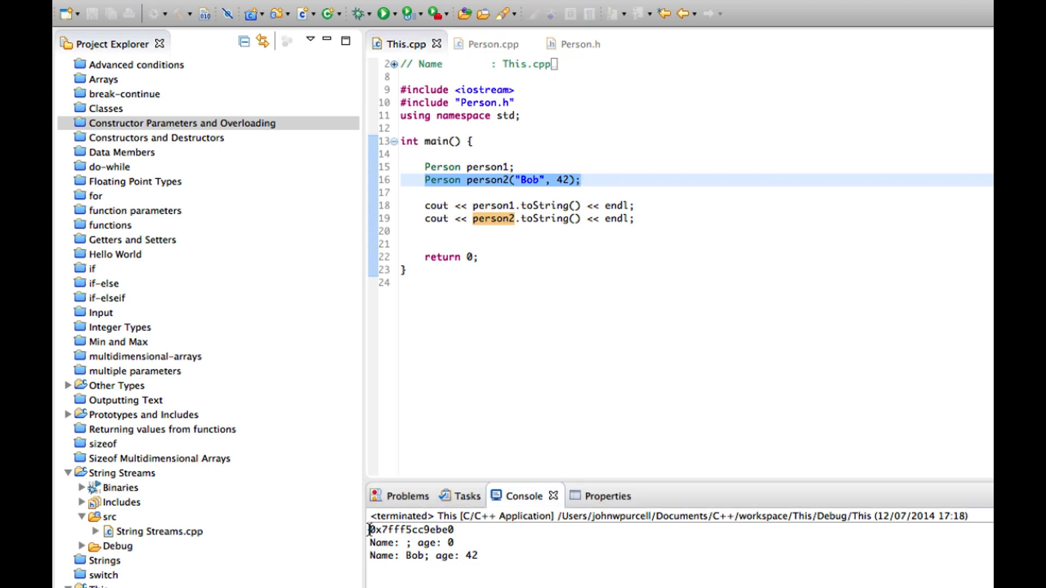
double_click(410, 530)
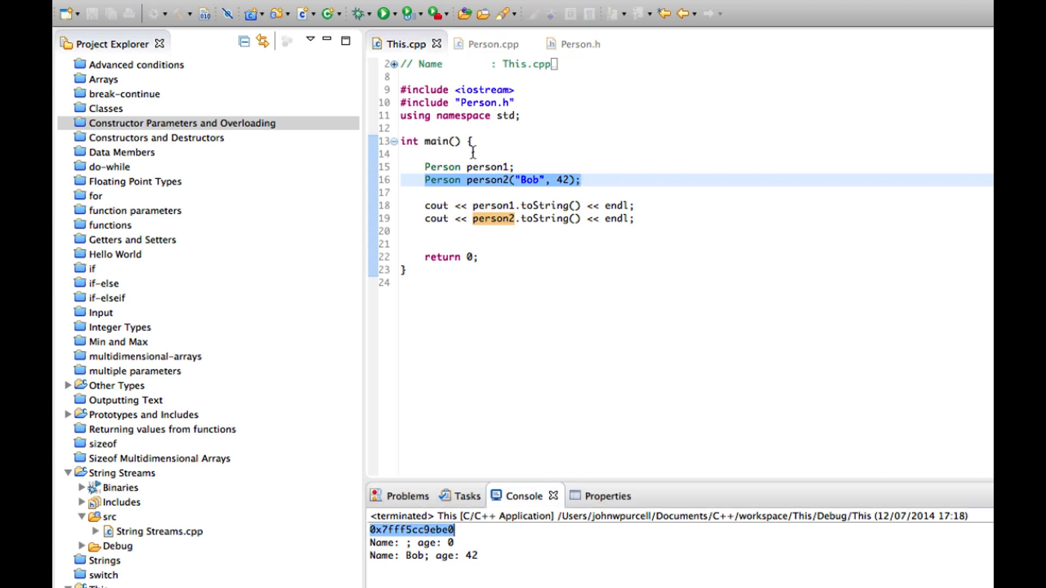
left_click(492, 43)
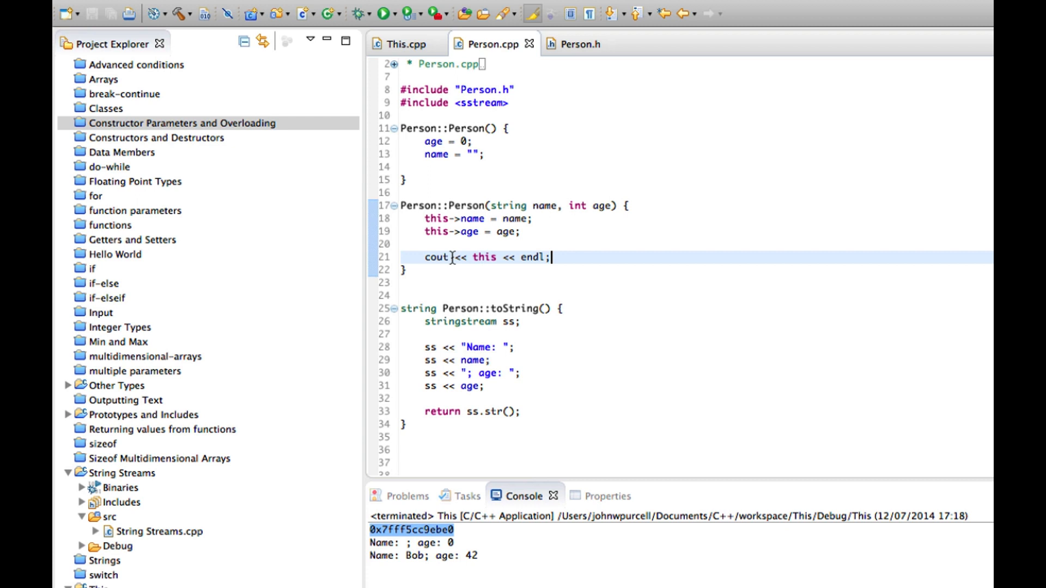
- Label the constructor's cout with "Memory location of object: " before this
type(">>")
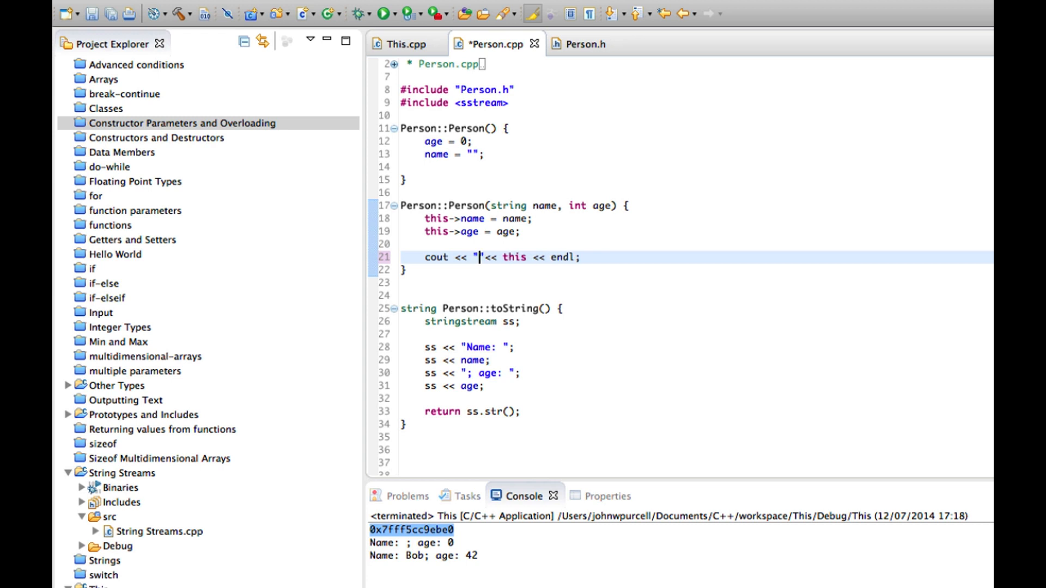
type("Mme")
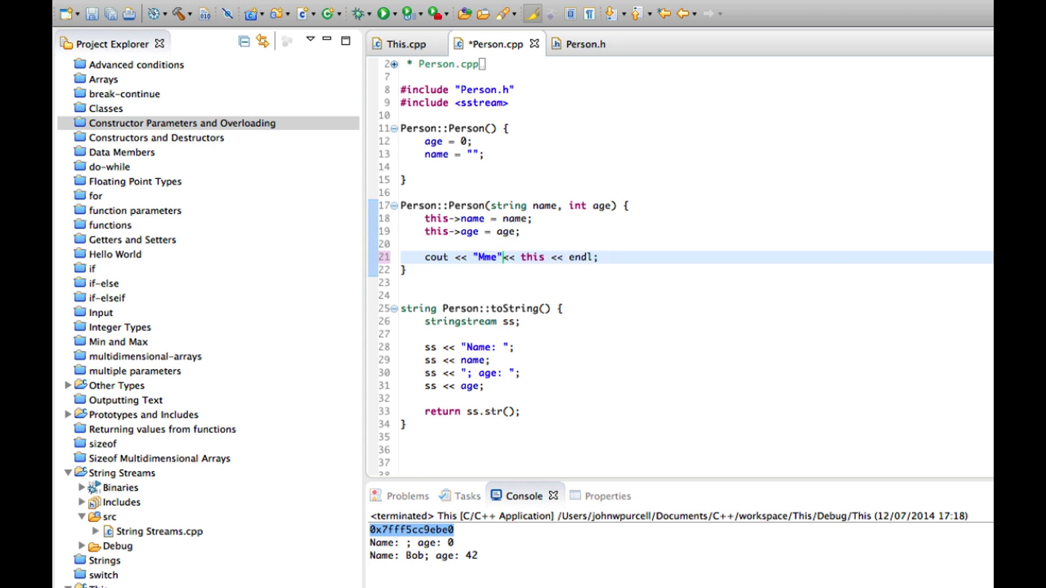
type("Memory location")
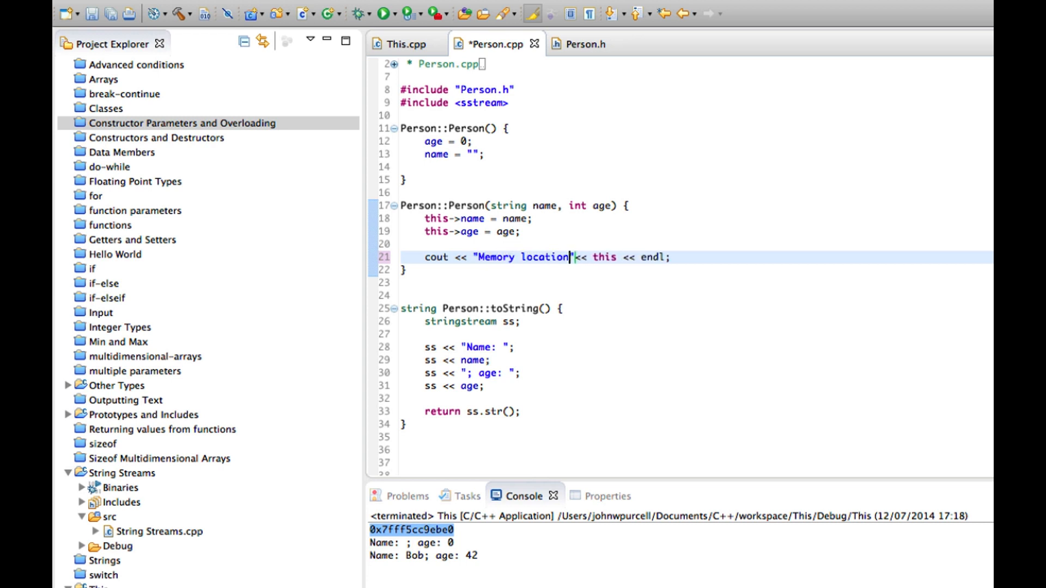
type("of object:")
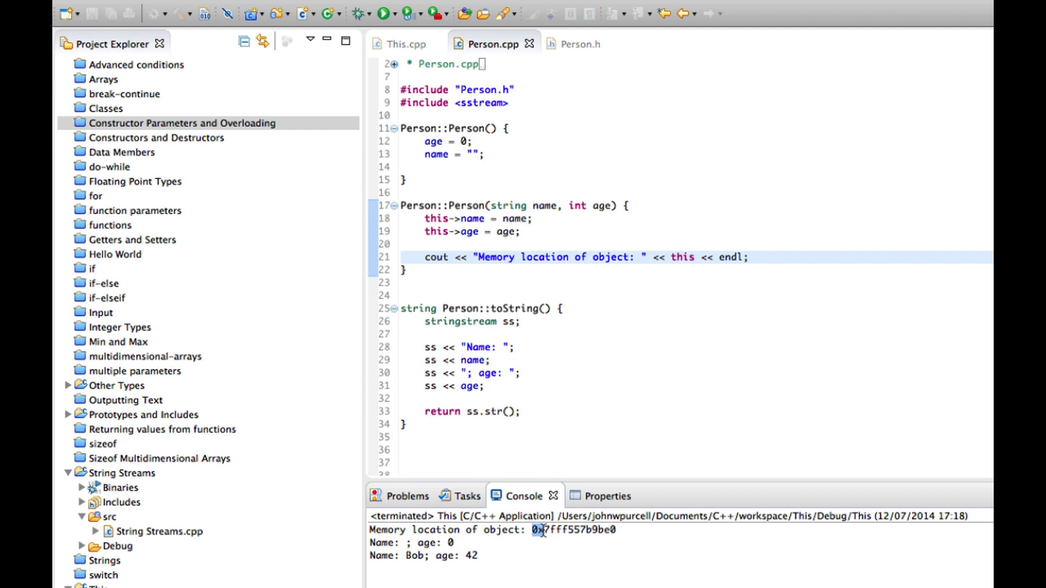
mouse_move(588, 529)
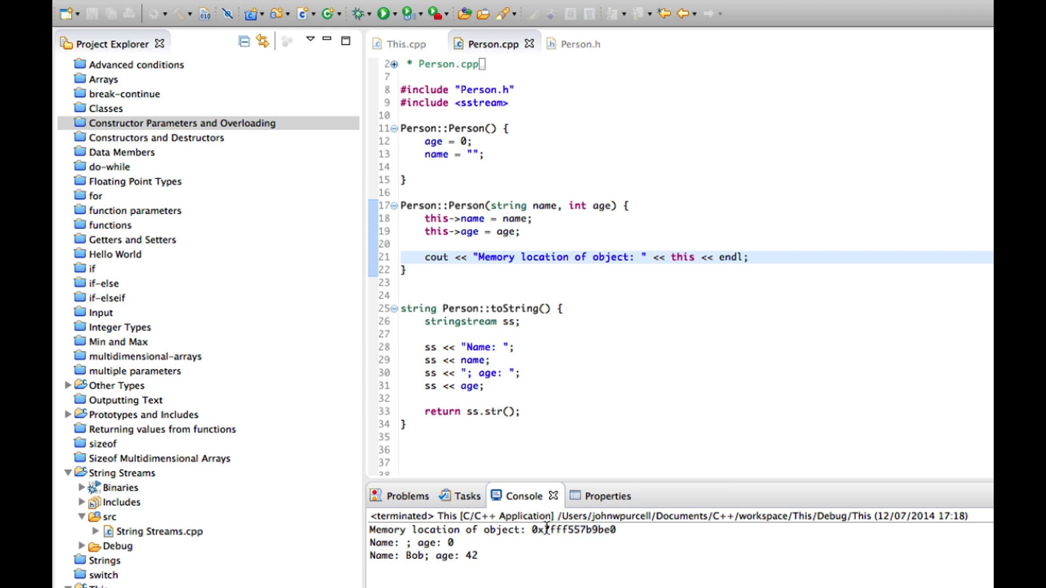
- Select the printed hexadecimal address in the Console
double_click(575, 530)
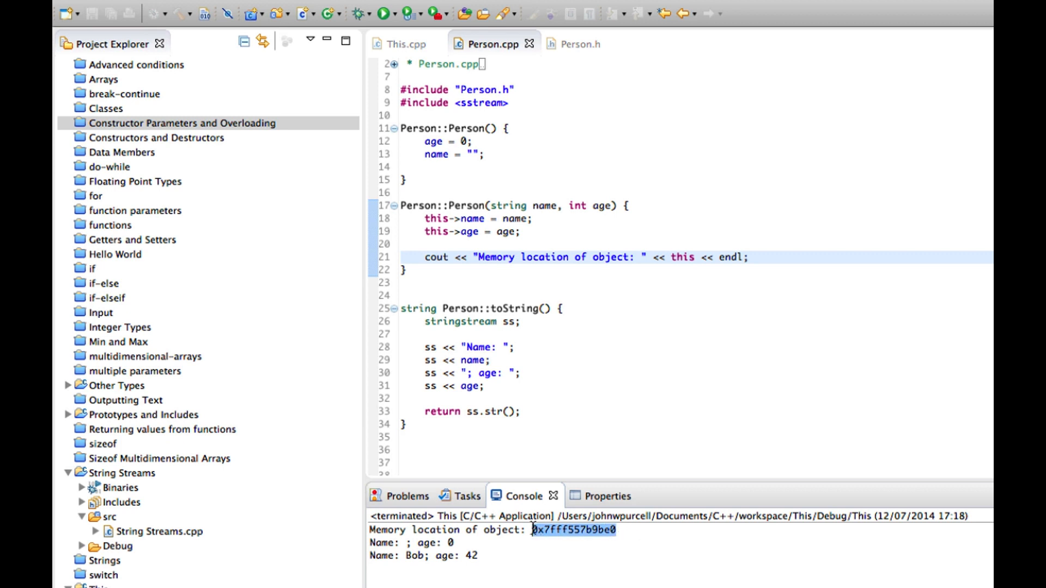
left_click(544, 530)
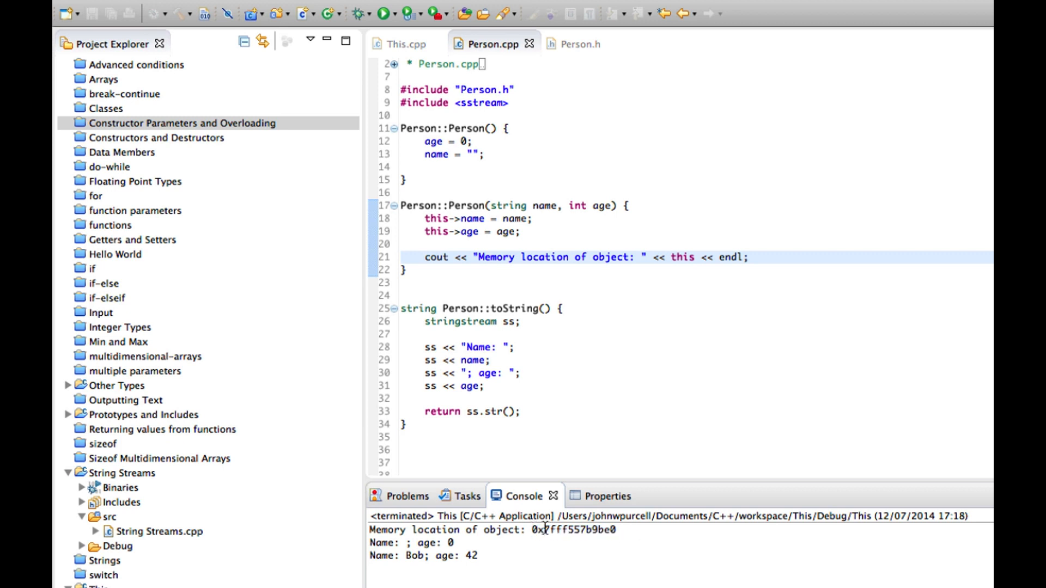
double_click(534, 529)
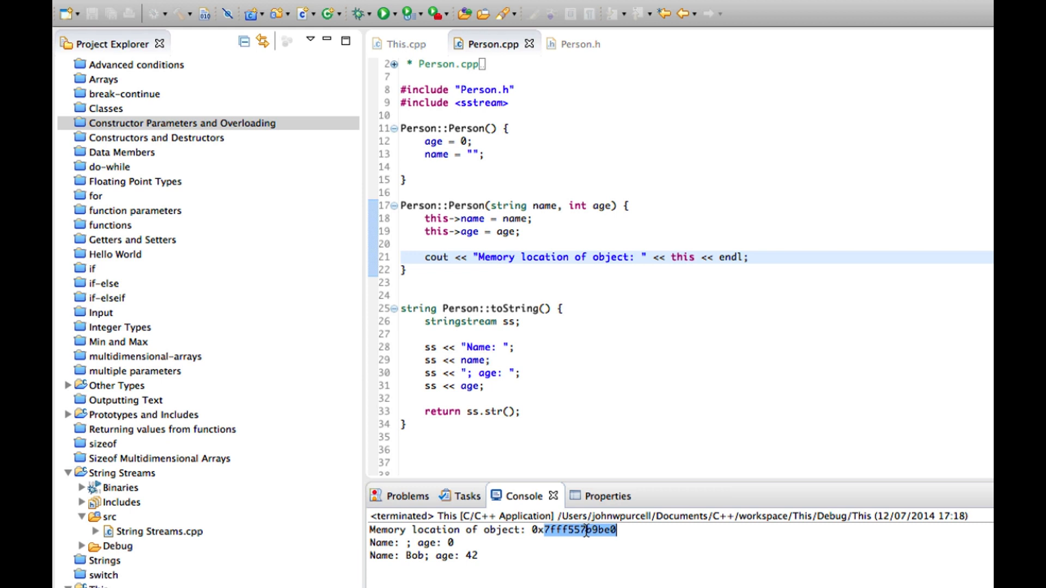
mouse_move(447, 143)
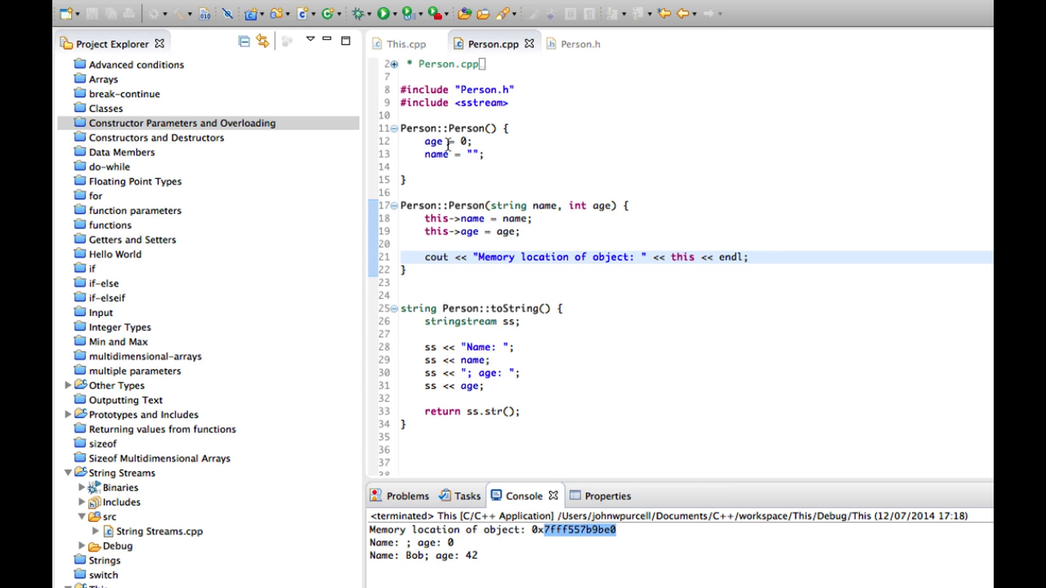
- Review Person.h and Person.cpp, then return to main in This.cpp
left_click(578, 43)
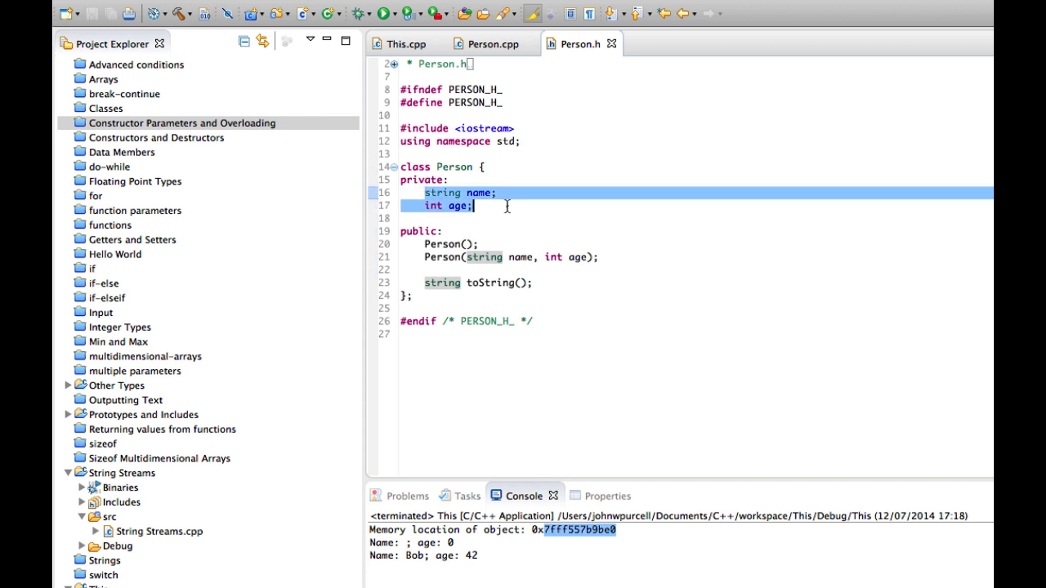
mouse_move(506, 128)
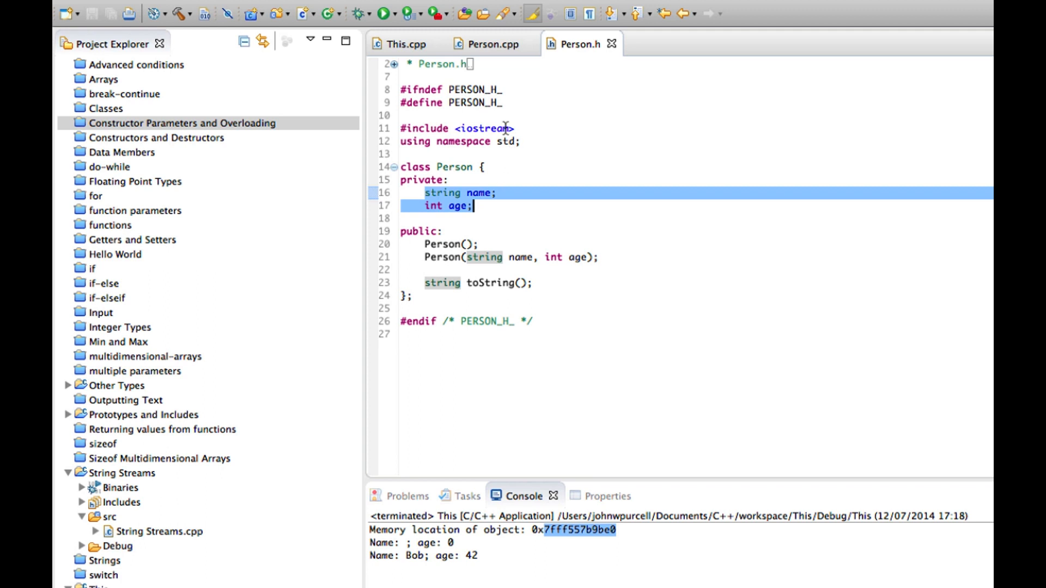
left_click(493, 43)
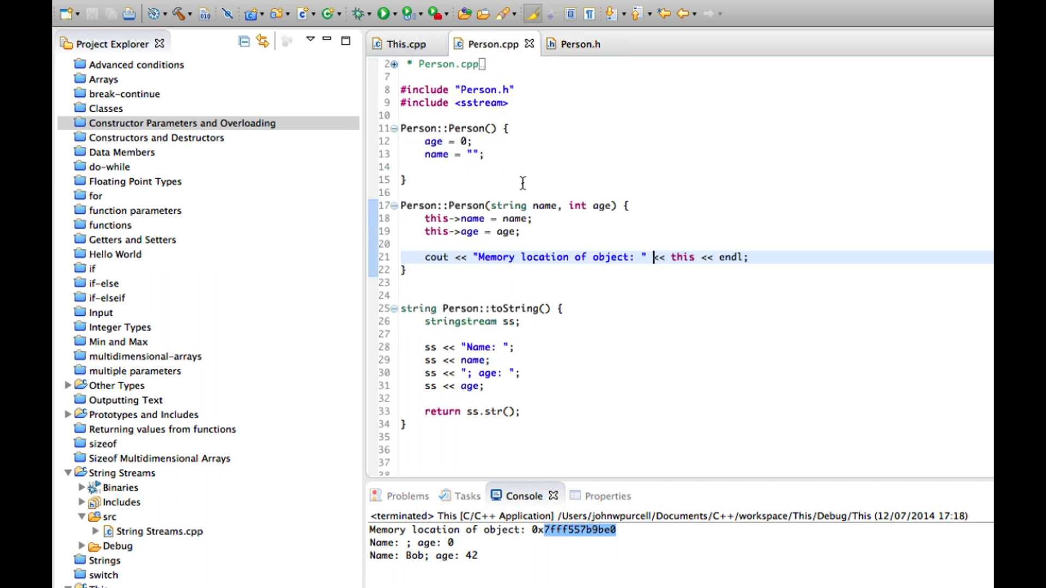
left_click(400, 44)
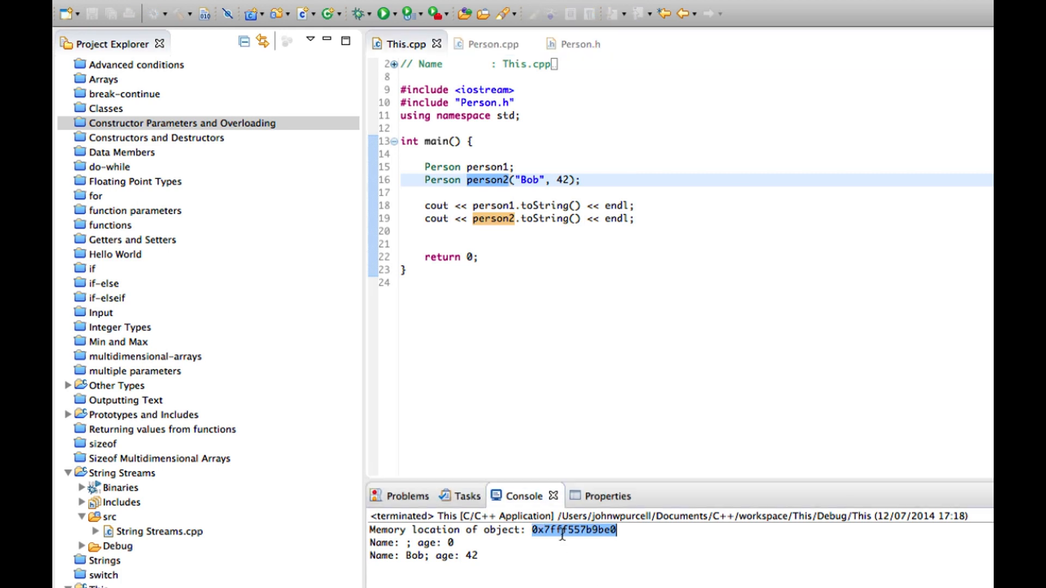
- Review the this keyword and memory-location print in Person.cpp, then duplicate the person2 line in main
left_click(493, 43)
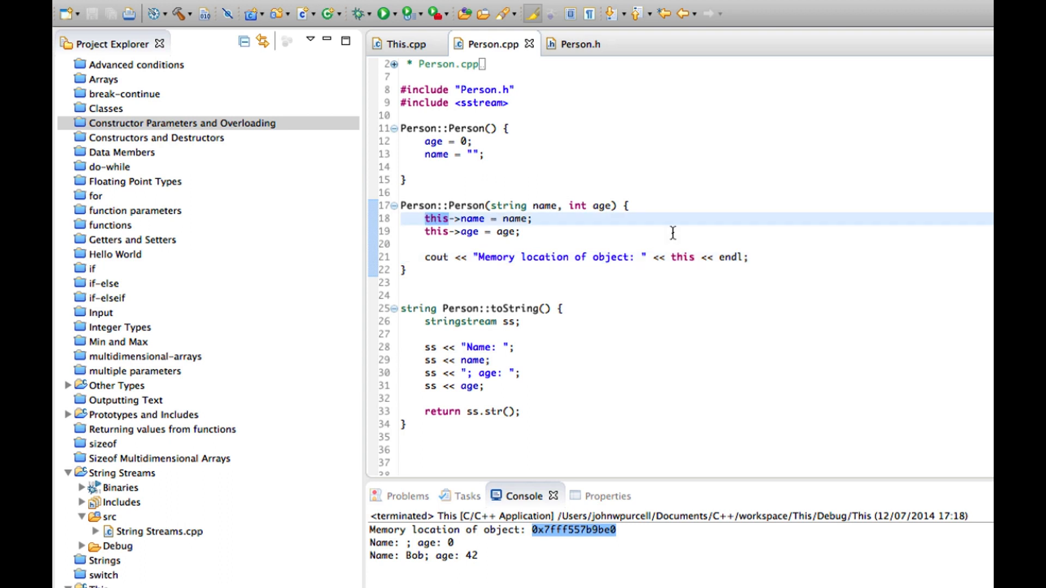
mouse_move(581, 431)
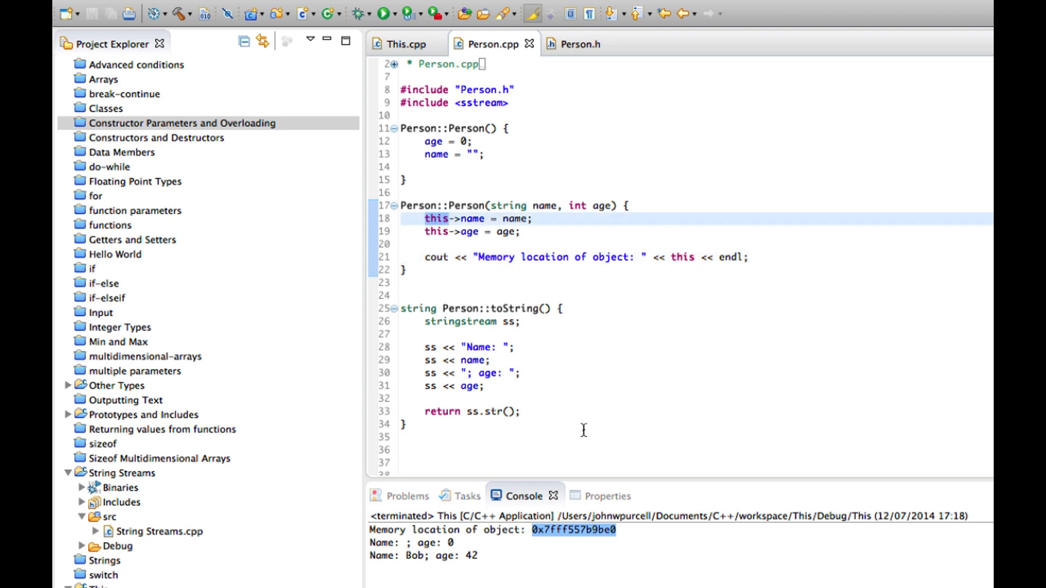
mouse_move(673, 224)
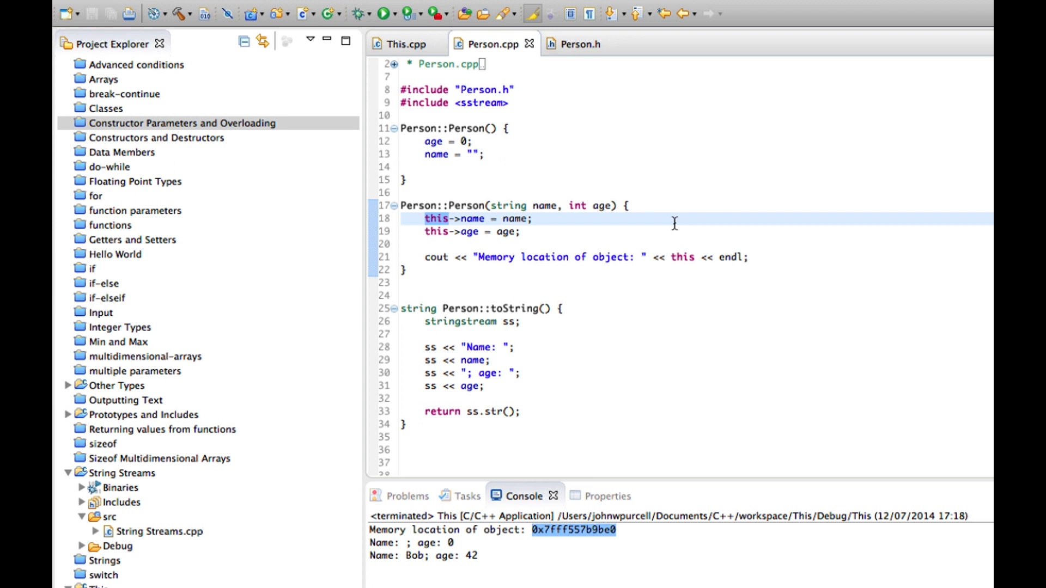
left_click(450, 218)
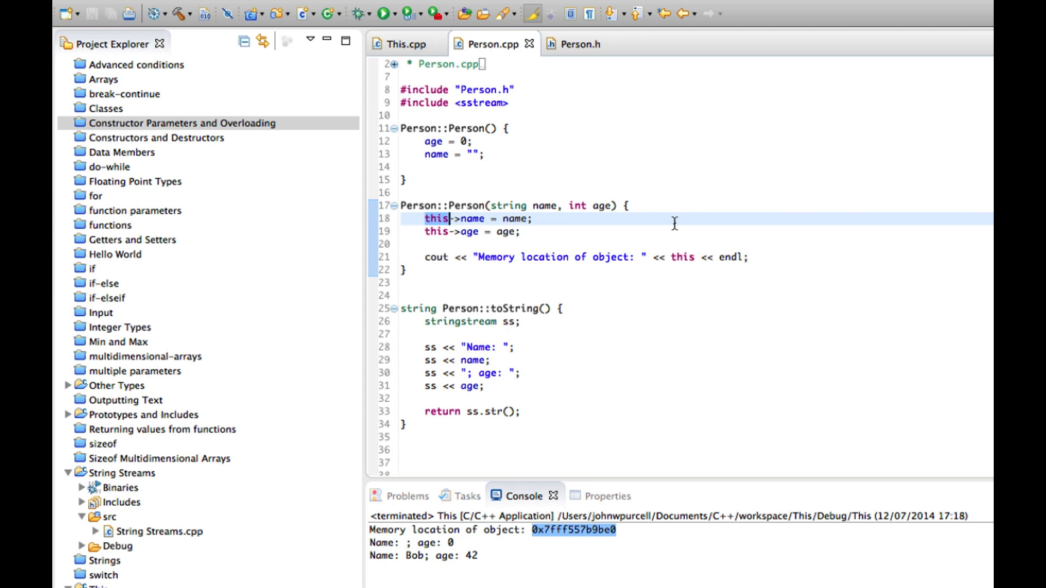
mouse_move(365, 207)
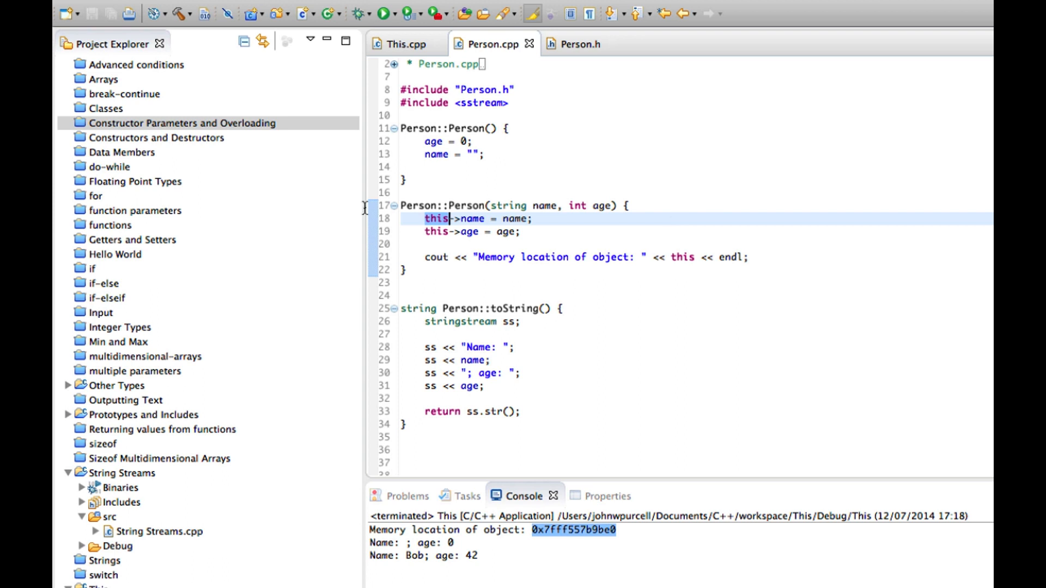
mouse_move(692, 241)
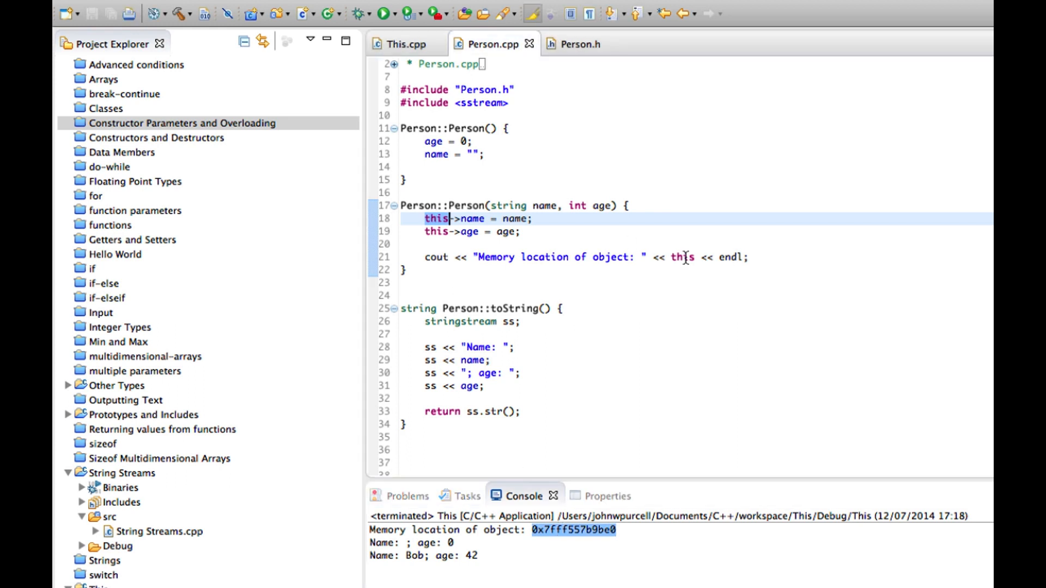
mouse_move(578, 236)
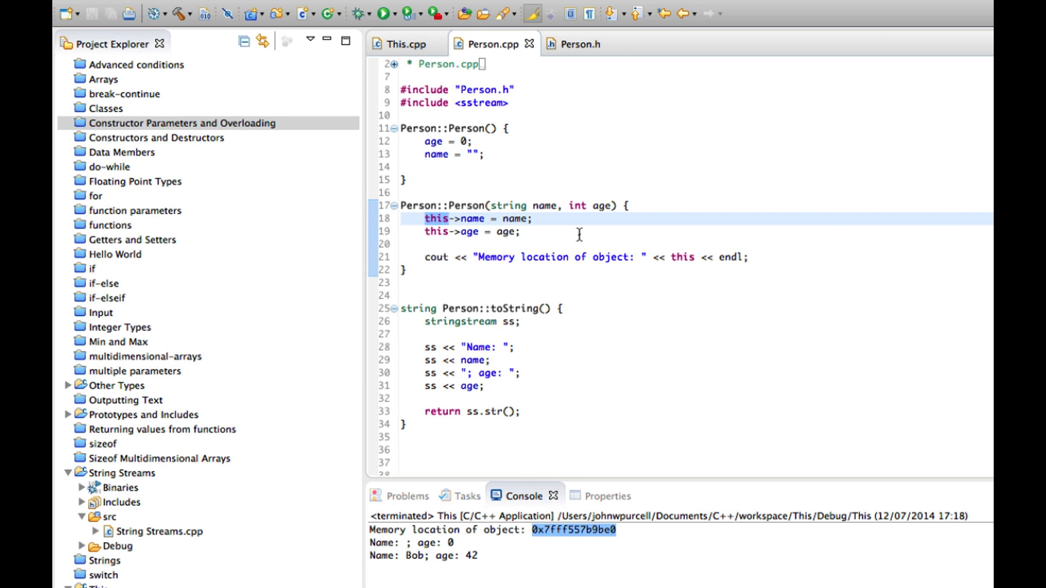
mouse_move(488, 474)
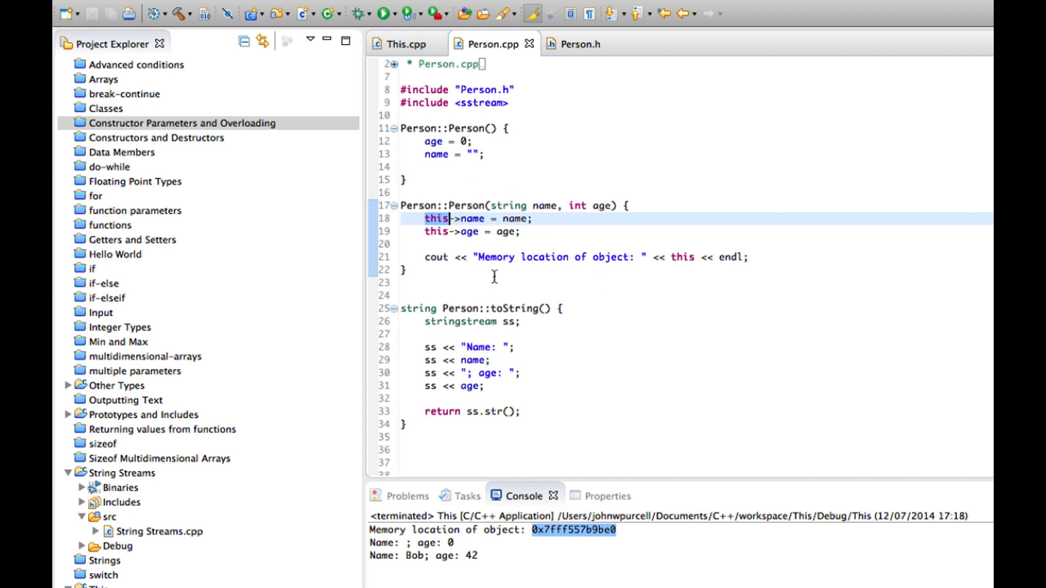
left_click(748, 258)
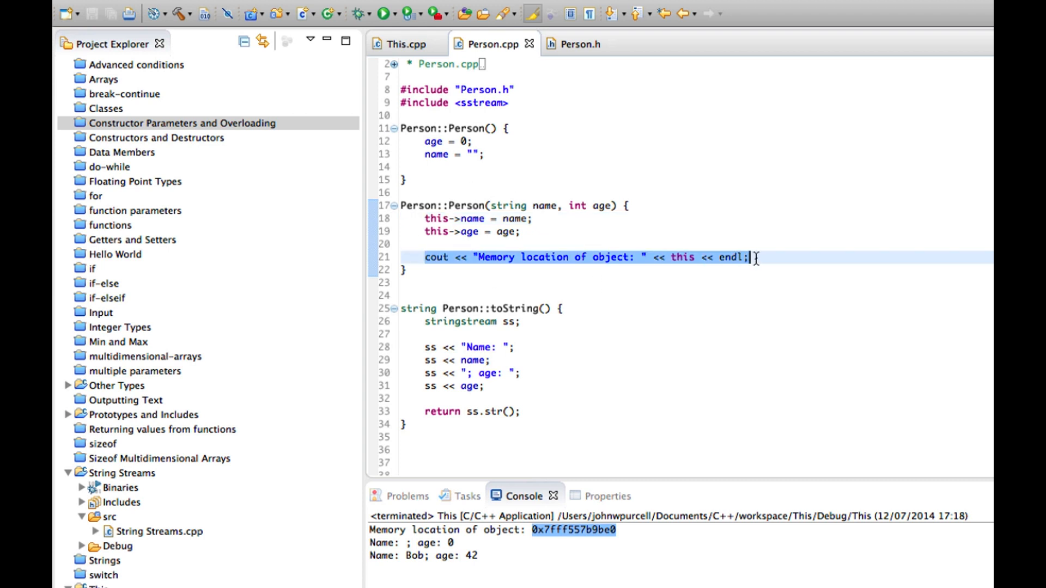
left_click(401, 44)
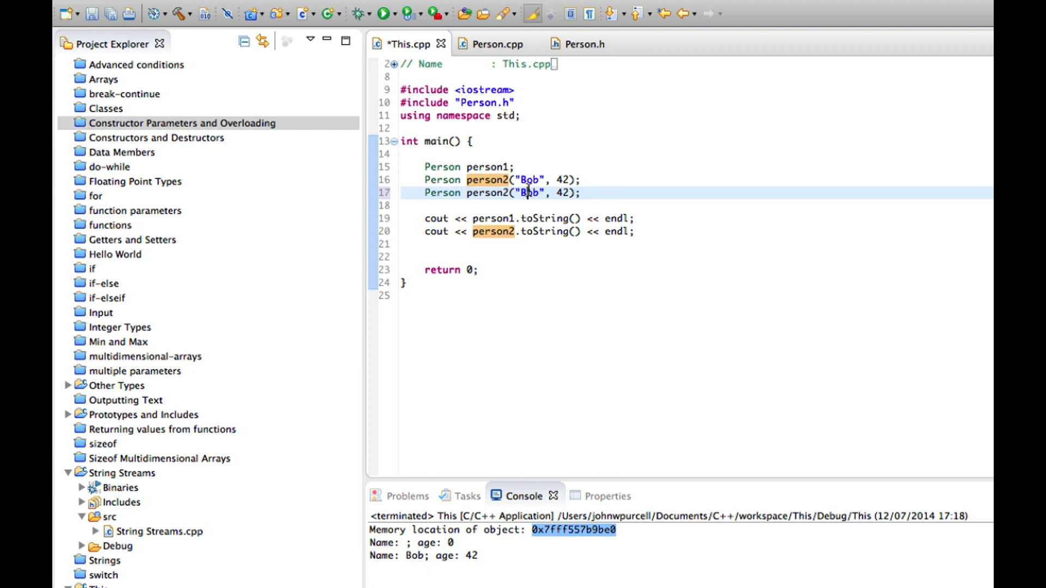
- Change the duplicate to "Sue" aged 25 and cancel the launch blocked by build errors
type("Sue")
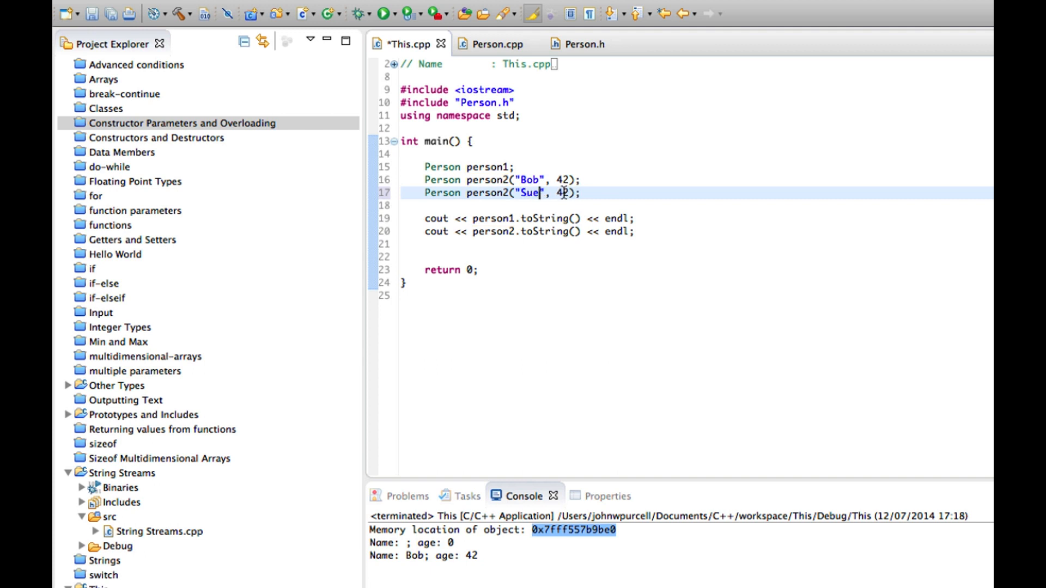
type("25")
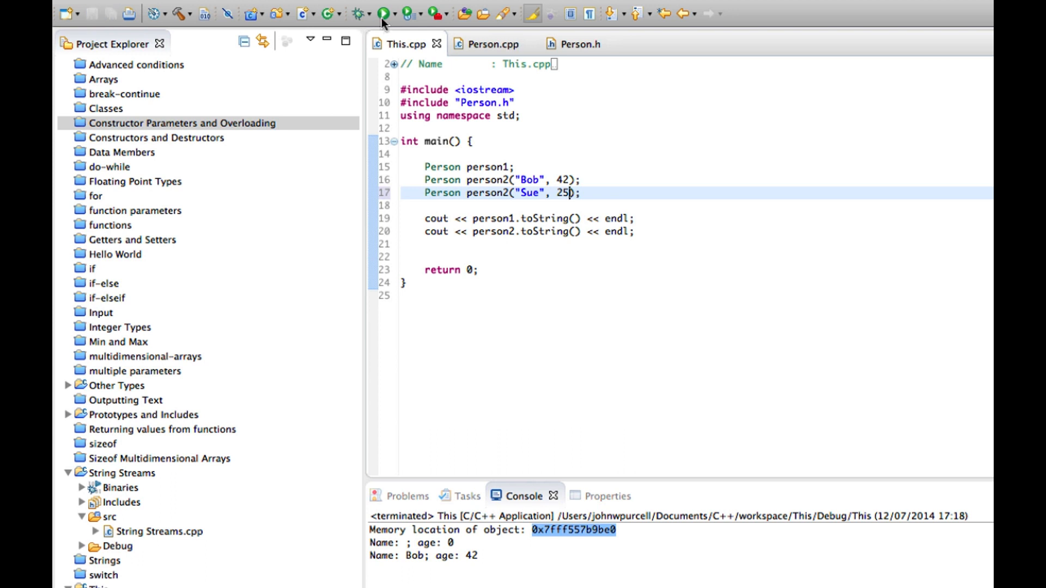
left_click(383, 14)
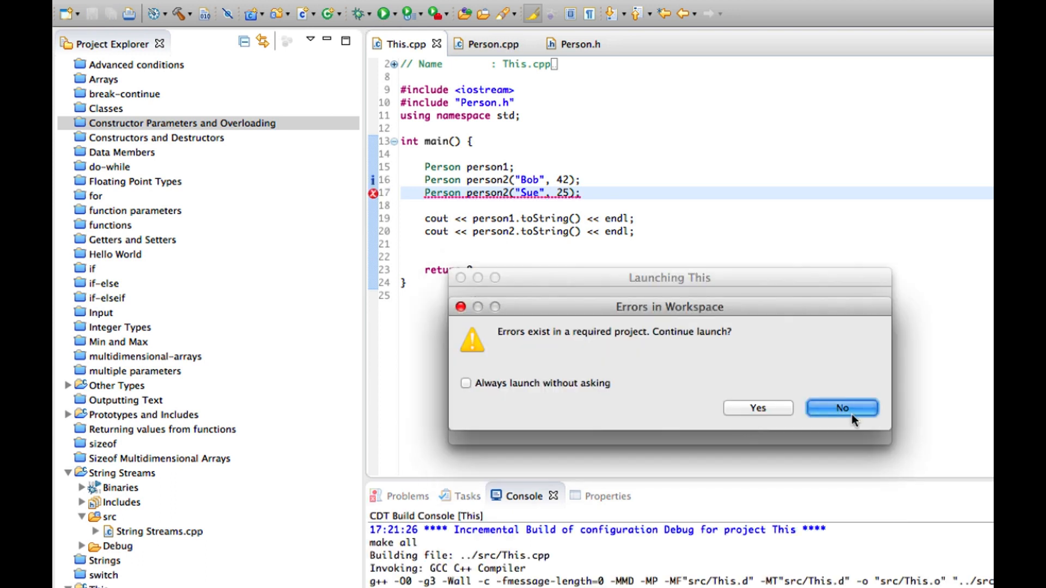
left_click(841, 408)
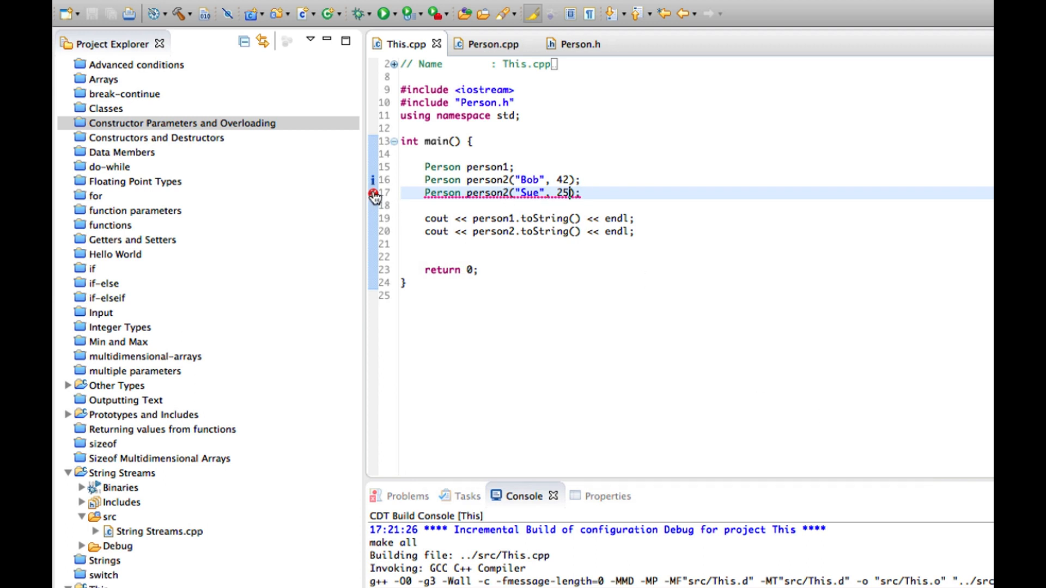
mouse_move(584, 220)
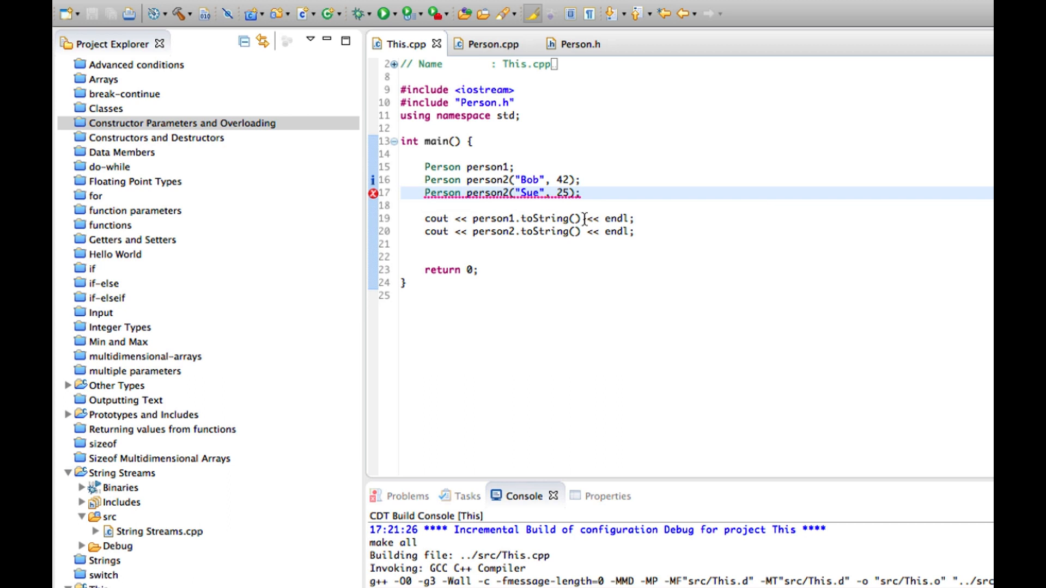
- Rename the Sue object to person3 and run, printing two object memory locations
type("3")
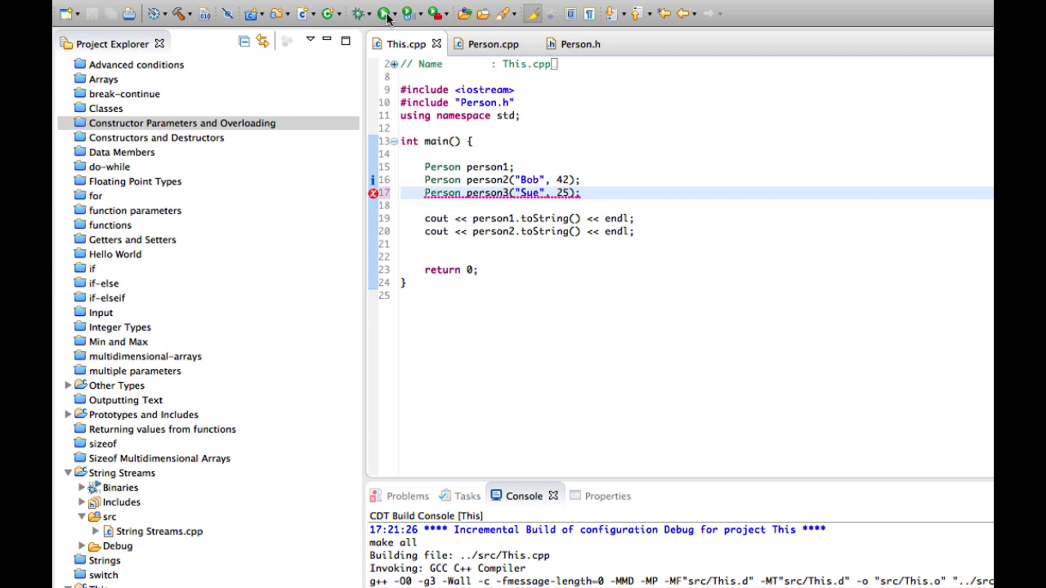
left_click(383, 13)
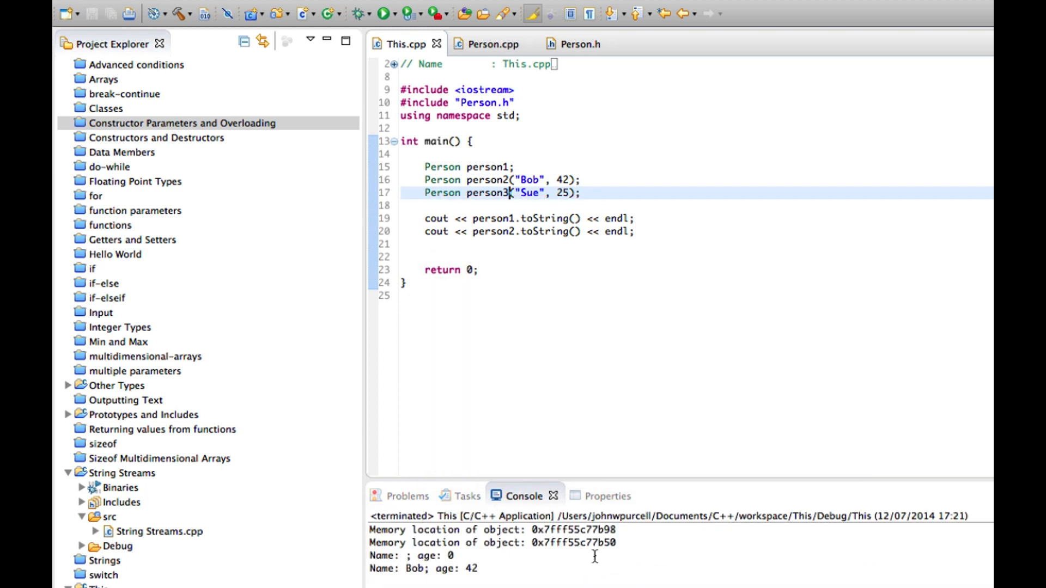
double_click(570, 543)
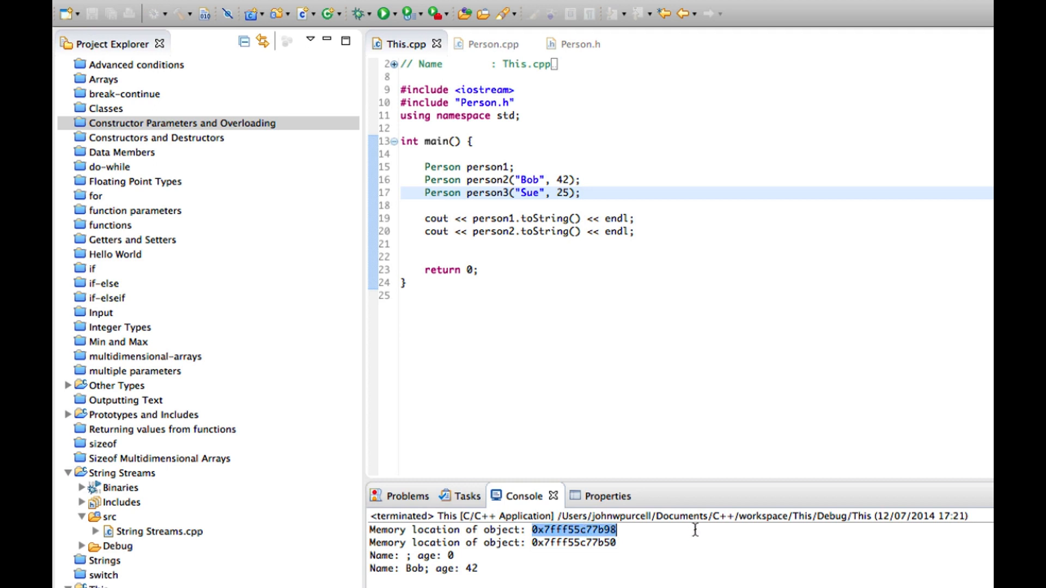
mouse_move(622, 531)
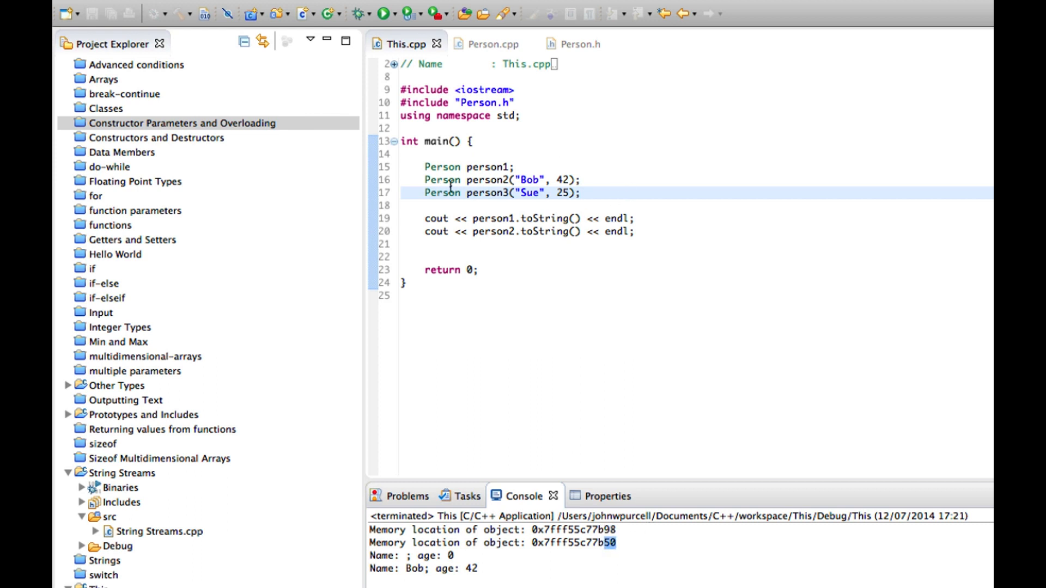
left_click(563, 180)
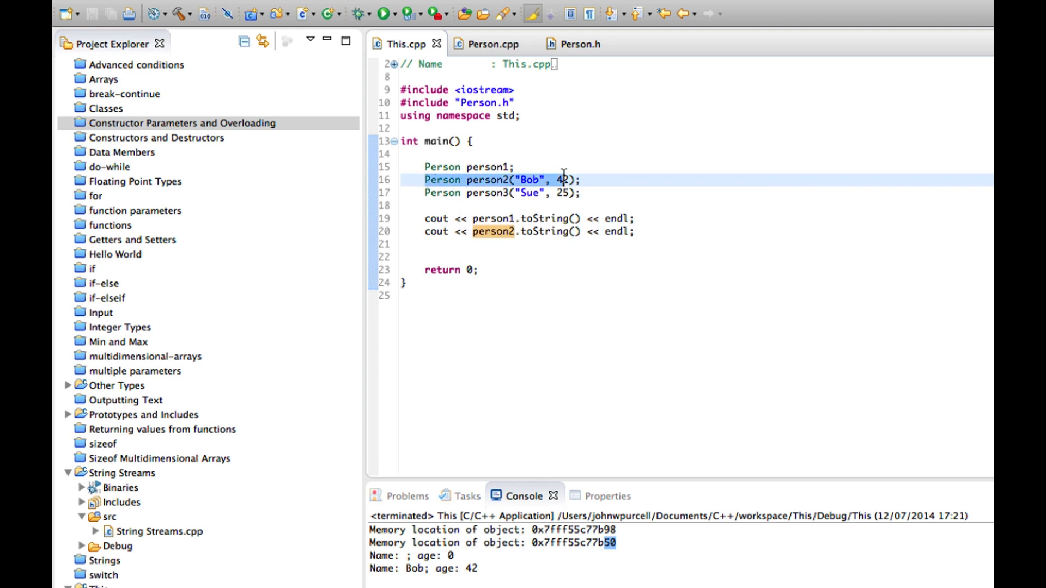
left_click(540, 193)
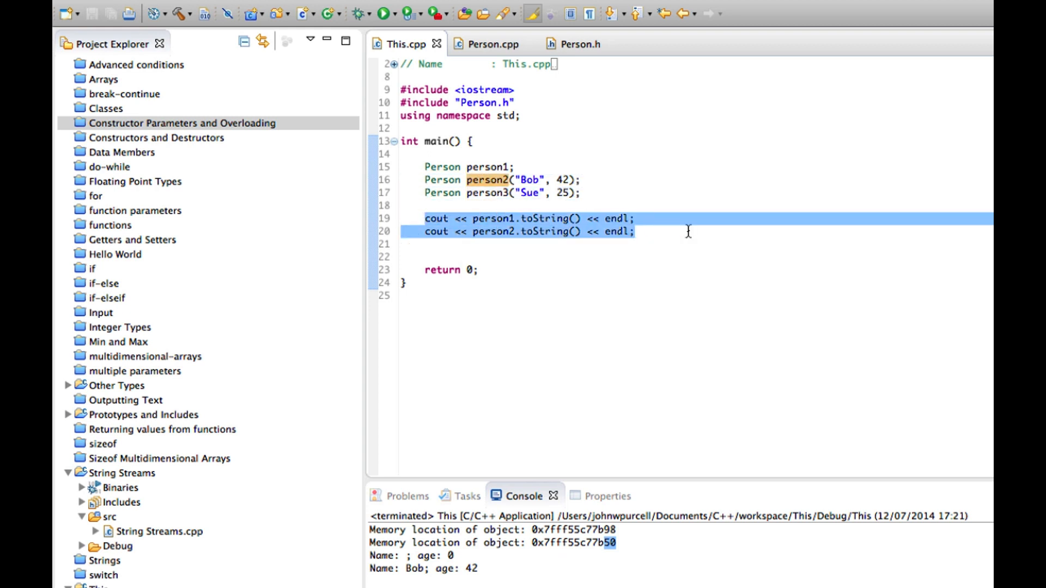
mouse_move(599, 220)
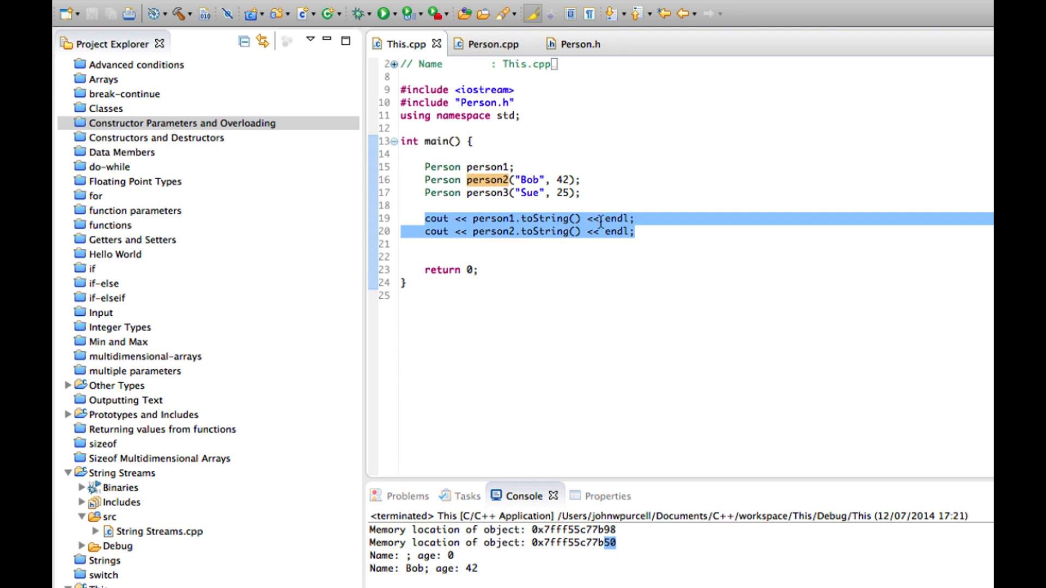
- Append "; memory location: " << &person1 before endl on line 19 of main
left_click(606, 218)
type("\"; ")
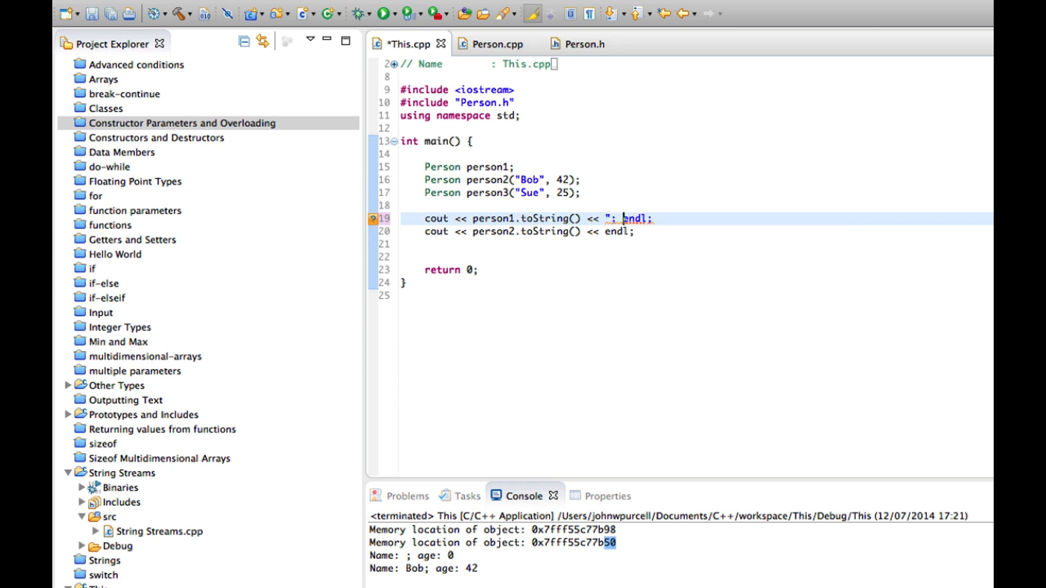
type("memo")
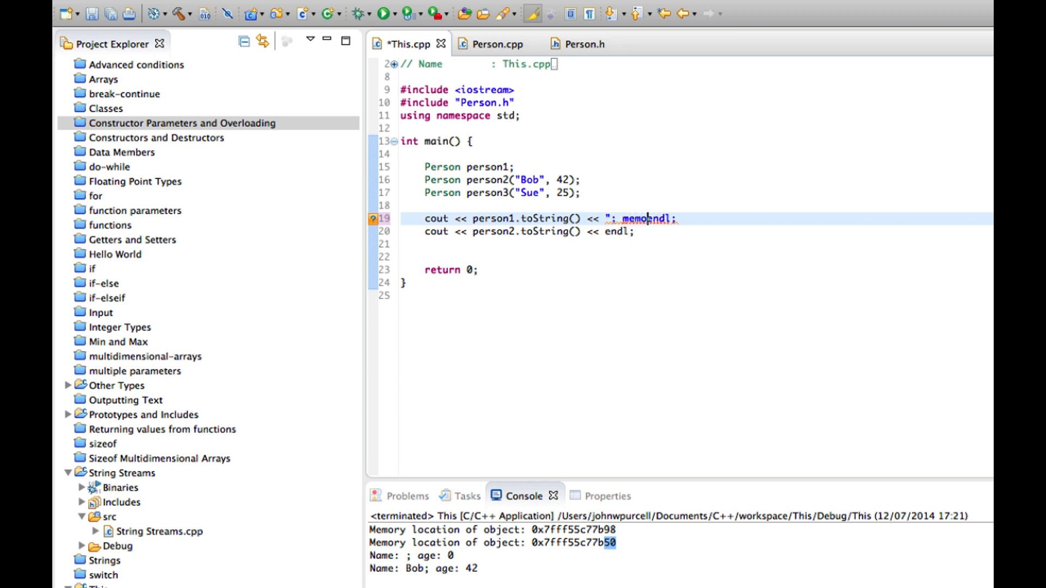
type("ry location: \" <<")
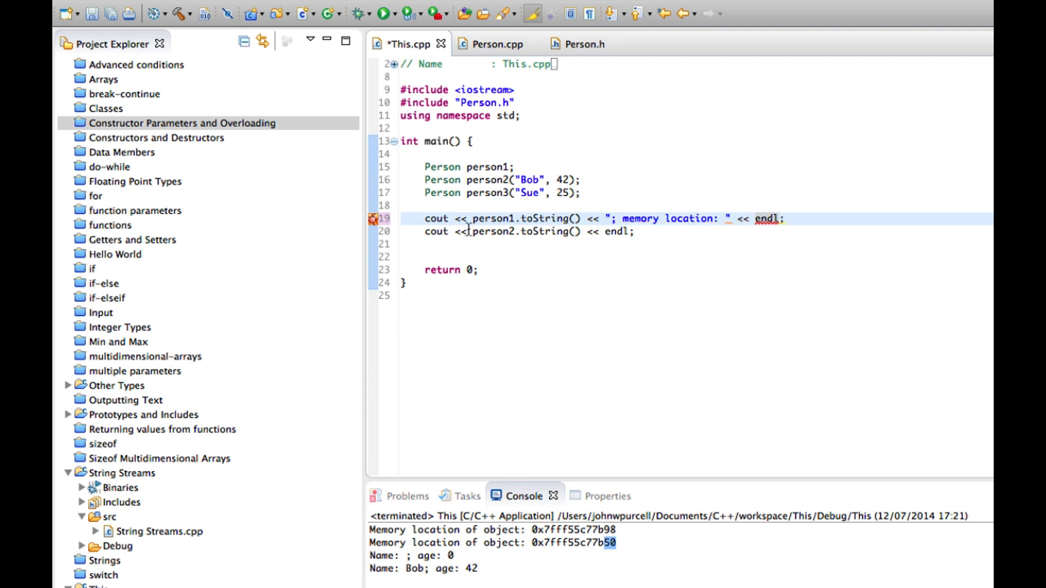
double_click(490, 219)
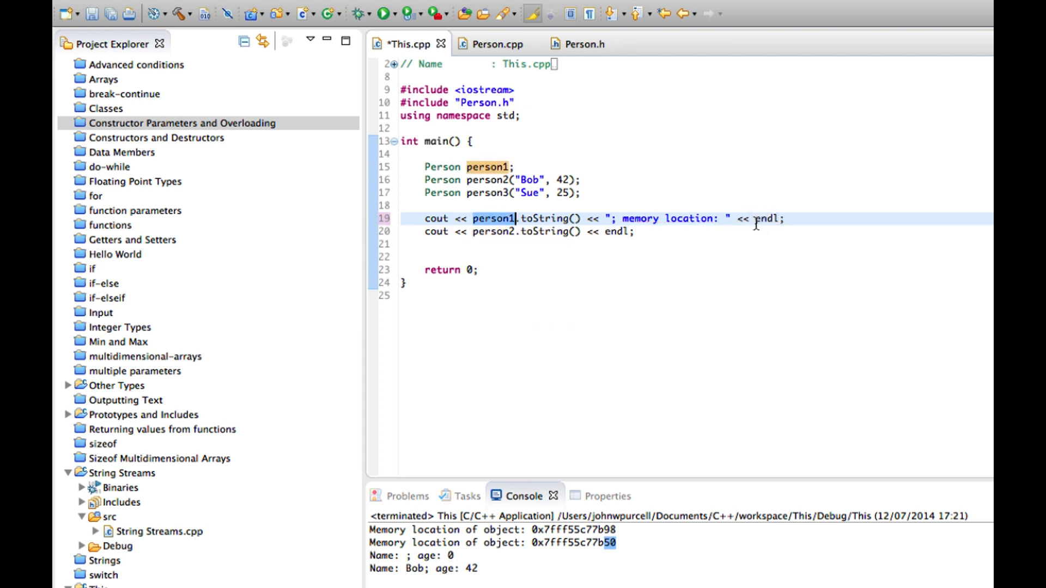
mouse_move(767, 218)
type("&")
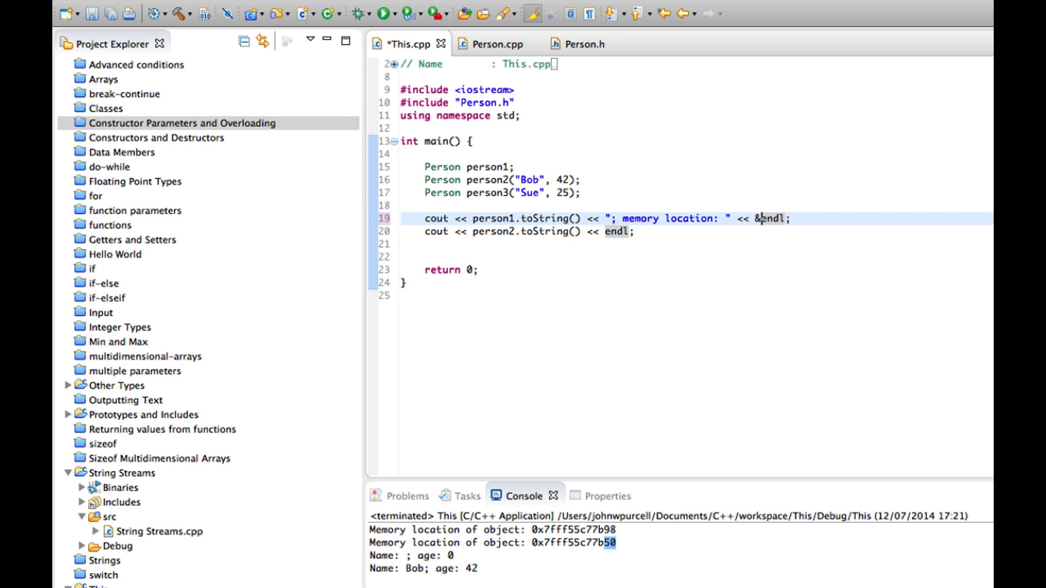
type("person1 <<")
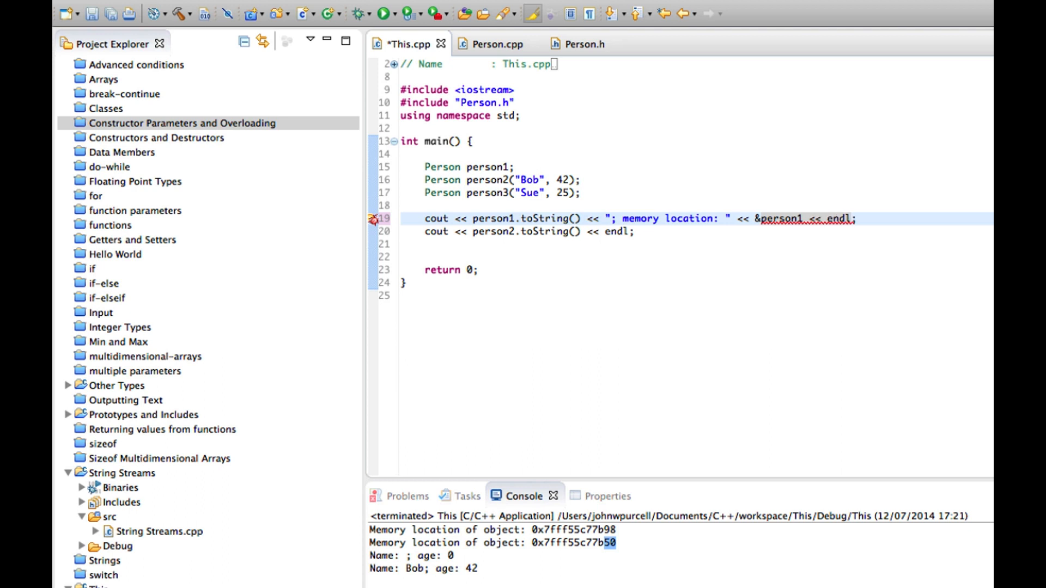
left_click(636, 231)
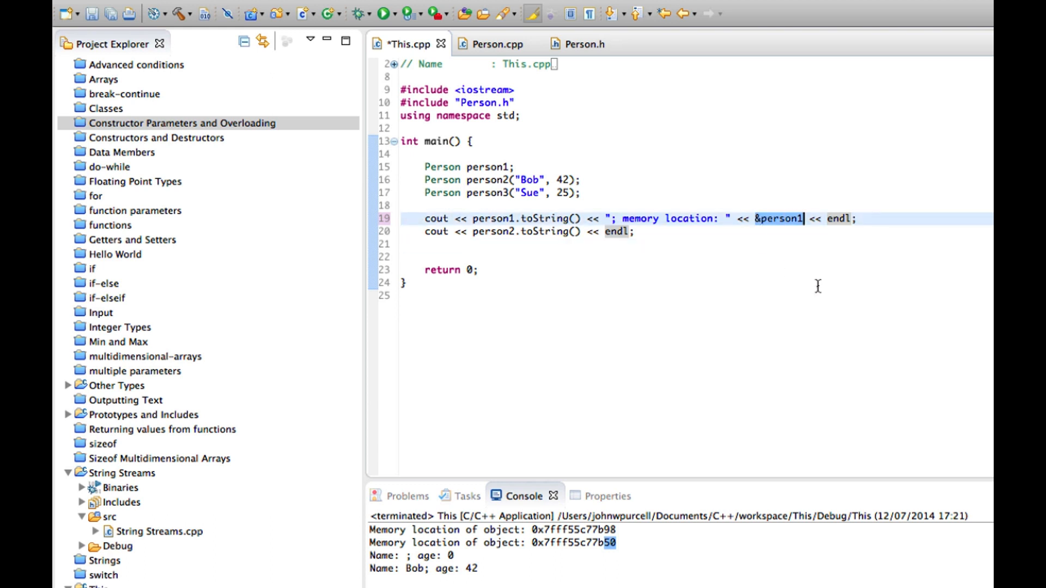
mouse_move(754, 218)
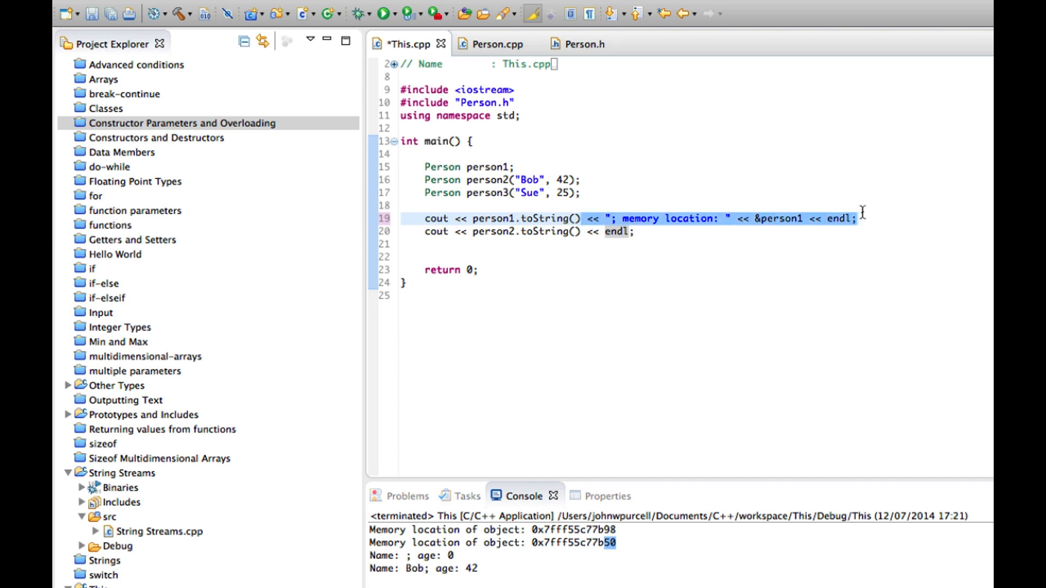
- Give line 20 the same memory-location output, printing person2 and person3 with their addresses
left_click(580, 231)
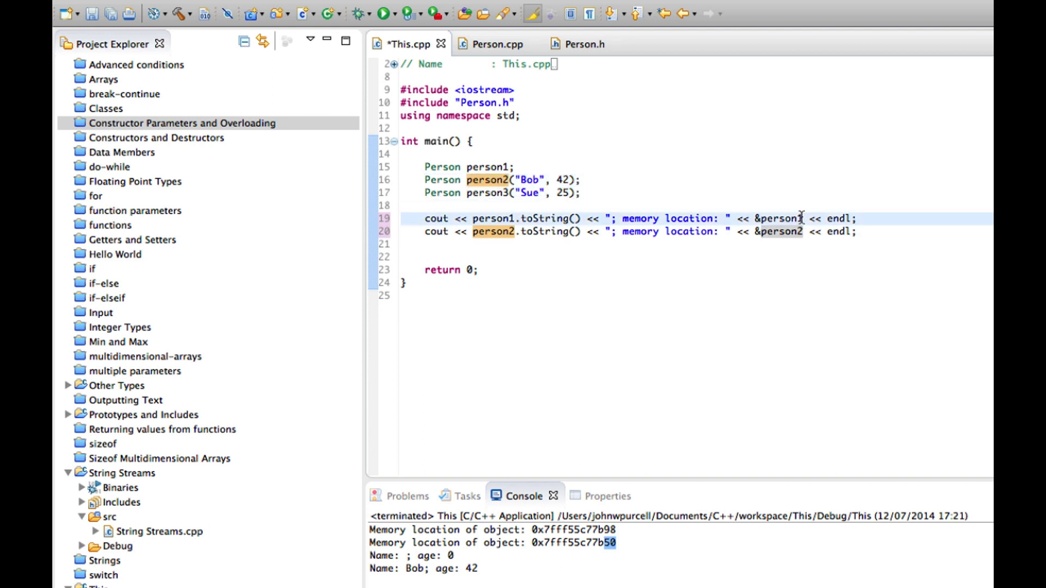
type("3")
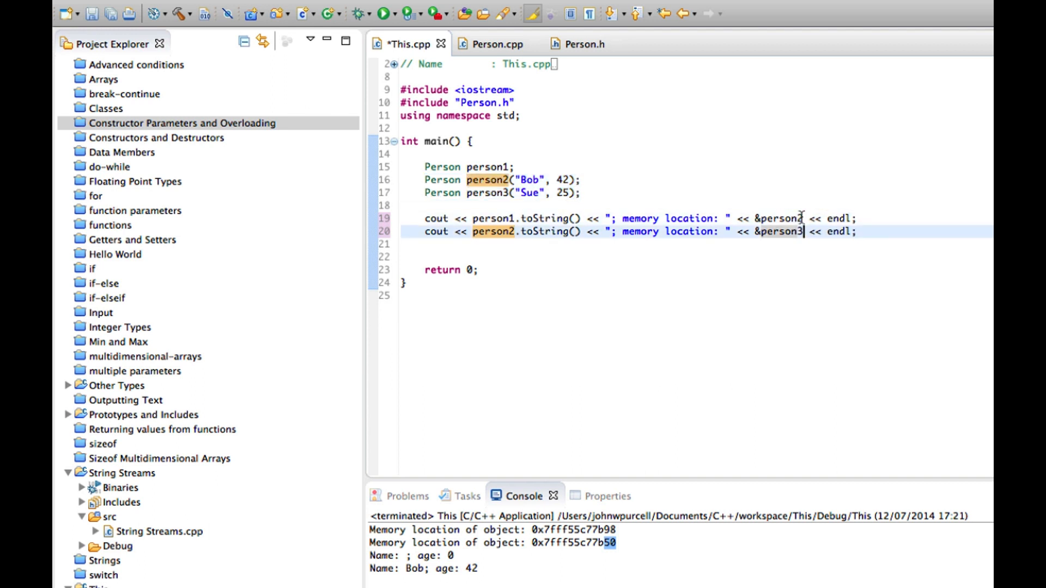
mouse_move(512, 218)
type("3")
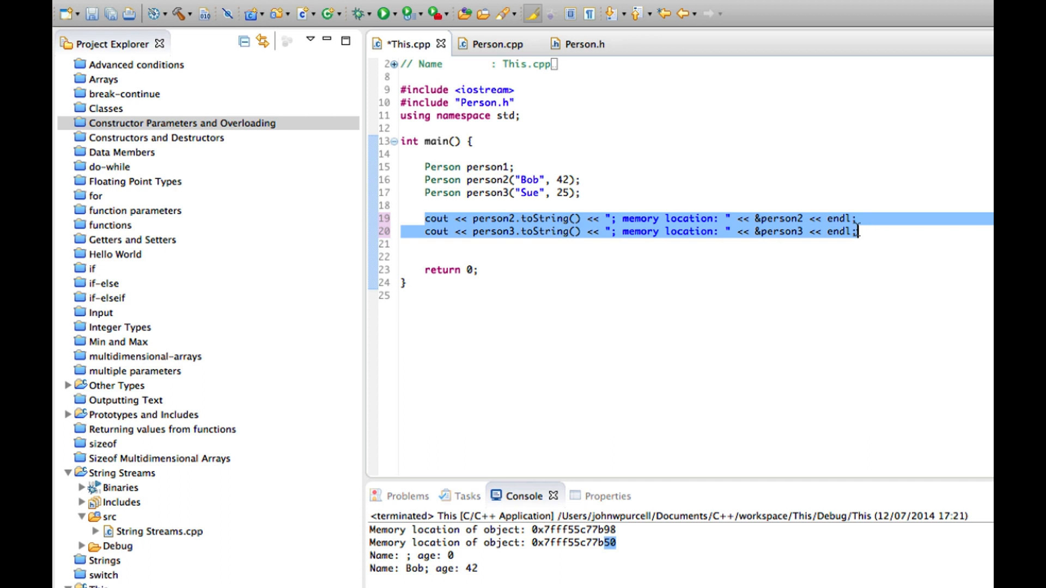
left_click(600, 199)
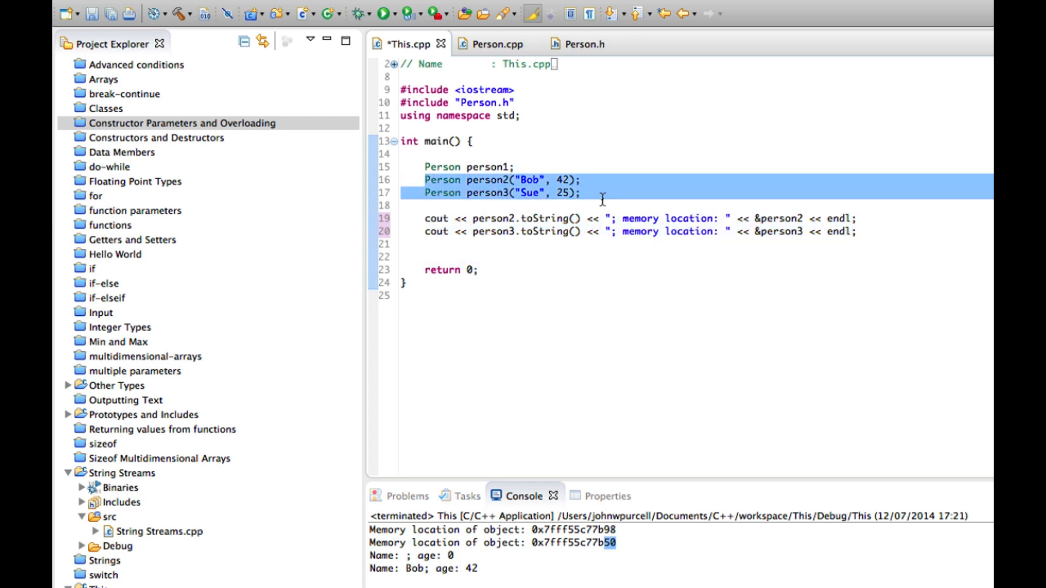
mouse_move(491, 44)
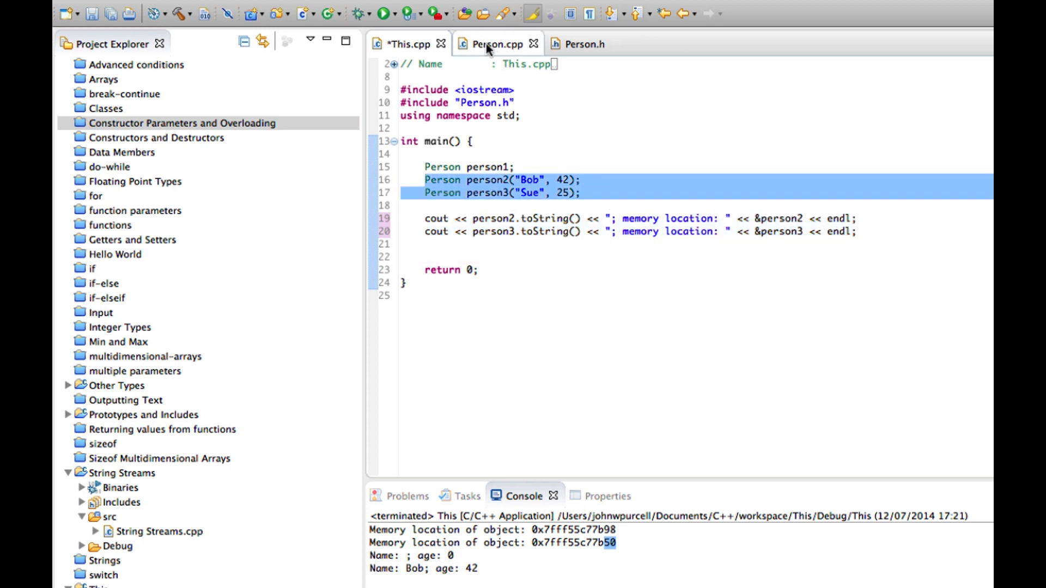
left_click(497, 44)
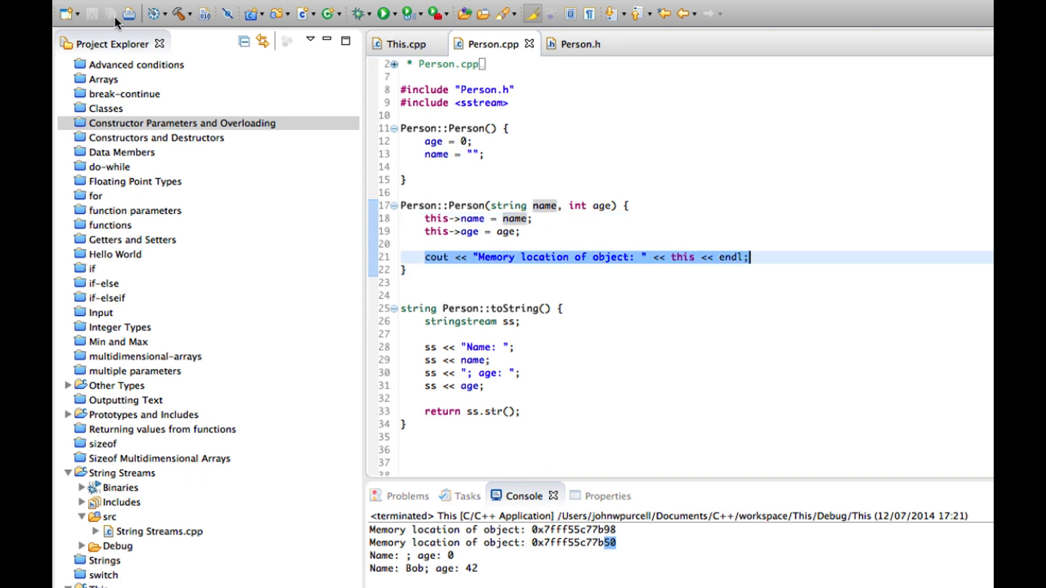
- Run in background so the console prints Bob and Sue with their memory locations
left_click(382, 13)
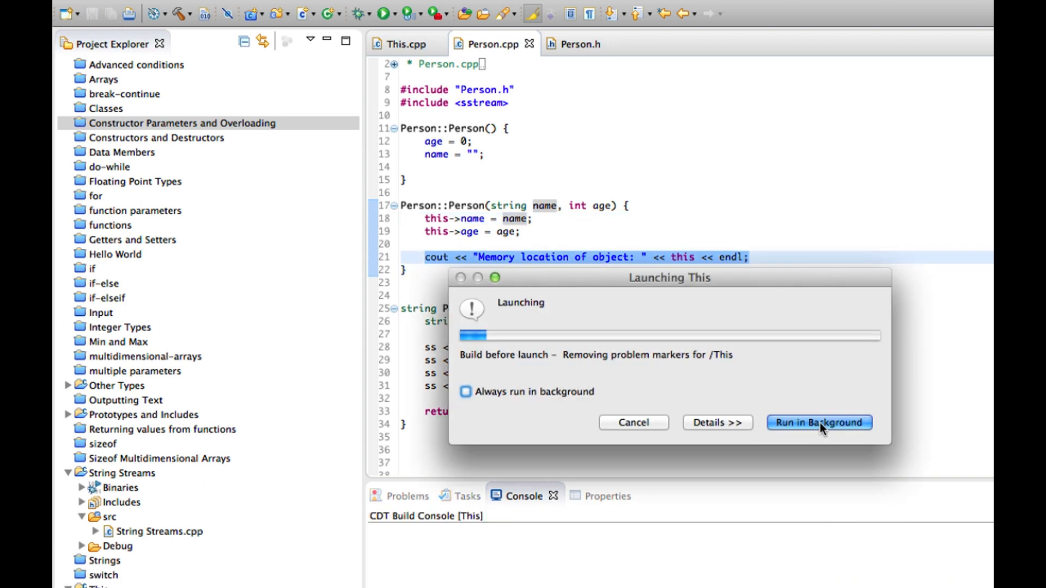
left_click(818, 423)
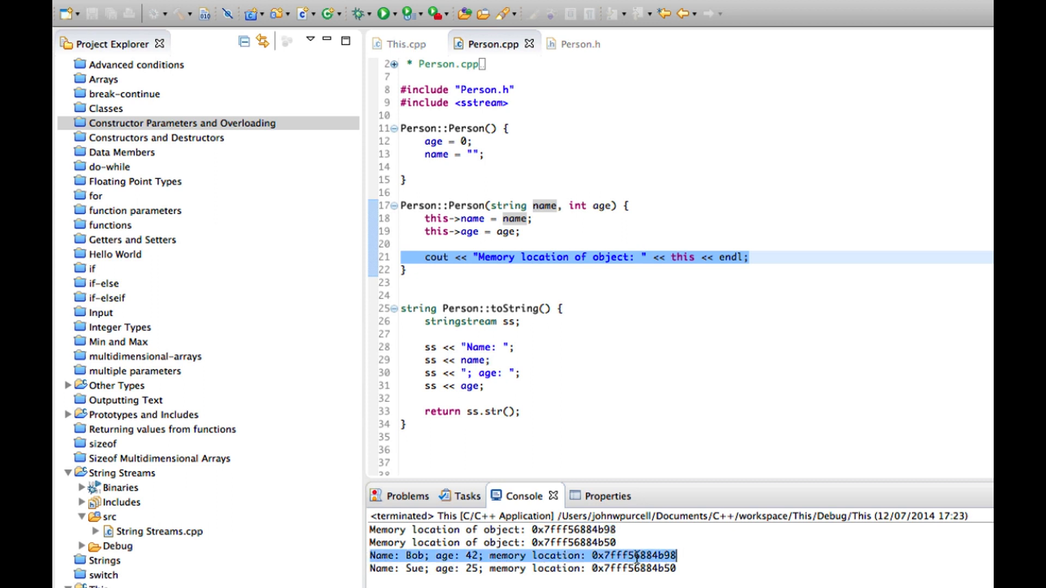
- Compare Bob's printed address with the constructor's memory-location print in Person.cpp
left_click(400, 44)
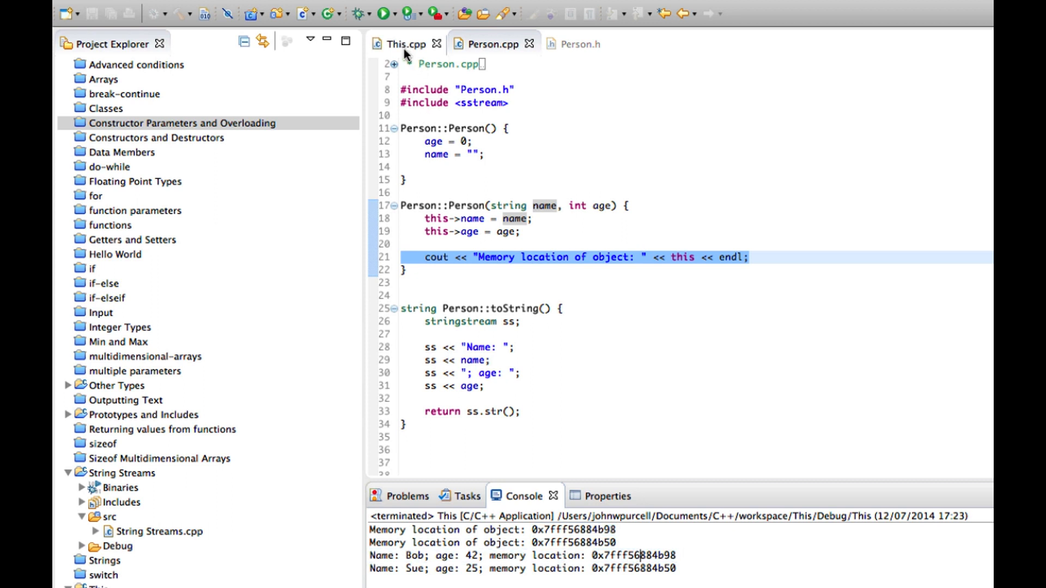
left_click(402, 44)
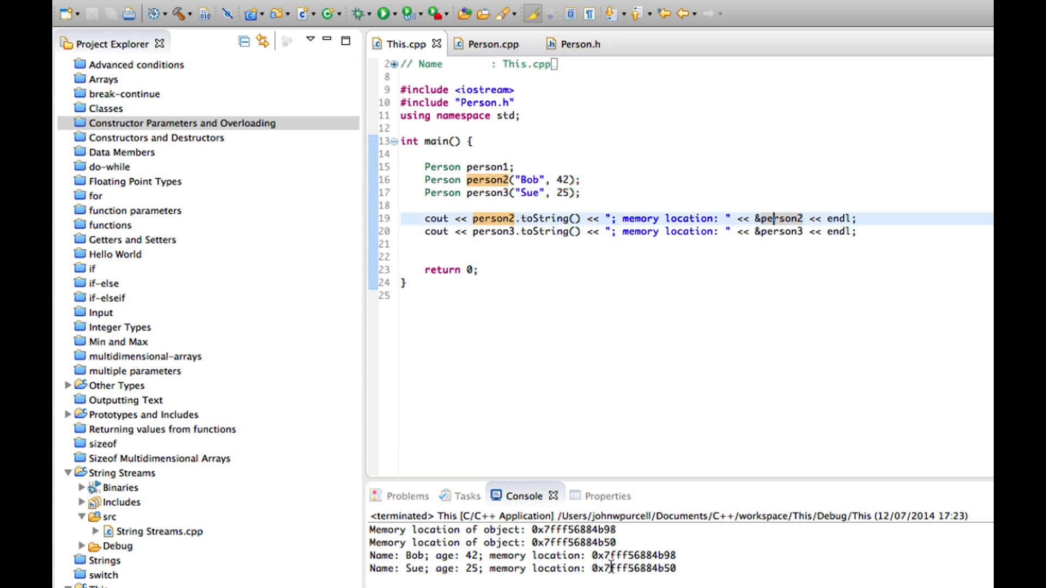
double_click(631, 555)
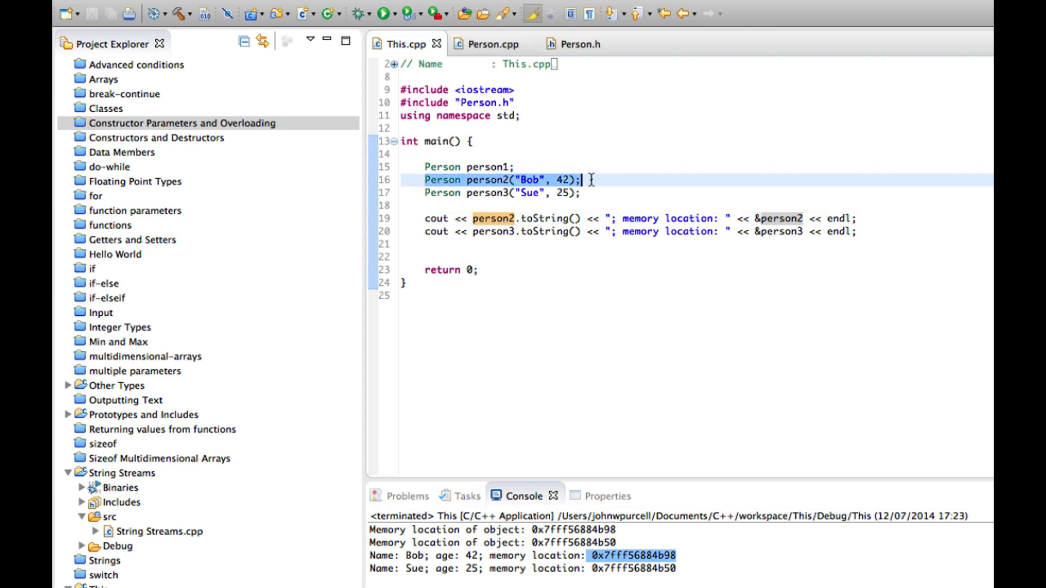
left_click(493, 44)
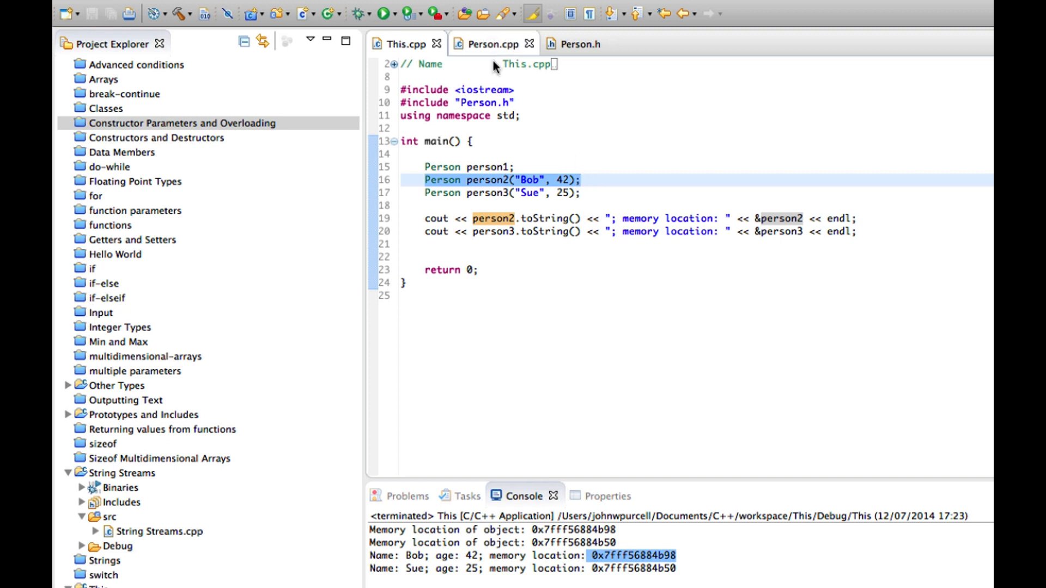
left_click(492, 44)
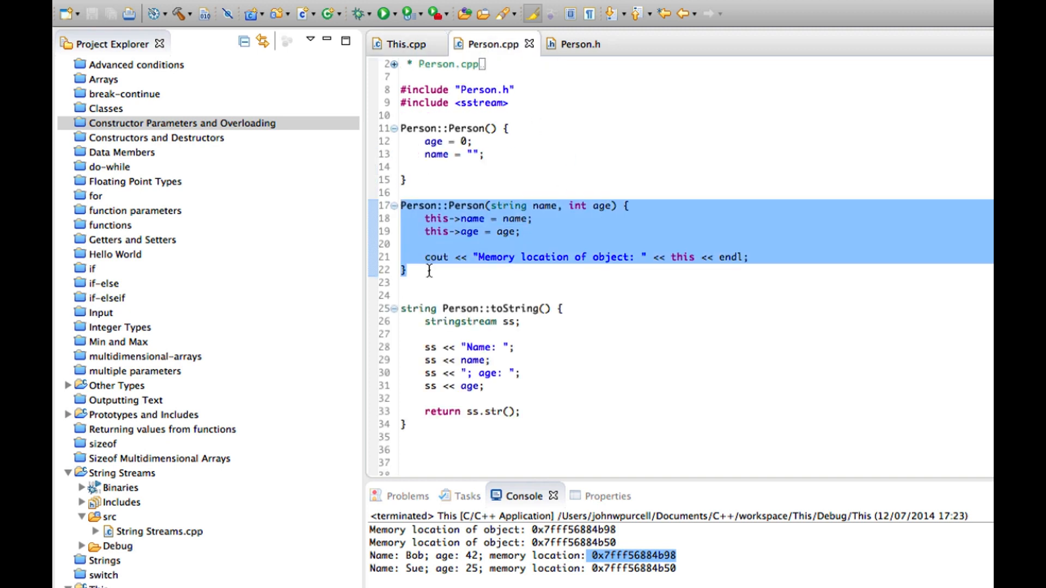
left_click(519, 283)
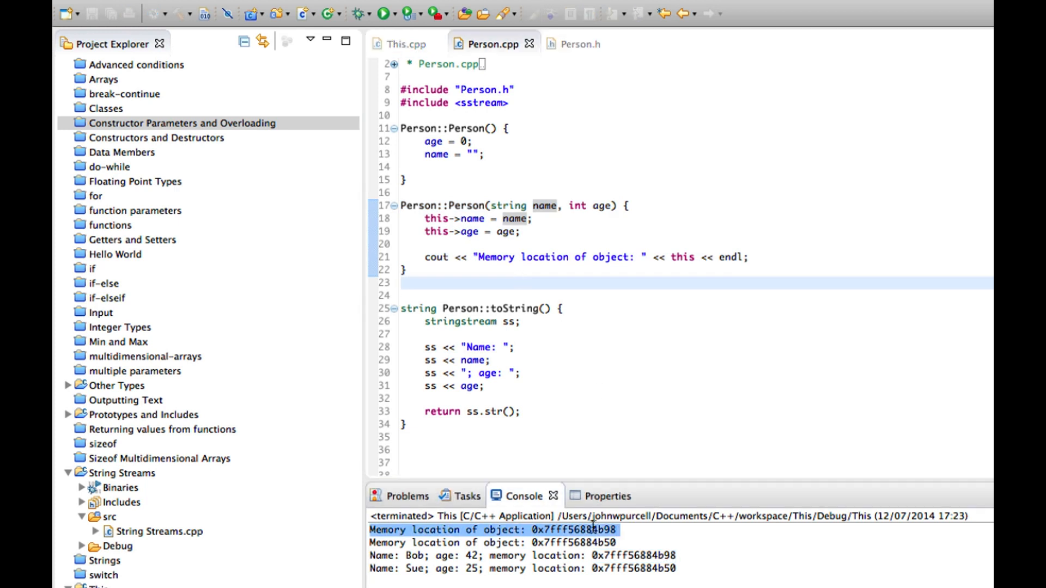
left_click(434, 257)
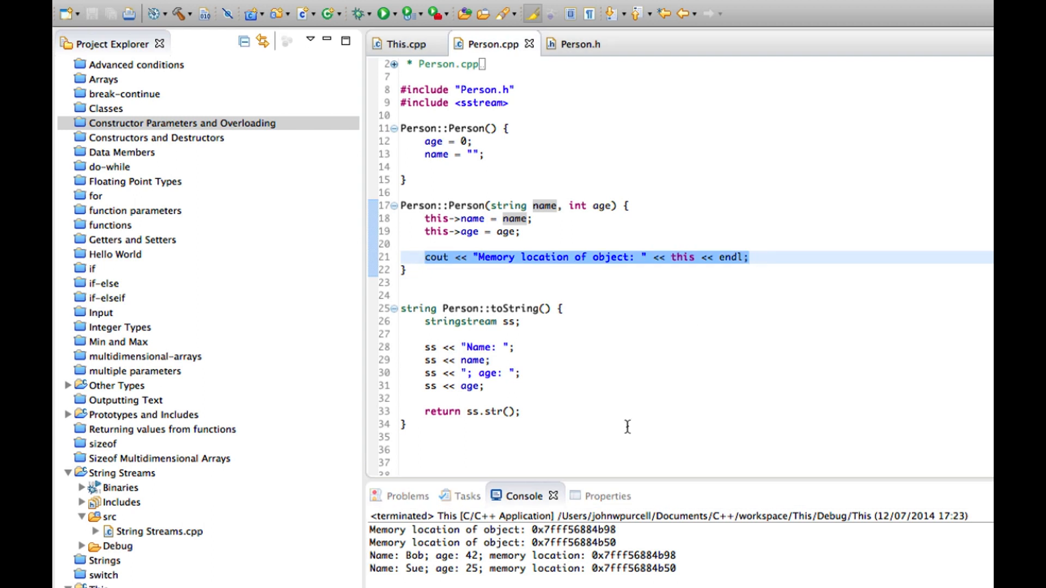
- Compare Sue's console address, then show main printing &person2 and &person3
left_click(403, 44)
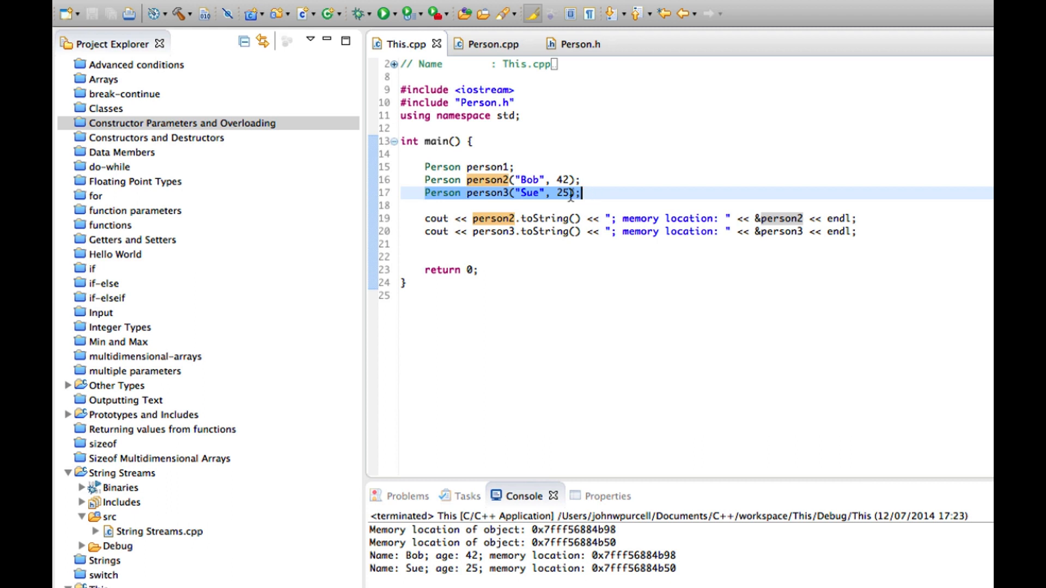
left_click(493, 44)
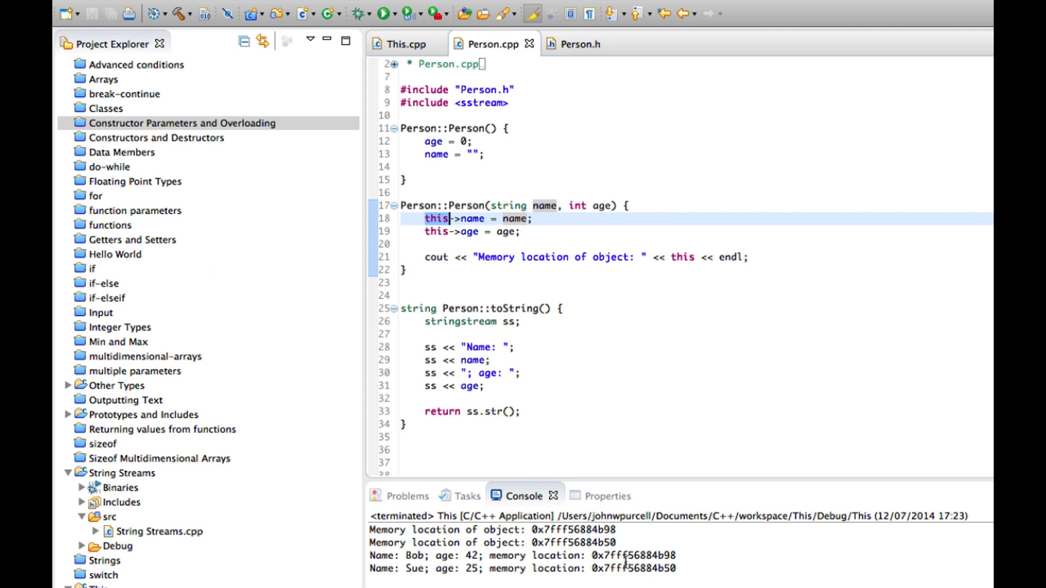
left_click(490, 543)
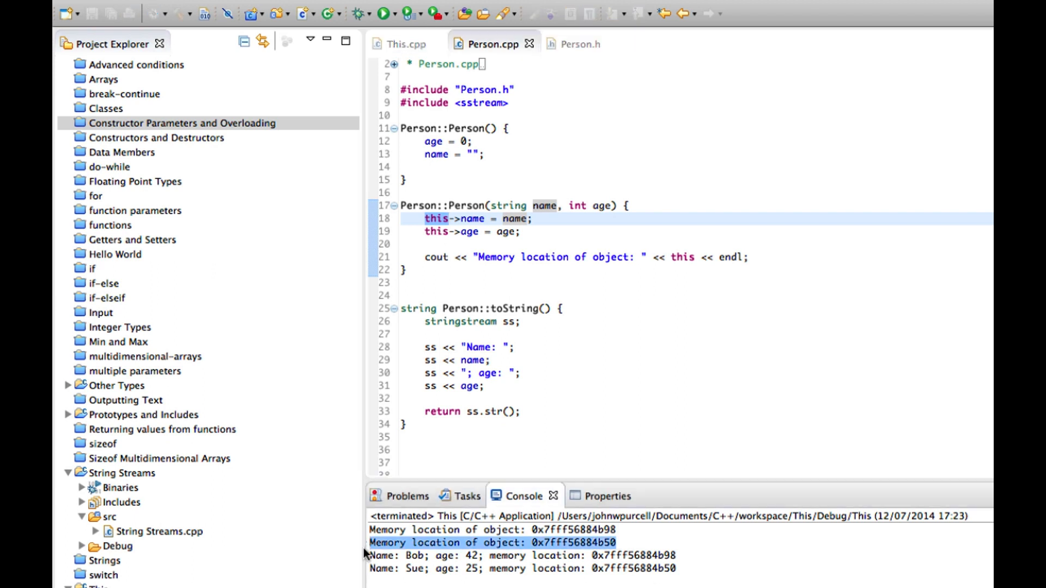
left_click(398, 44)
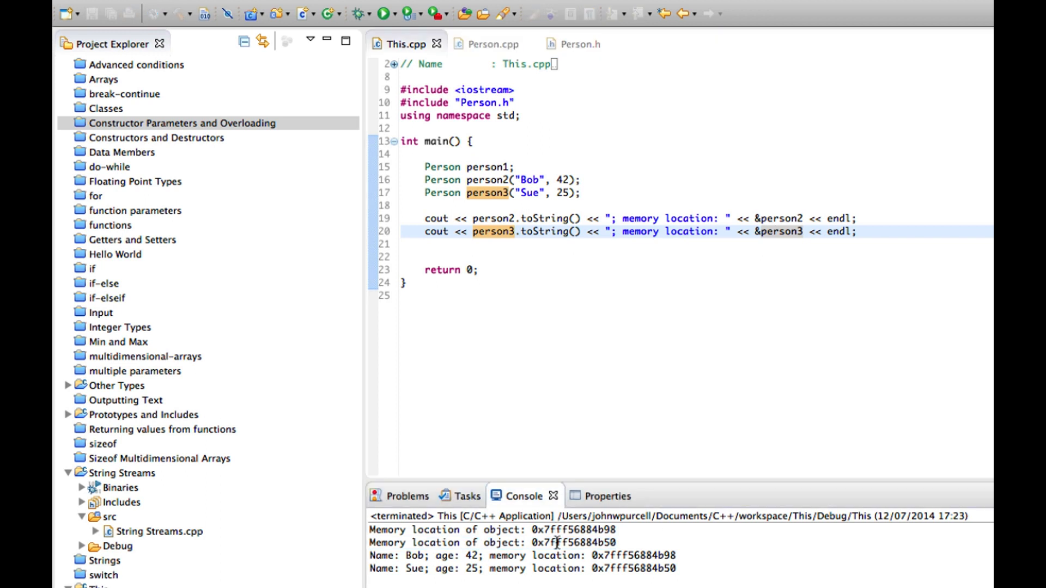
mouse_move(619, 555)
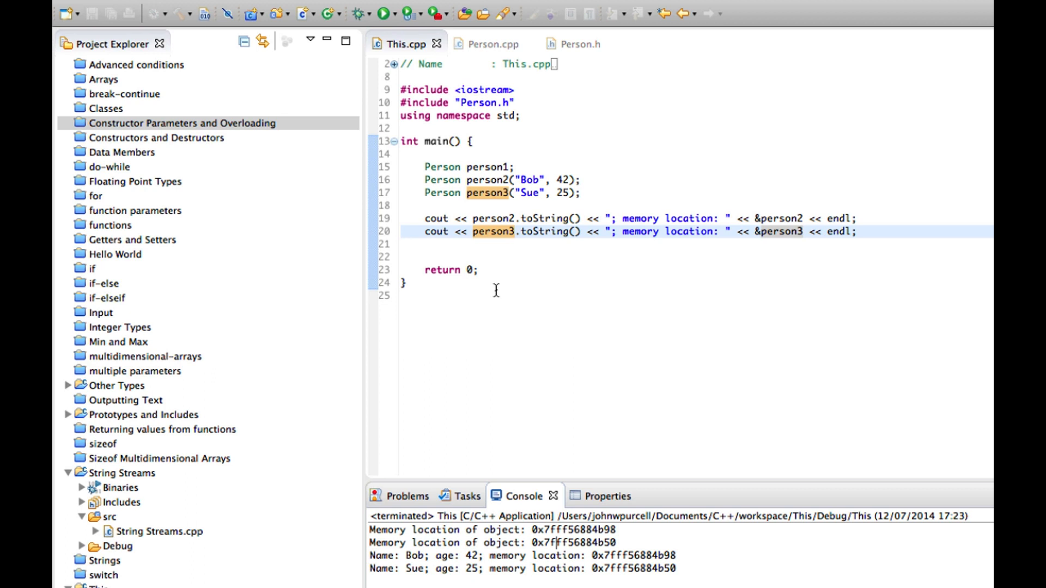
mouse_move(905, 91)
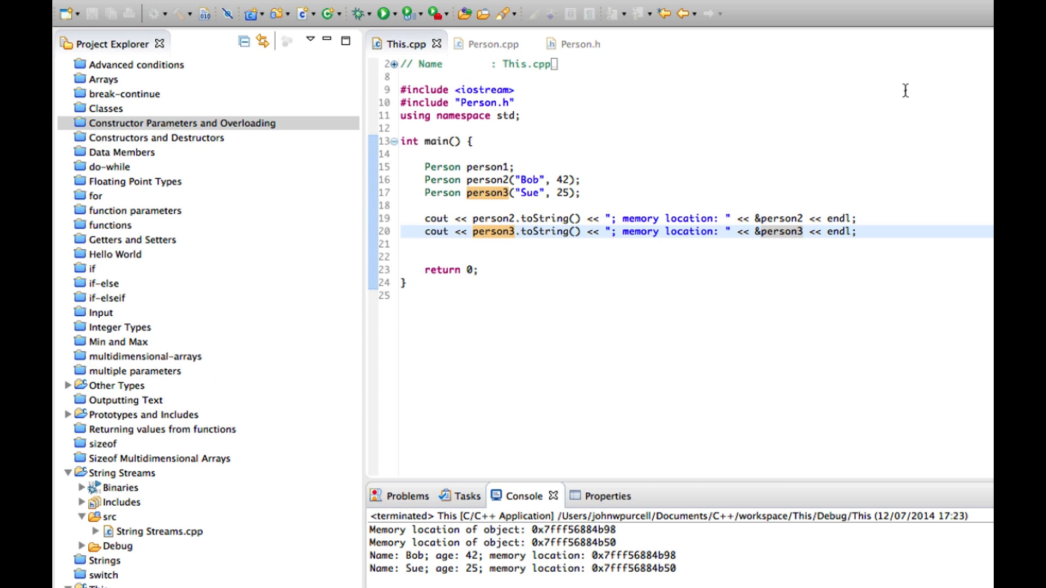
- Remove the blank line before return in main and save This.cpp
left_click(764, 218)
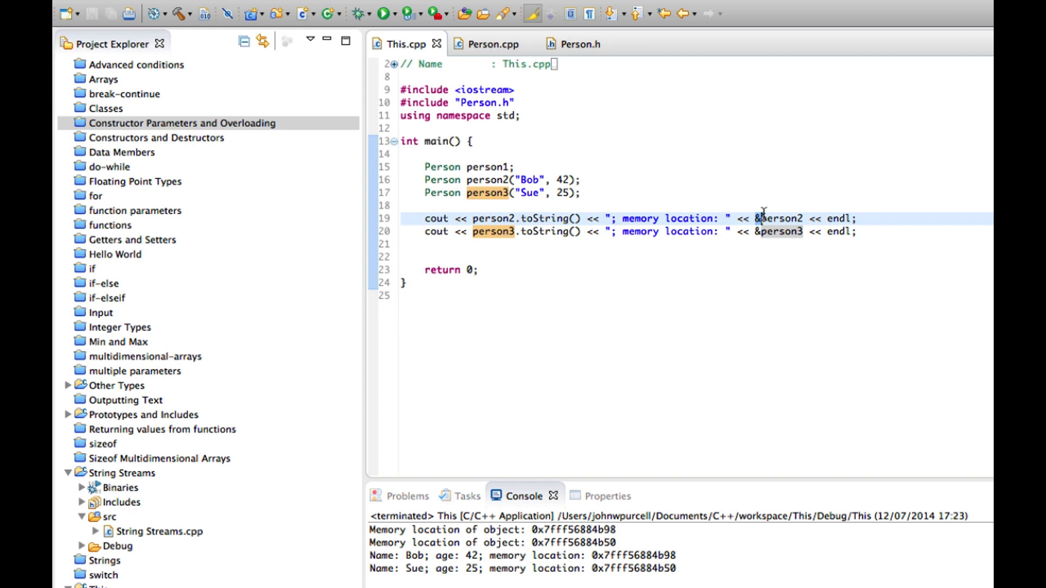
mouse_move(778, 231)
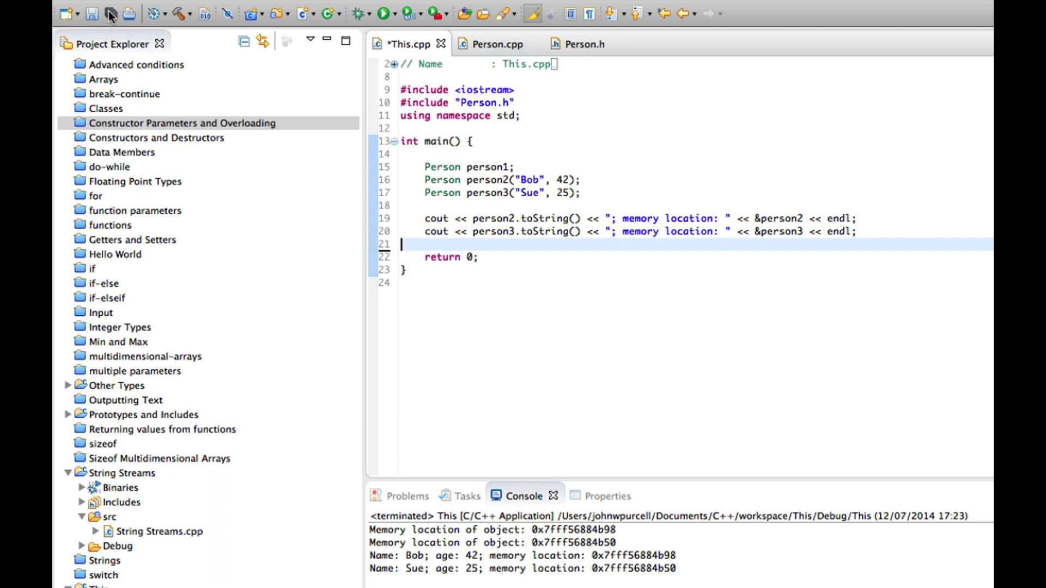
left_click(492, 43)
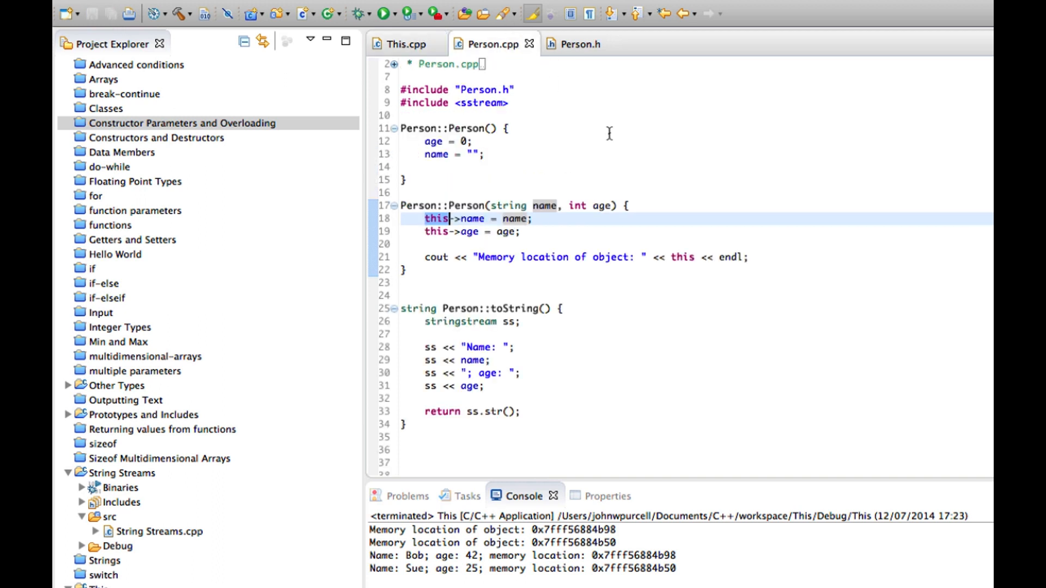
mouse_move(533, 245)
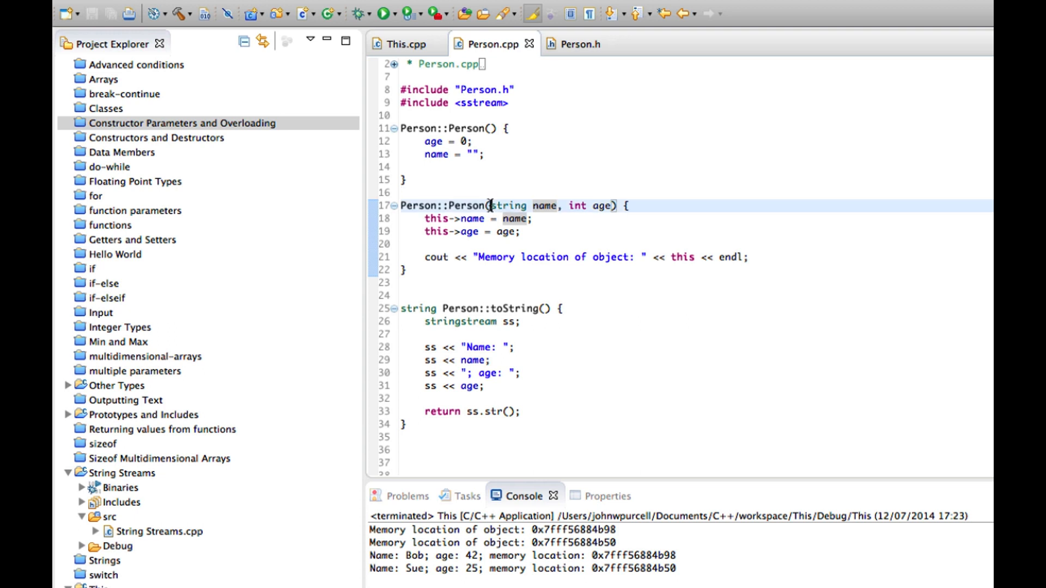
left_click(581, 43)
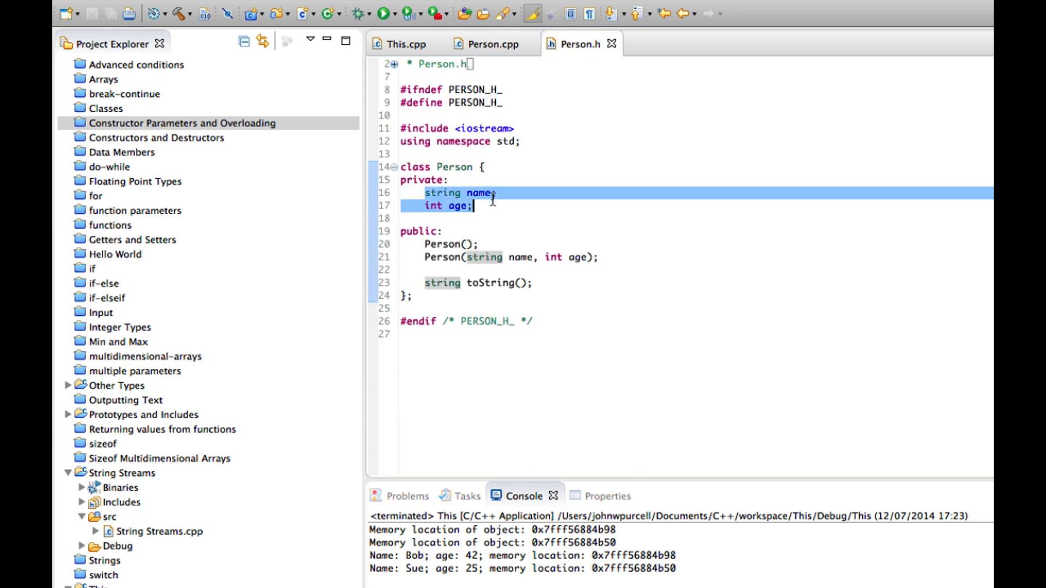
left_click(491, 44)
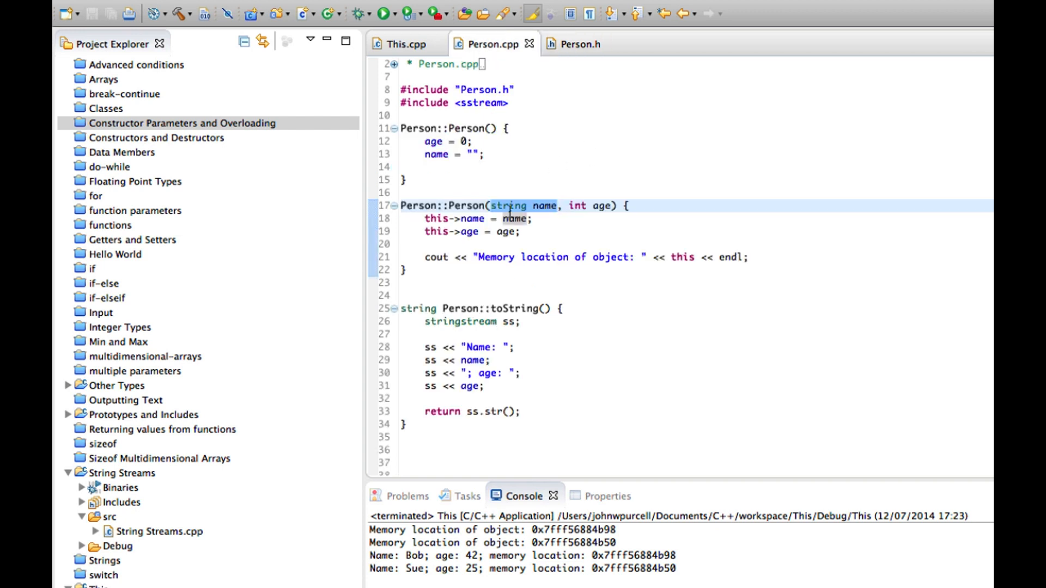
left_click(594, 207)
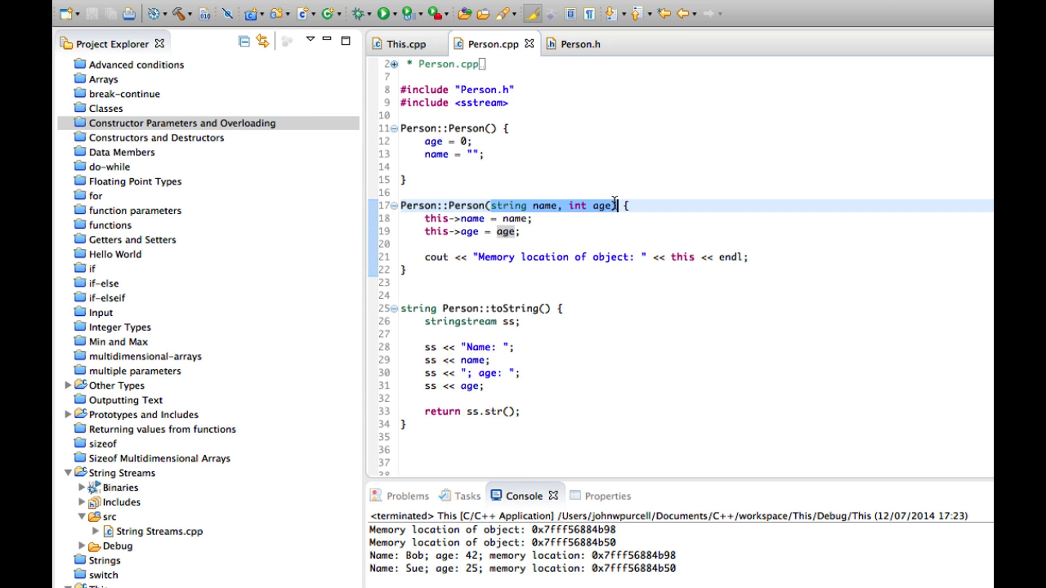
mouse_move(607, 206)
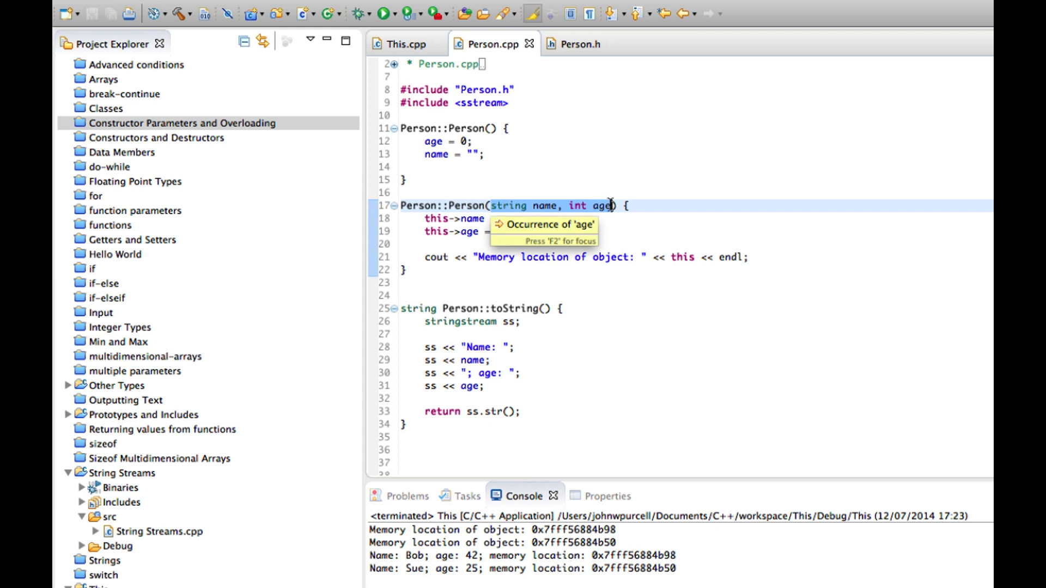
mouse_move(577, 43)
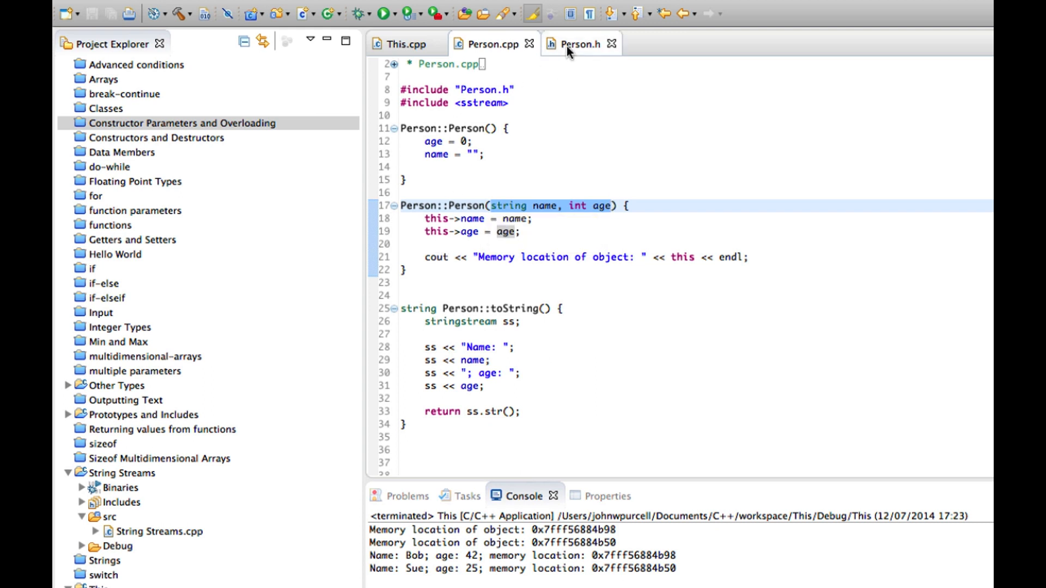
left_click(581, 43)
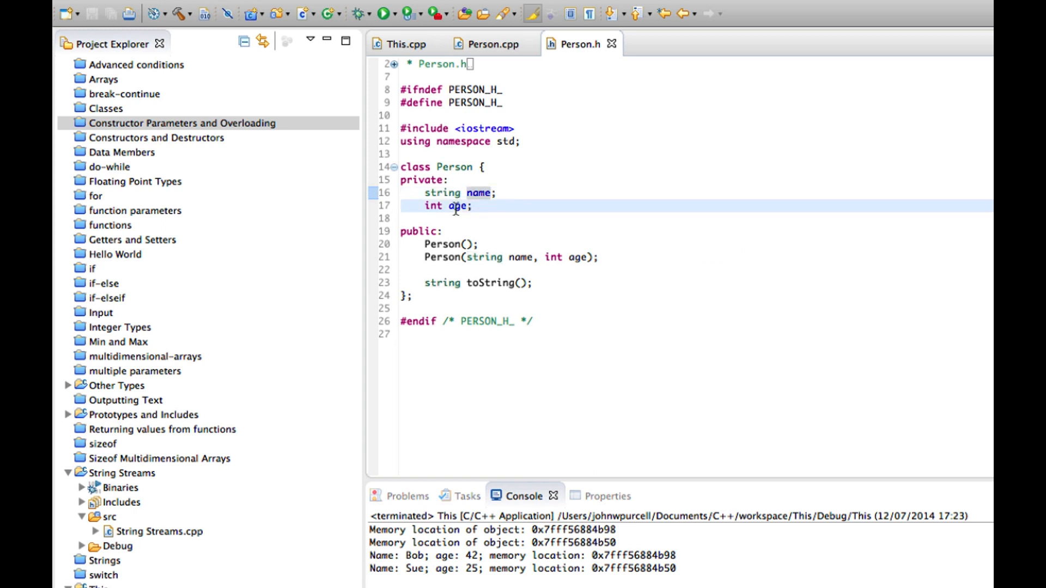
left_click(493, 44)
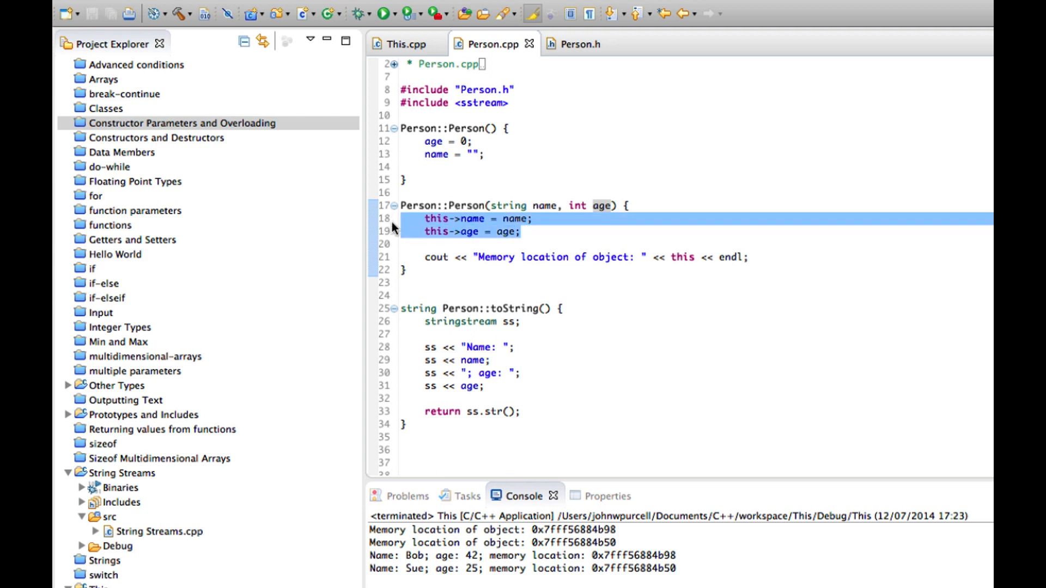
mouse_move(463, 202)
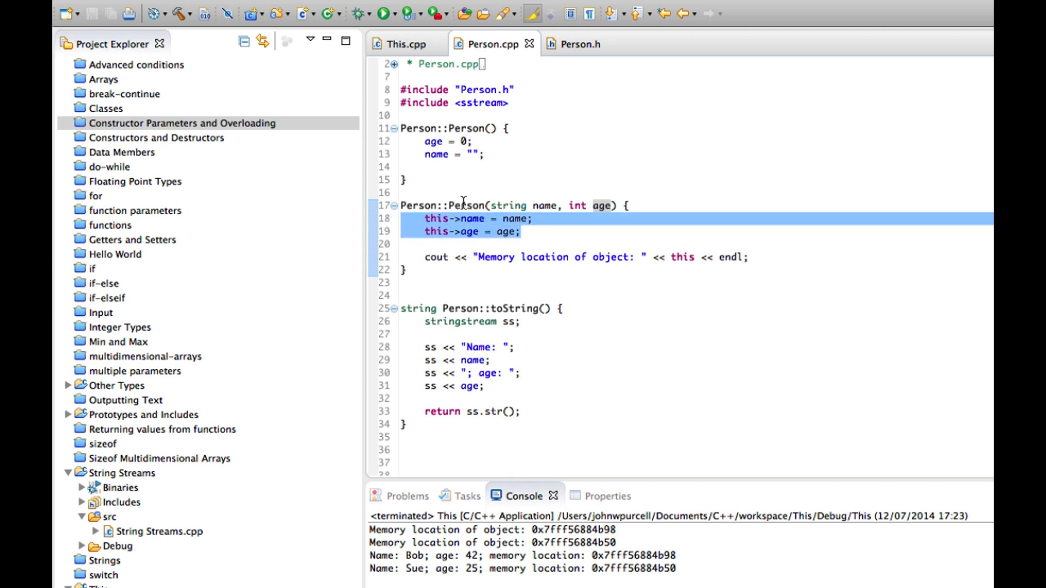
mouse_move(491, 243)
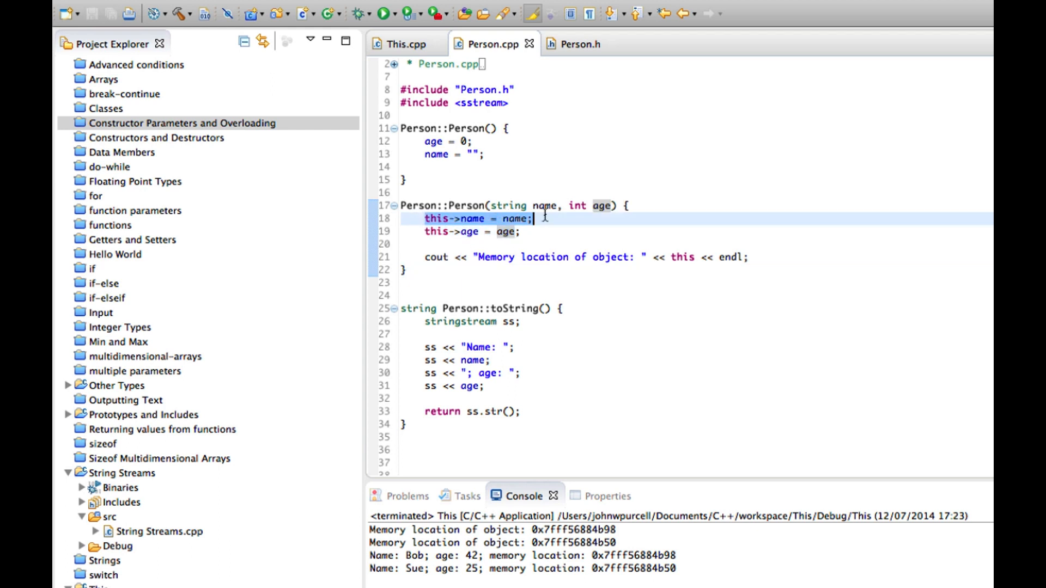
mouse_move(643, 259)
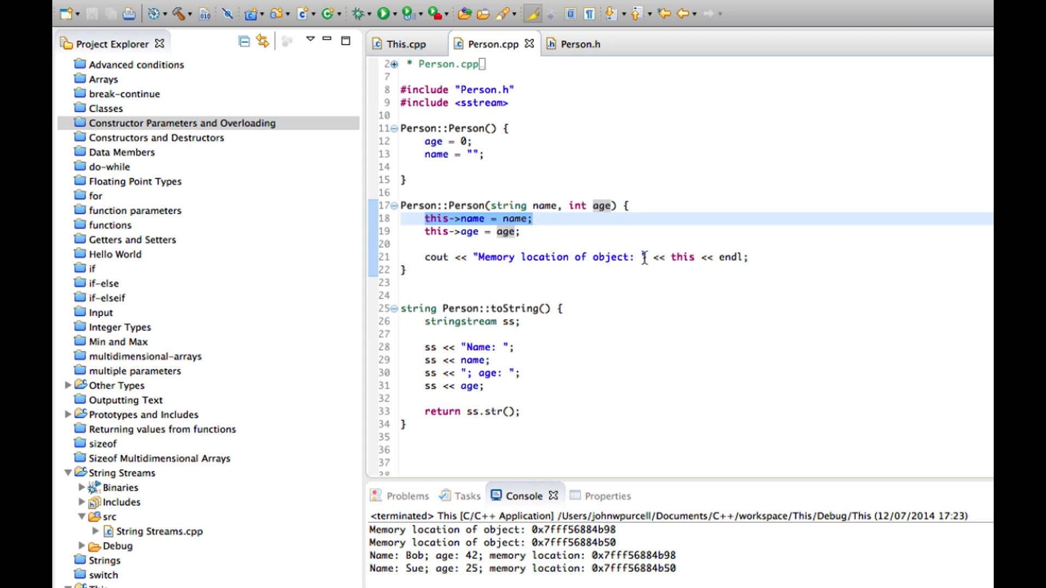
mouse_move(597, 260)
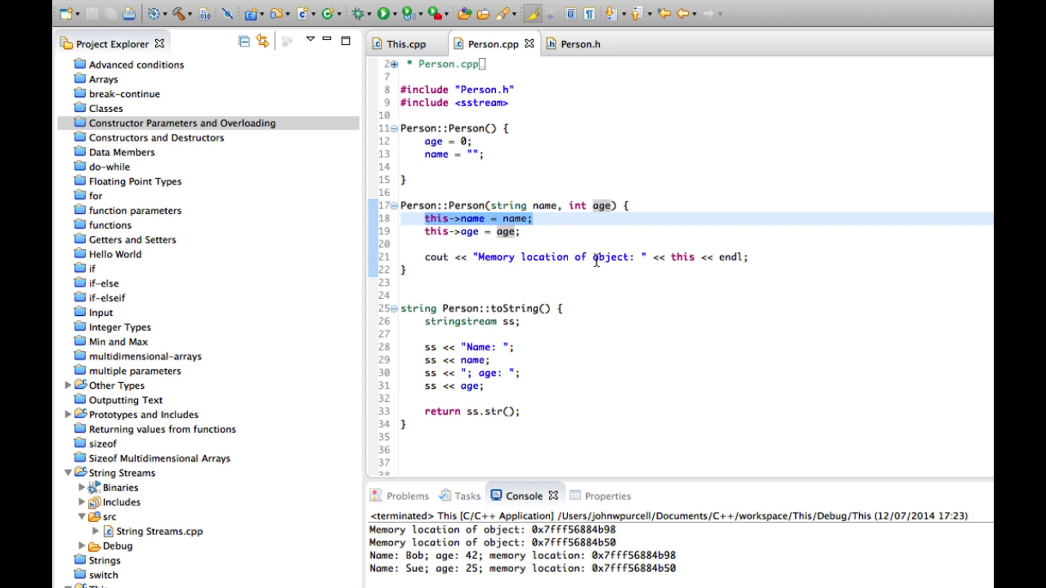
left_click(402, 245)
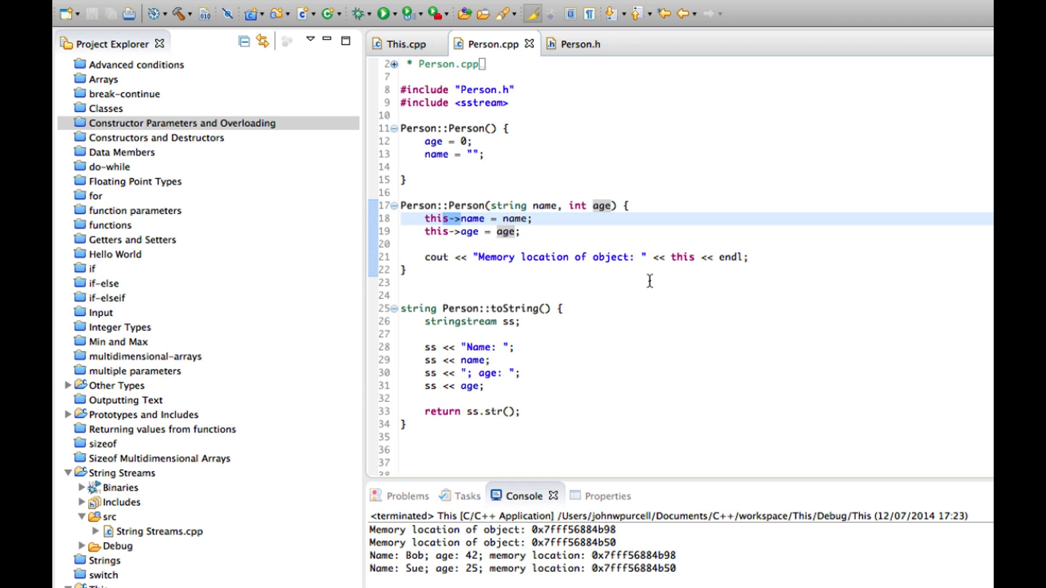
left_click(443, 218)
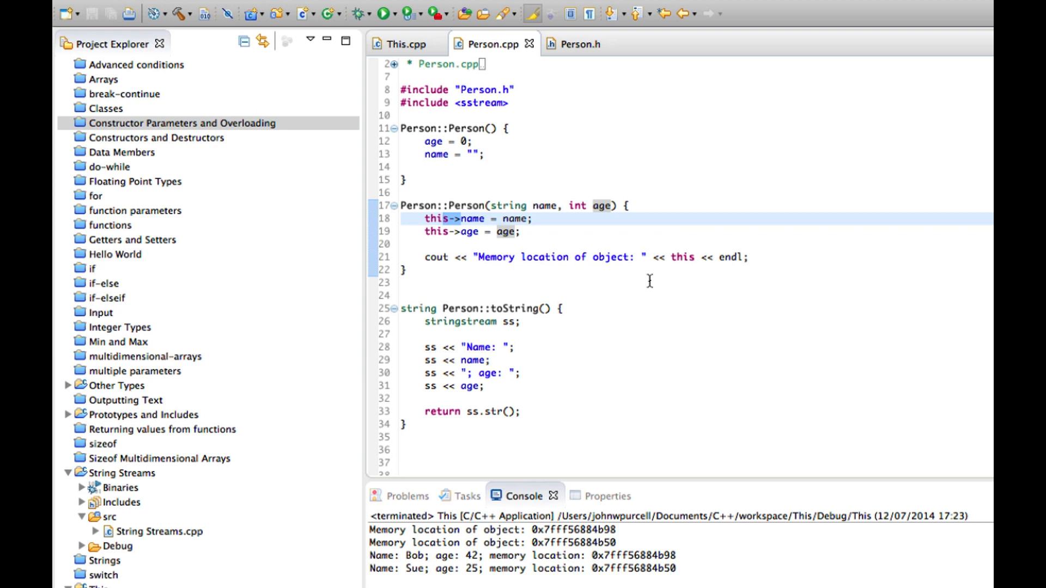
left_click(467, 245)
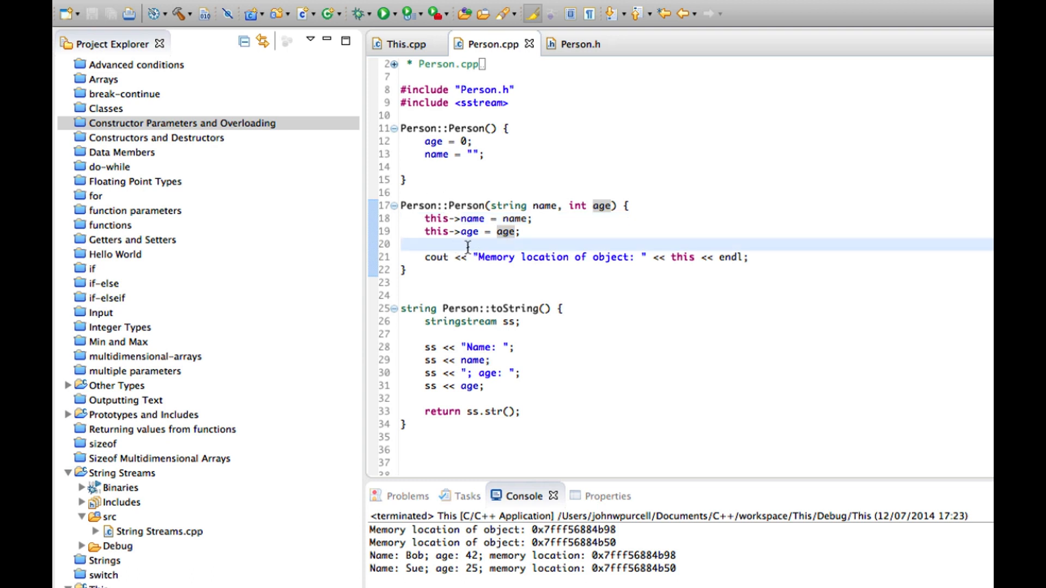
left_click(547, 268)
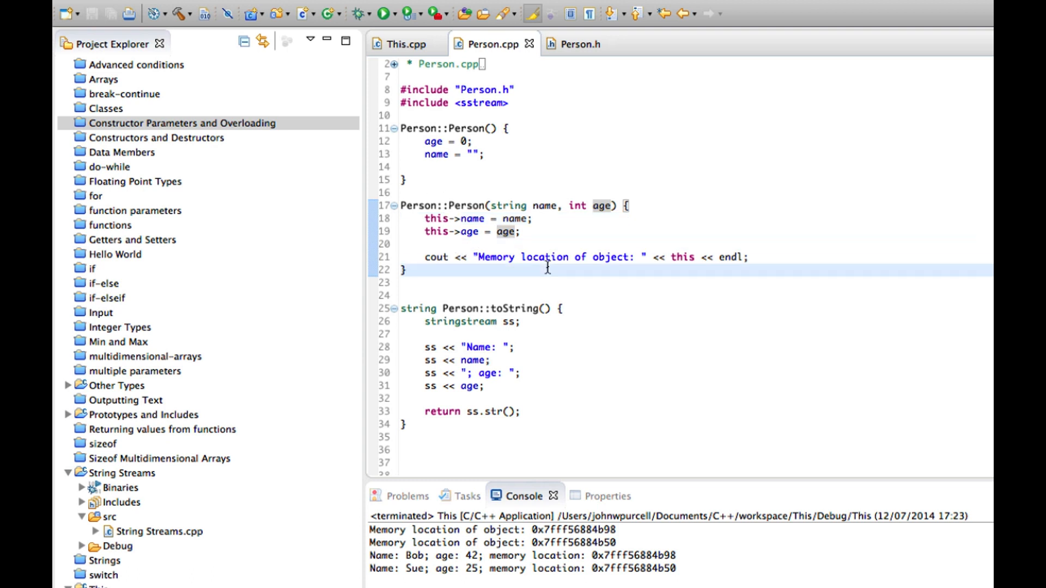
left_click(404, 270)
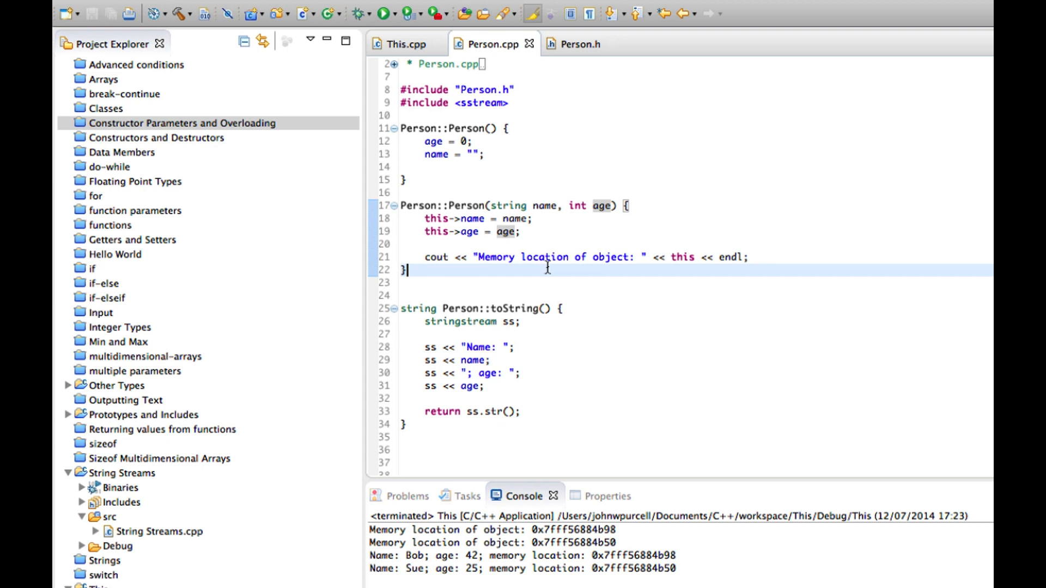